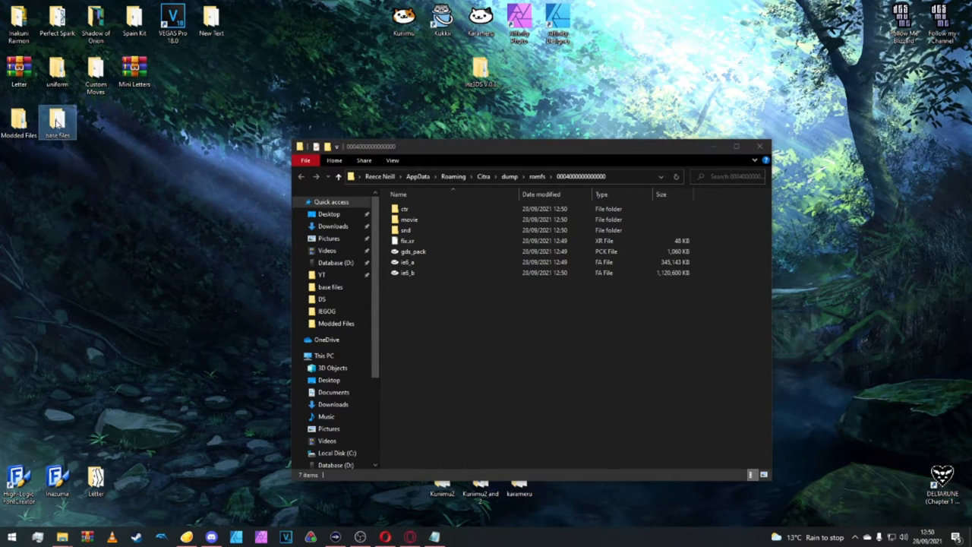
mouse_move(173, 182)
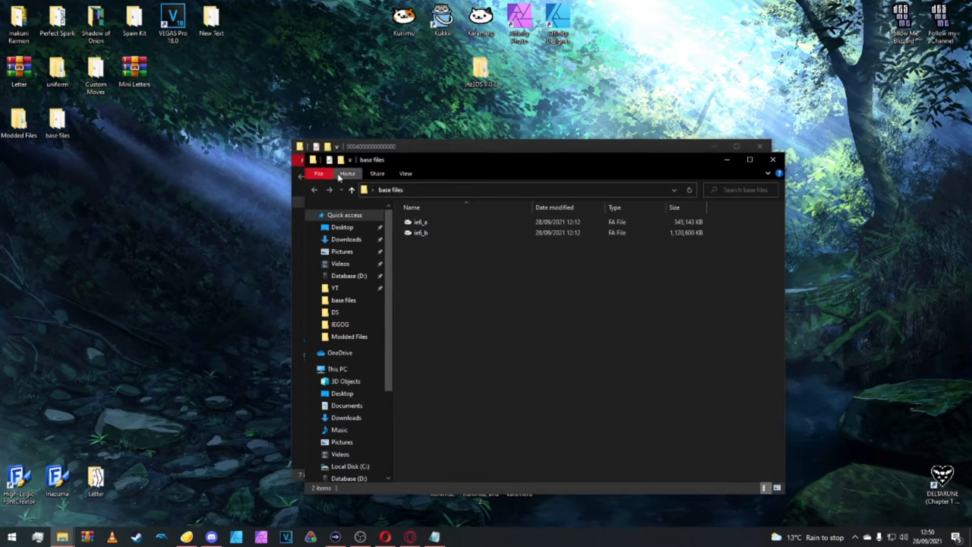
mouse_move(425, 233)
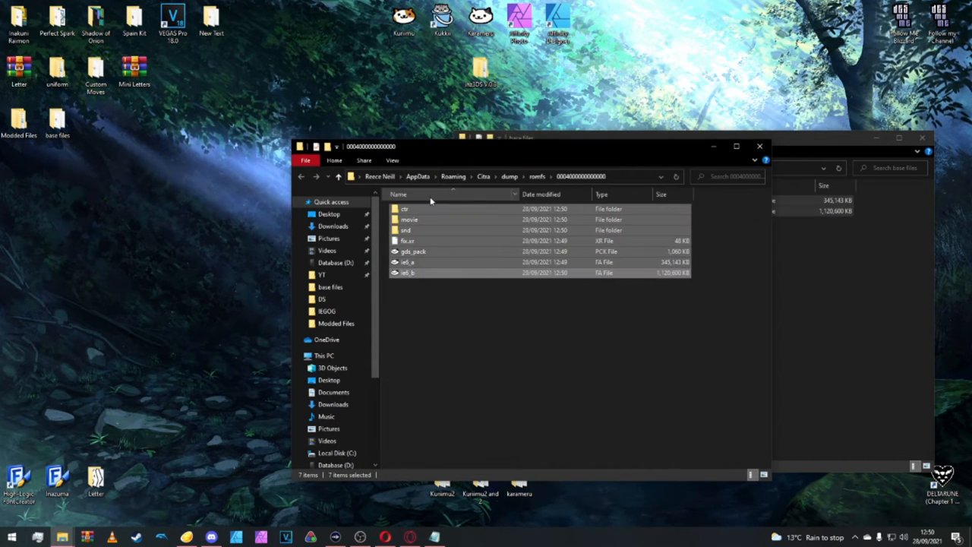
Step: Copy the dumped ie6_a and ie6_b archives into the base files folder, replacing the old ones
key("Delete")
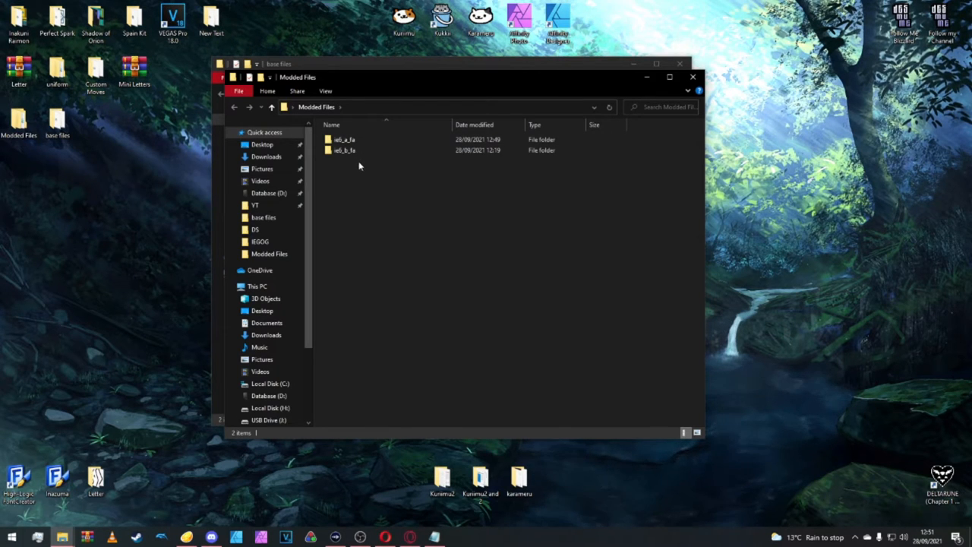
left_click(343, 140)
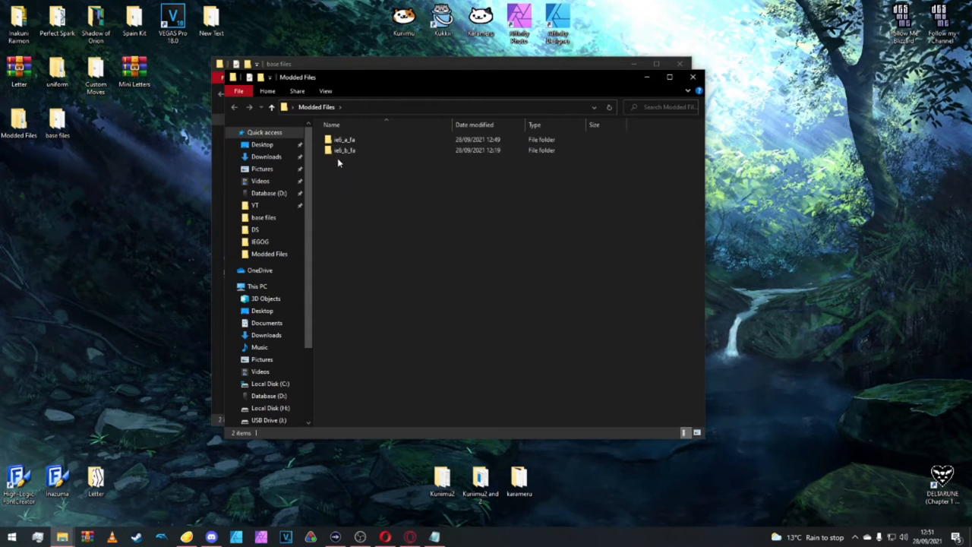
mouse_move(346, 151)
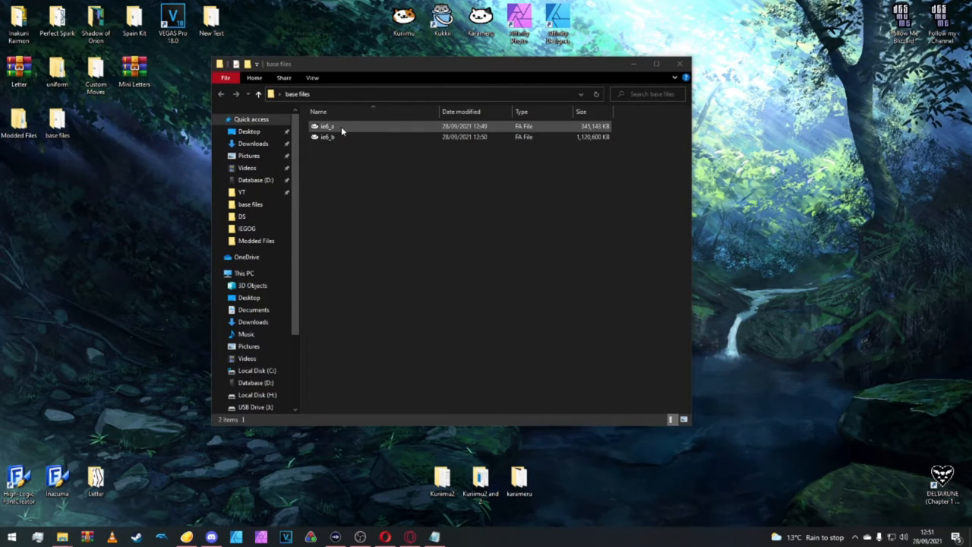
Step: Extract gds_pack.pck from the ie6_a archive and save it into base files
double_click(328, 126)
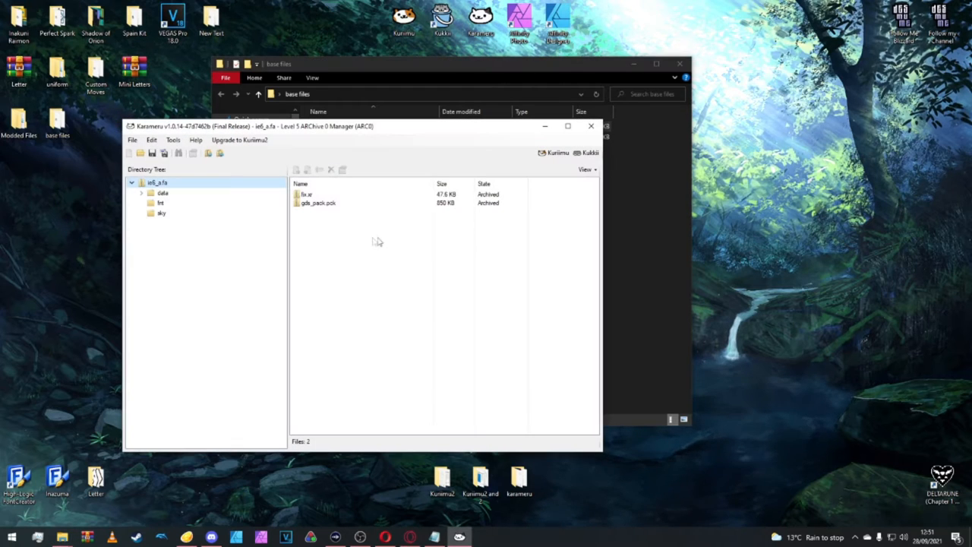
right_click(319, 203)
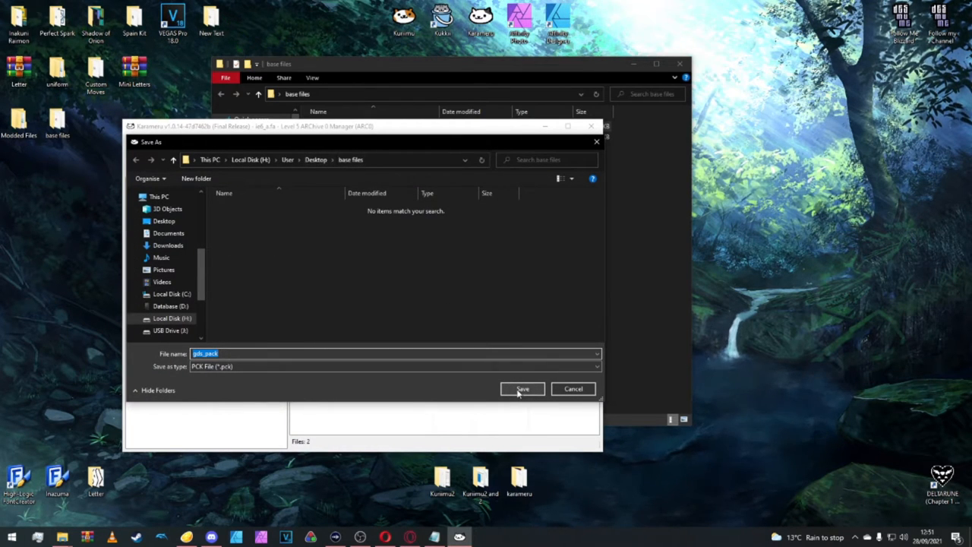
left_click(523, 389)
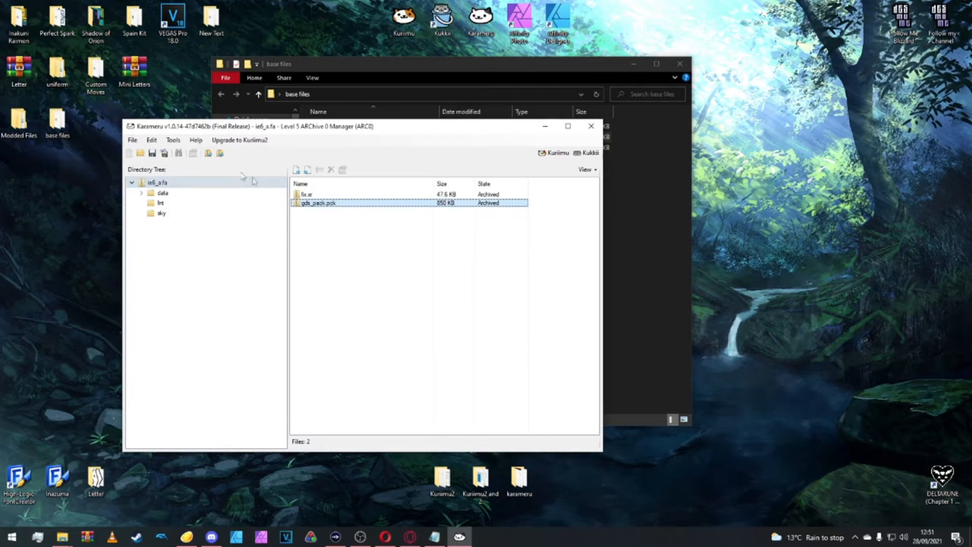
Step: Decompress gds_pack with Nintendo compression, save the copy into base files, and close Kuriimu
left_click(173, 139)
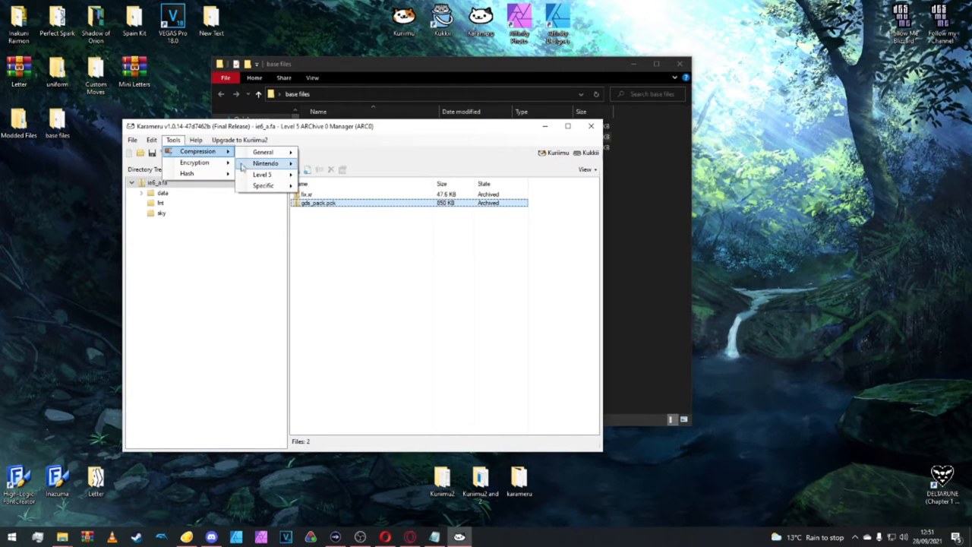
left_click(261, 173)
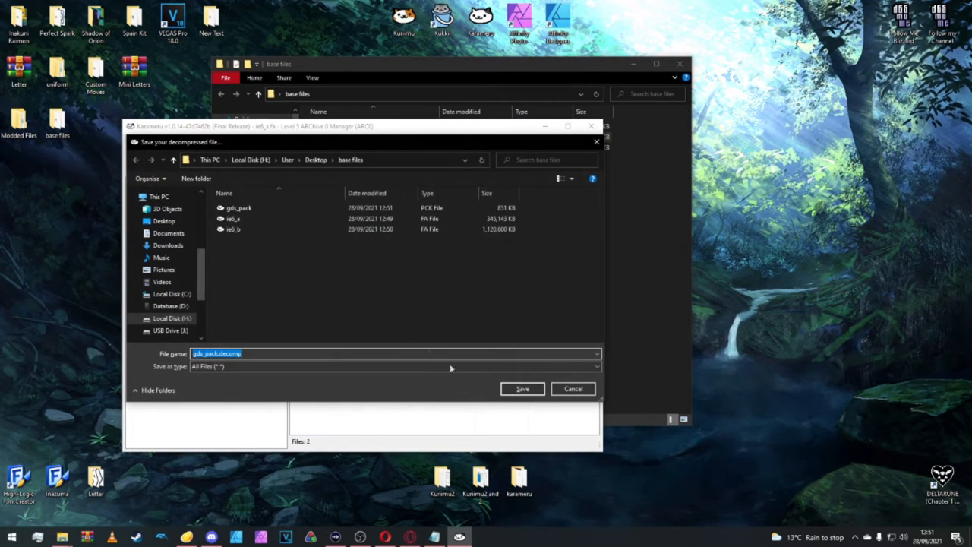
left_click(522, 388)
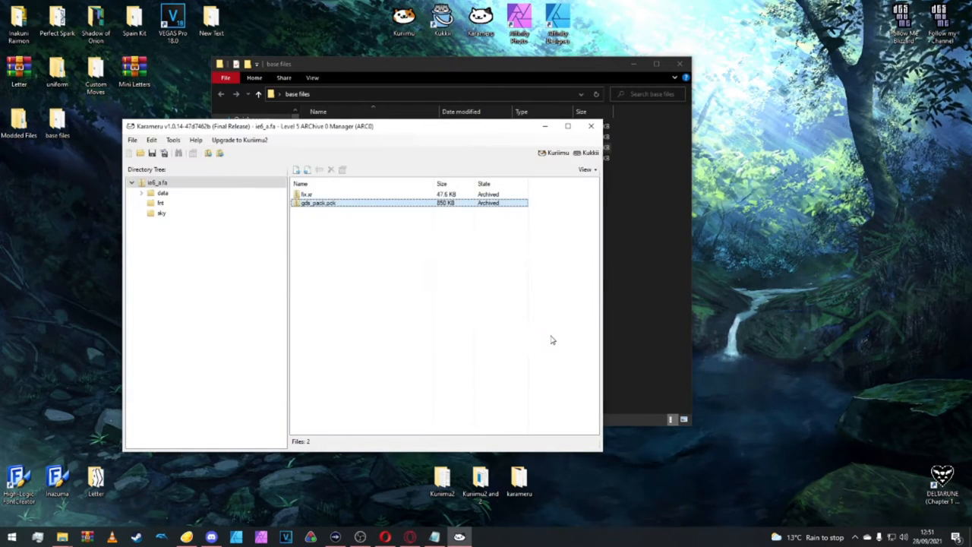
mouse_move(610, 255)
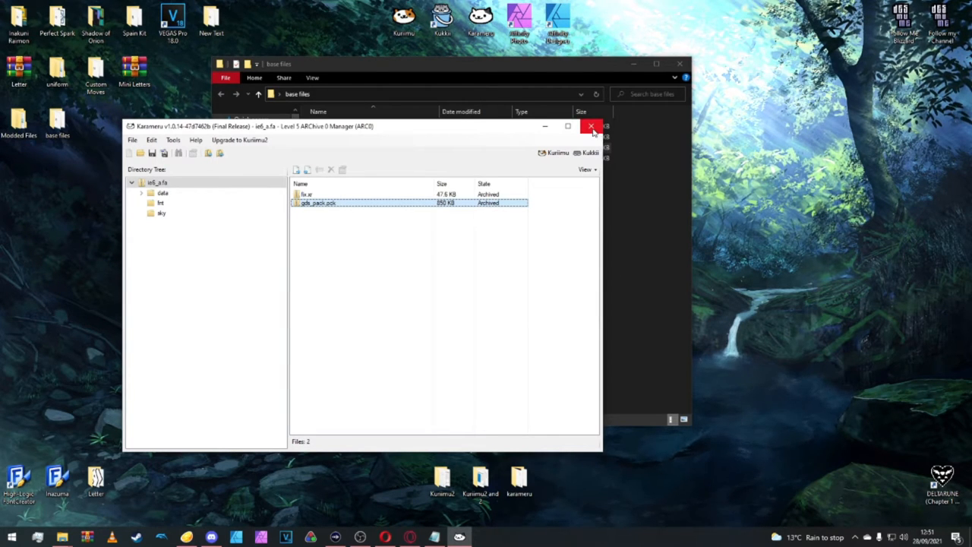
left_click(593, 126)
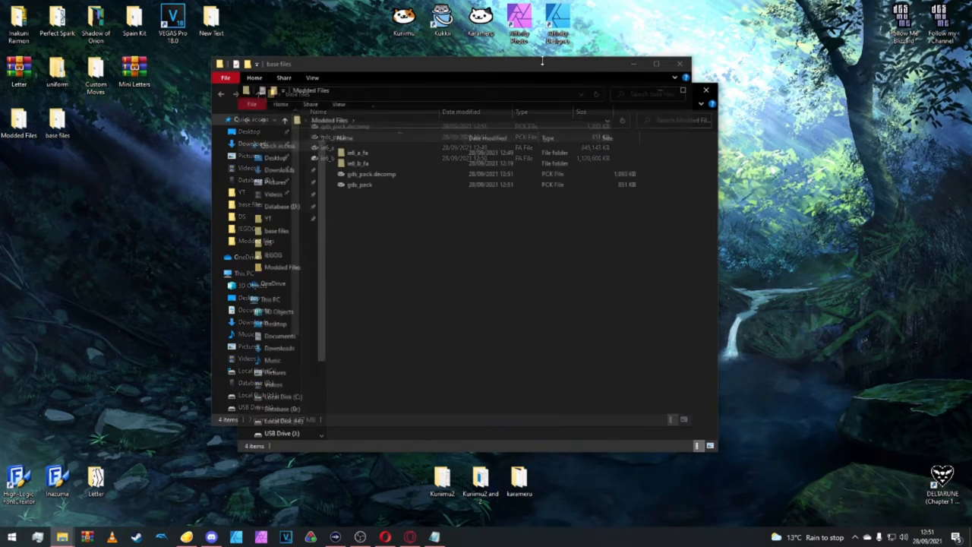
Step: Move gds_pack and gds_pack.decomp into Modded Files and select gds_pack.decomp
left_click(251, 203)
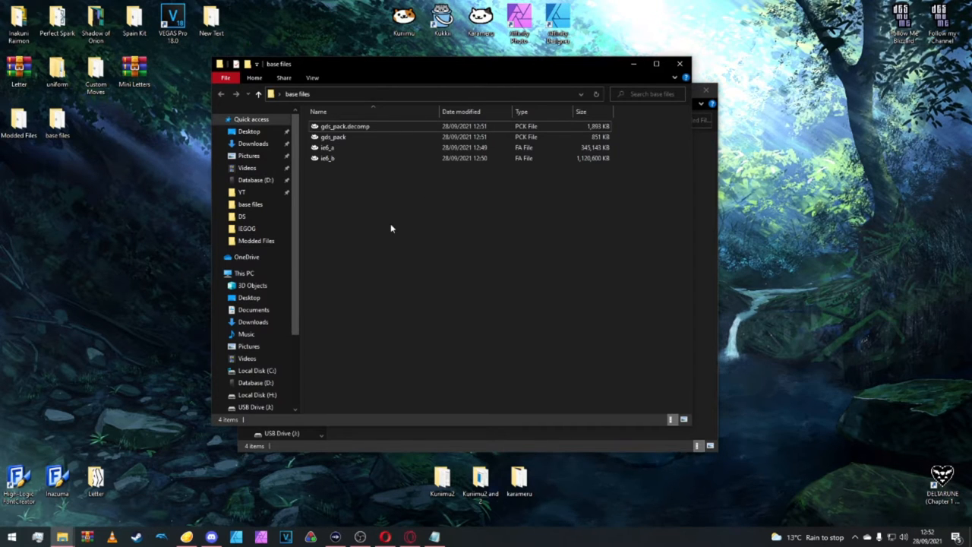
mouse_move(357, 86)
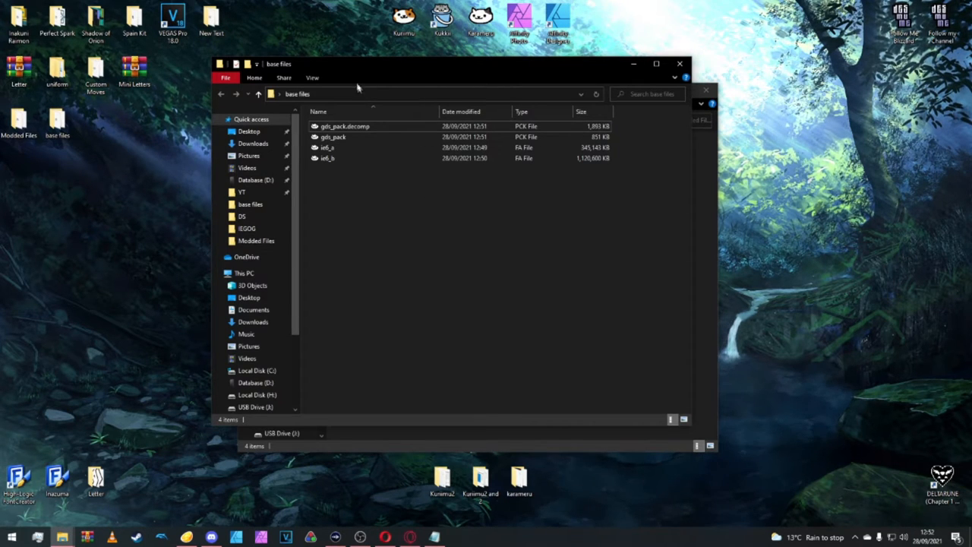
mouse_move(383, 189)
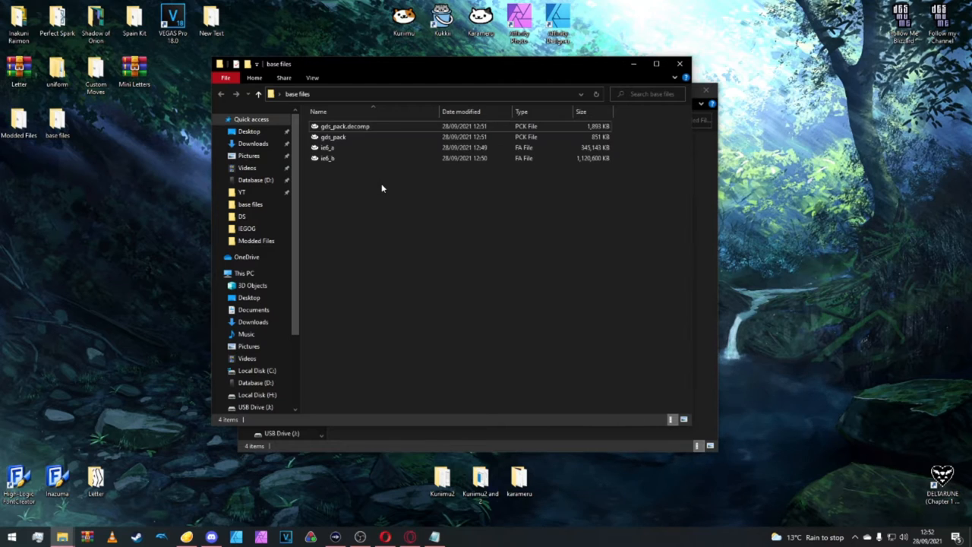
mouse_move(662, 185)
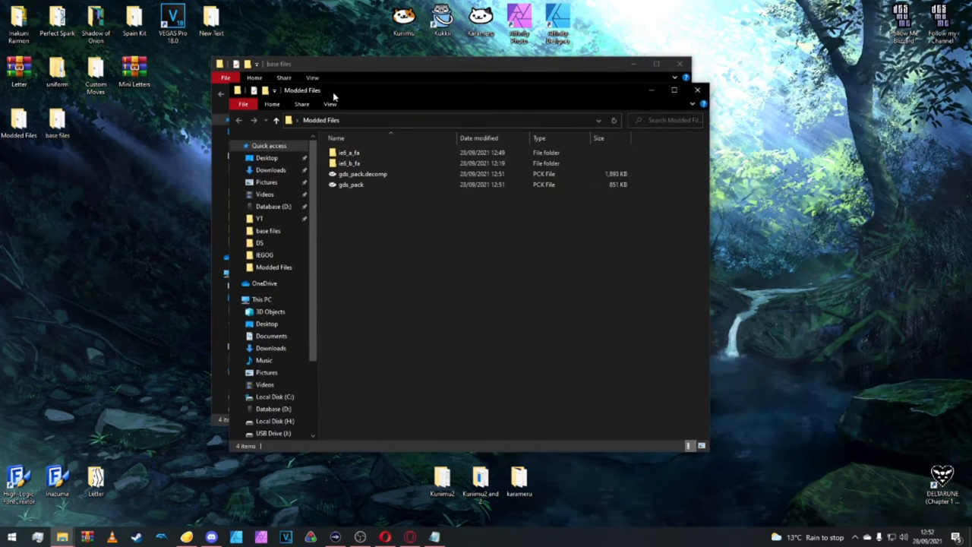
left_click(350, 185)
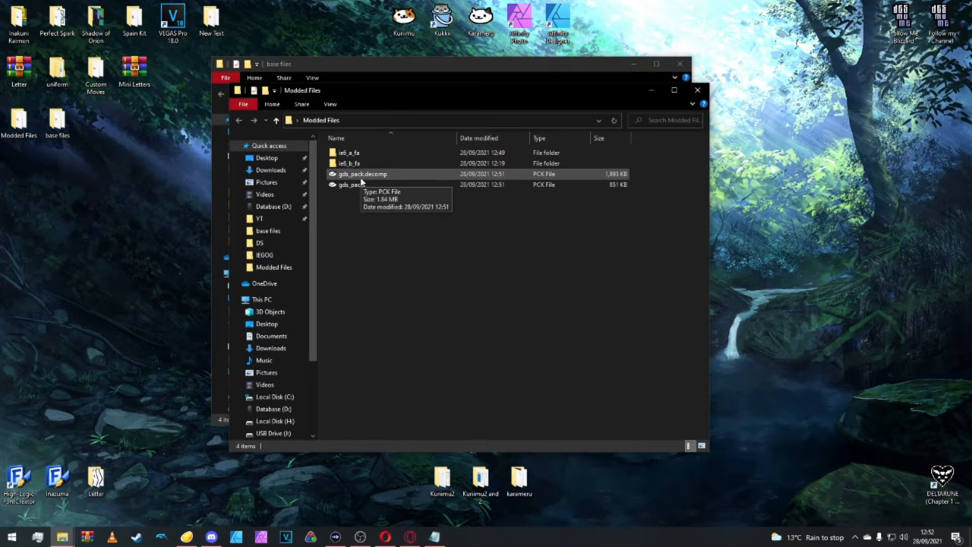
left_click(351, 185)
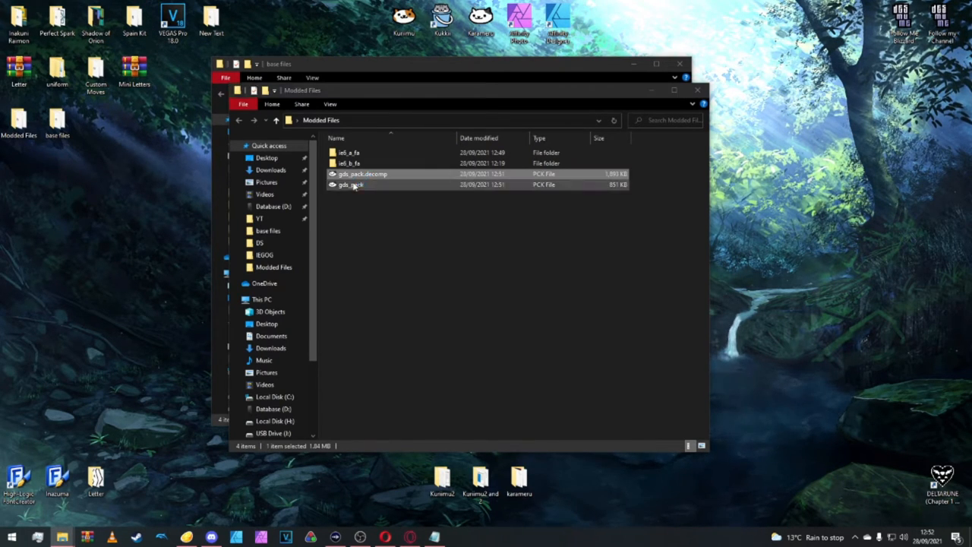
Step: Extract all files from gds_pack.decomp into Modded Files\ie6_a_fa and close Kuriimu
double_click(361, 173)
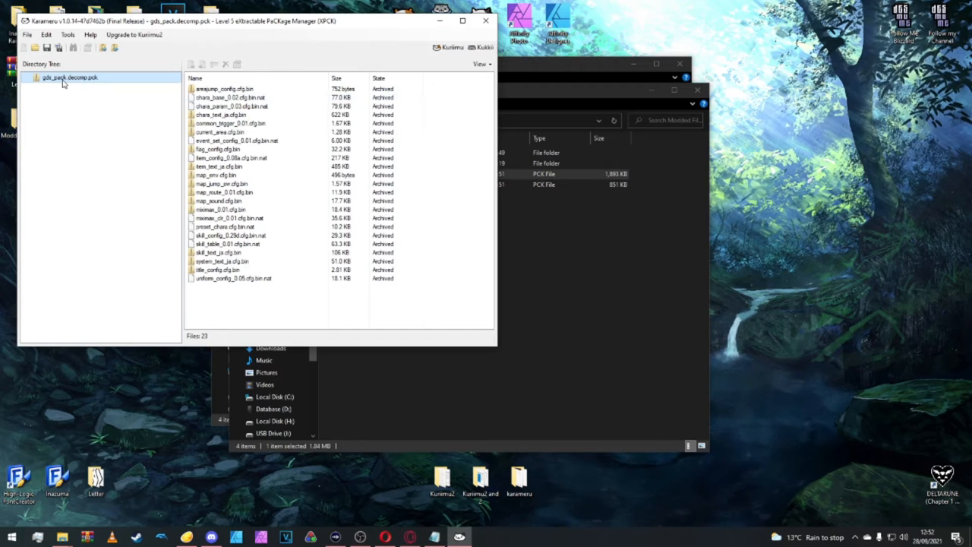
right_click(70, 76)
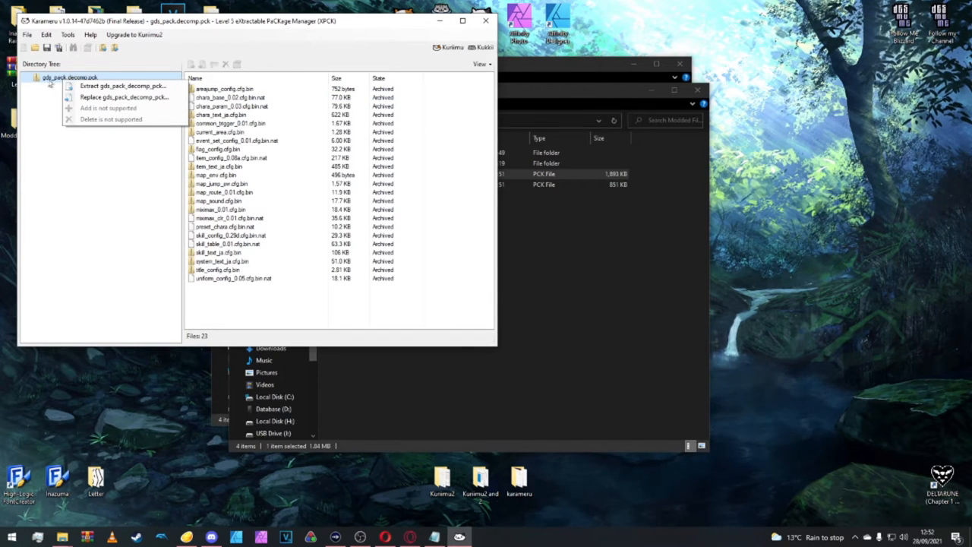
mouse_move(122, 85)
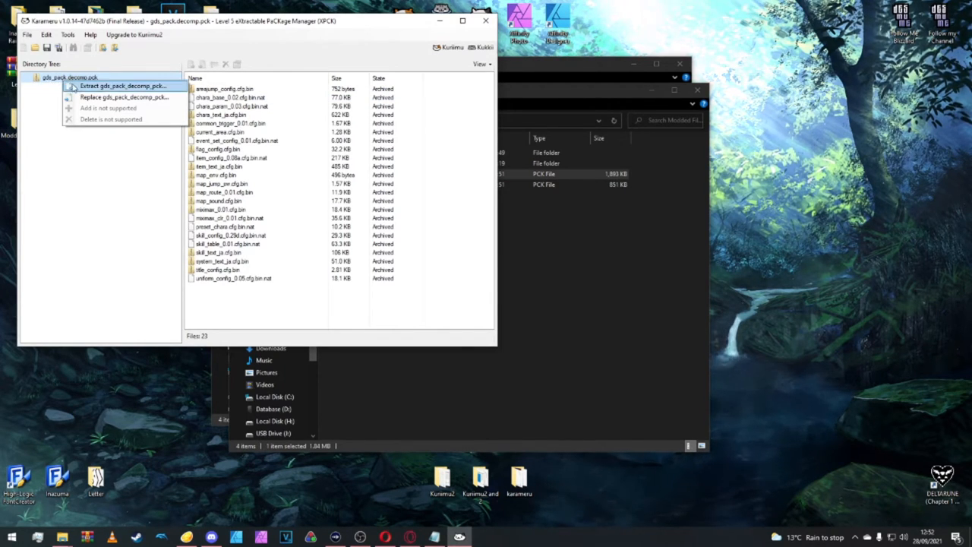
left_click(121, 85)
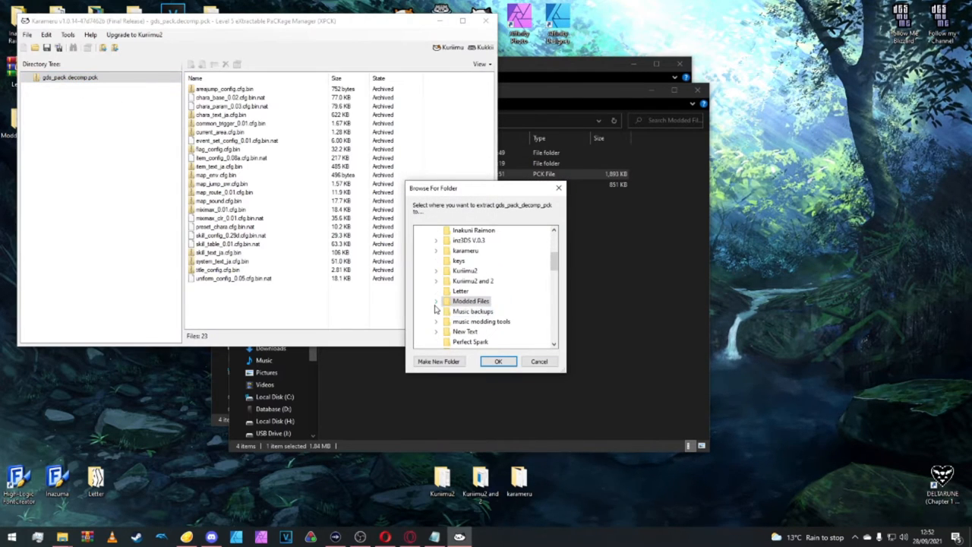
left_click(436, 301)
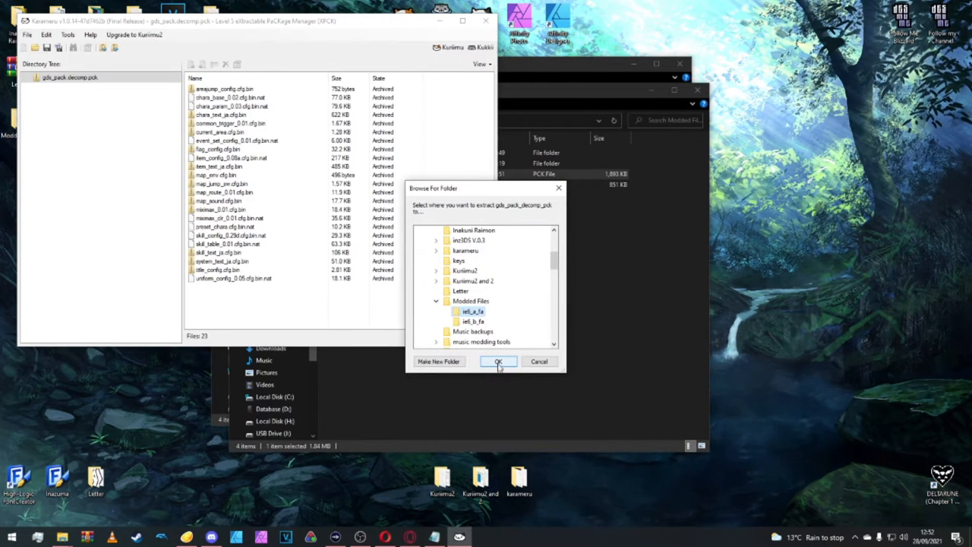
left_click(498, 361)
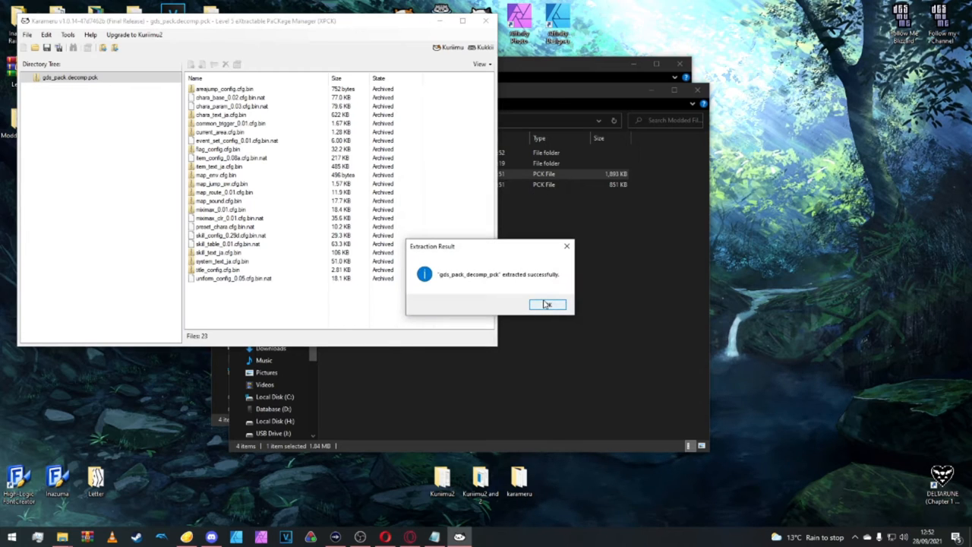
left_click(546, 304)
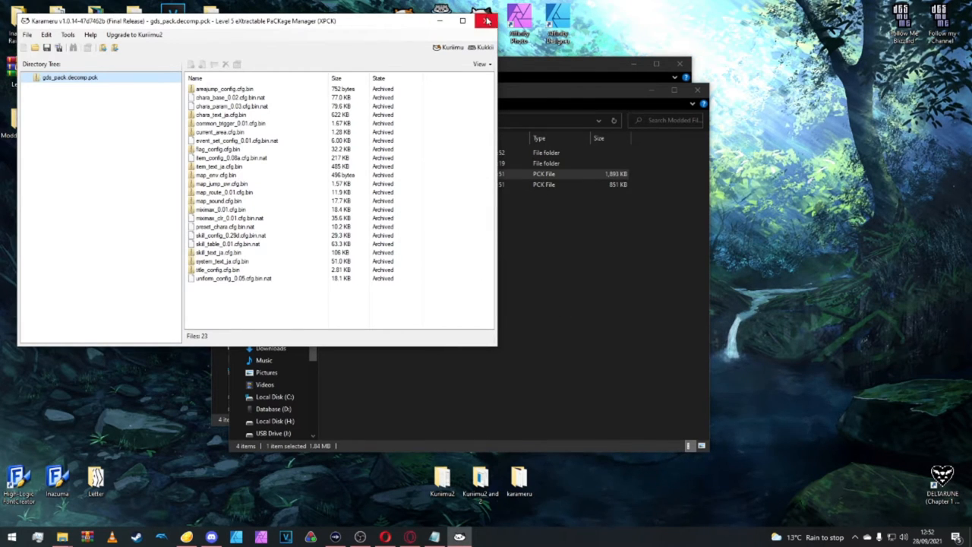
left_click(486, 21)
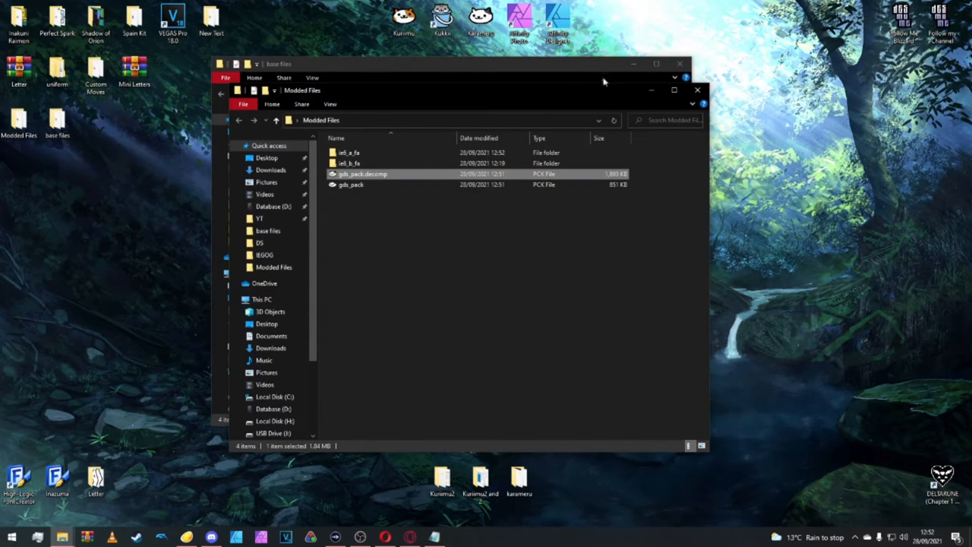
mouse_move(650, 89)
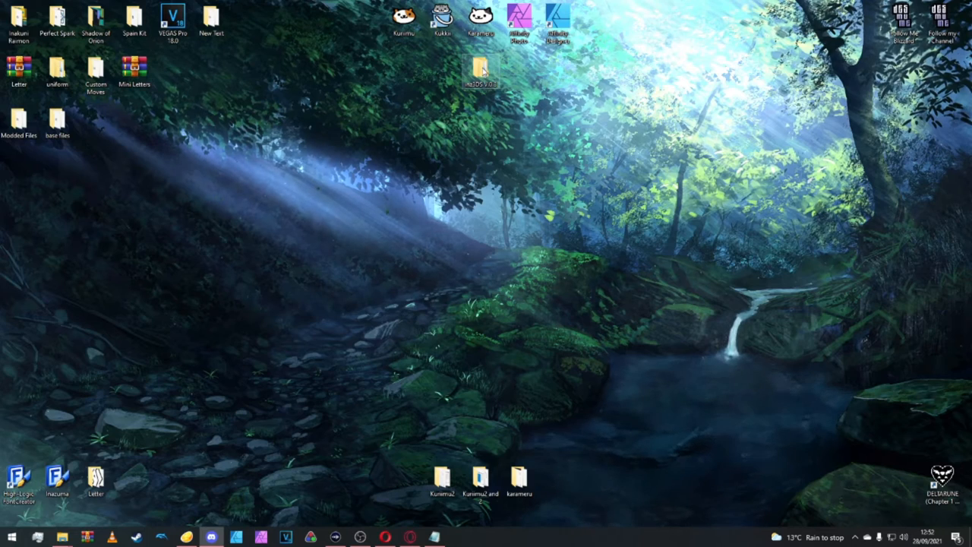
Step: Browse into For Test > ExtractedRomFS Galaxy > ie6_a_fa to review the unpacked gds_pack files
double_click(480, 73)
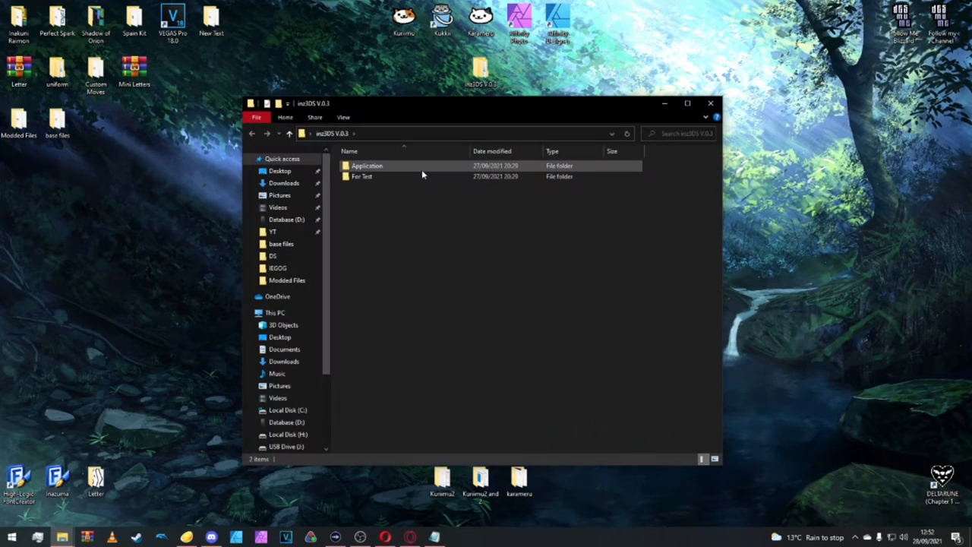
mouse_move(398, 173)
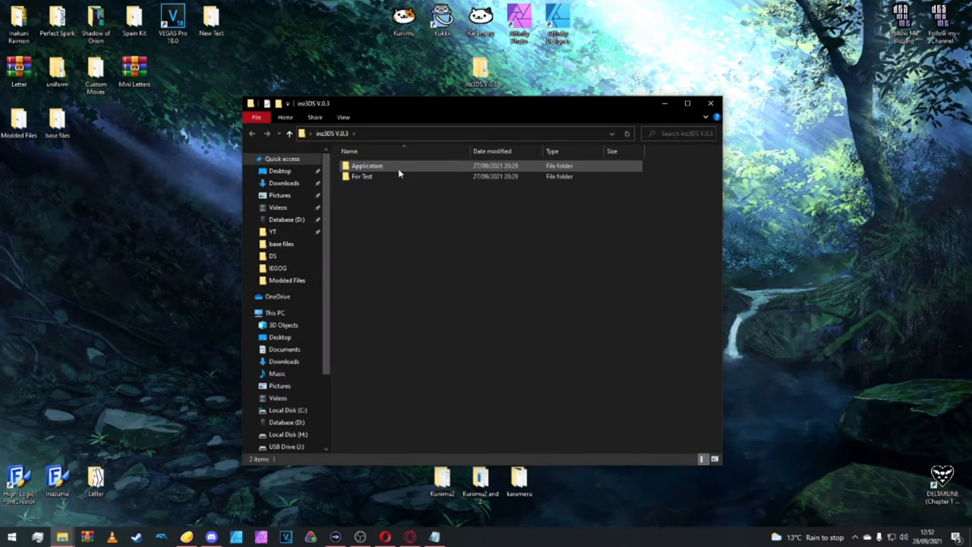
left_click(362, 176)
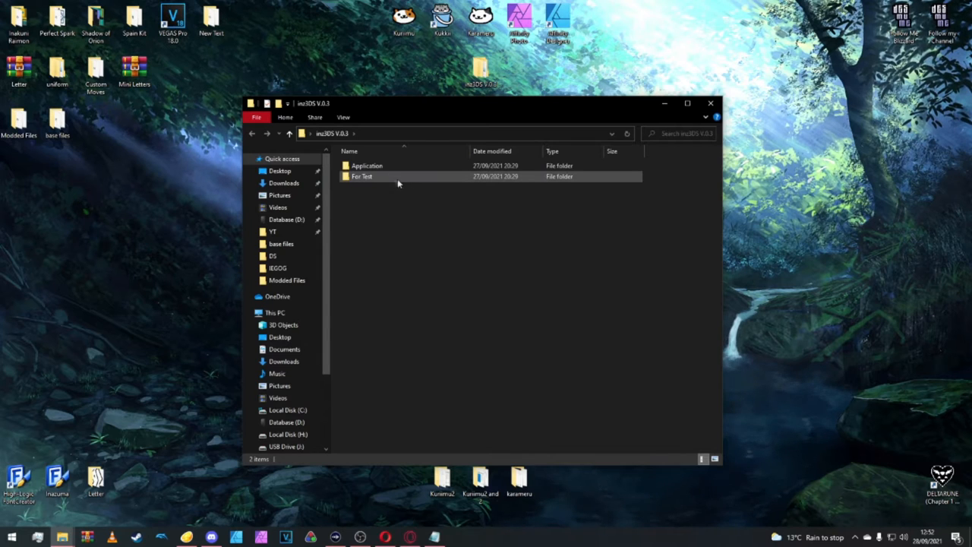
mouse_move(361, 176)
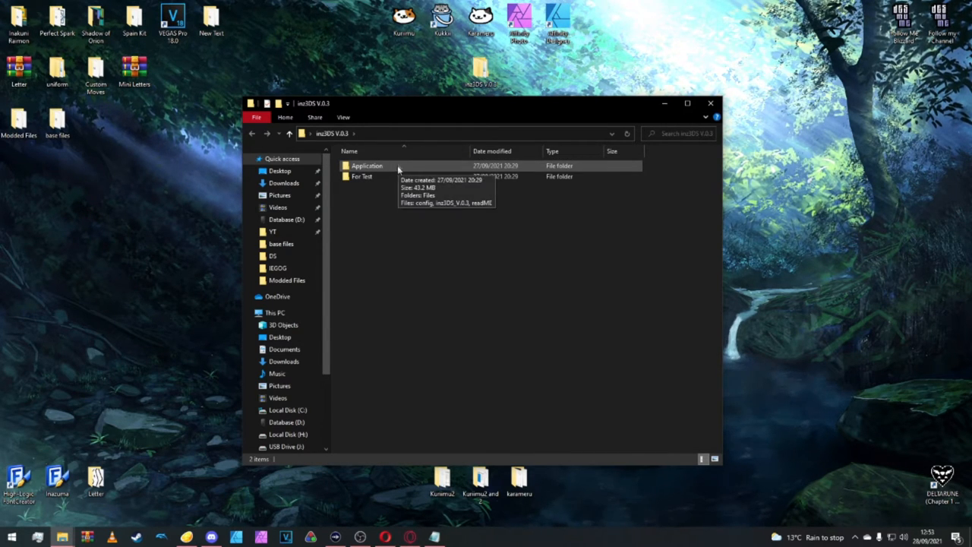
double_click(362, 176)
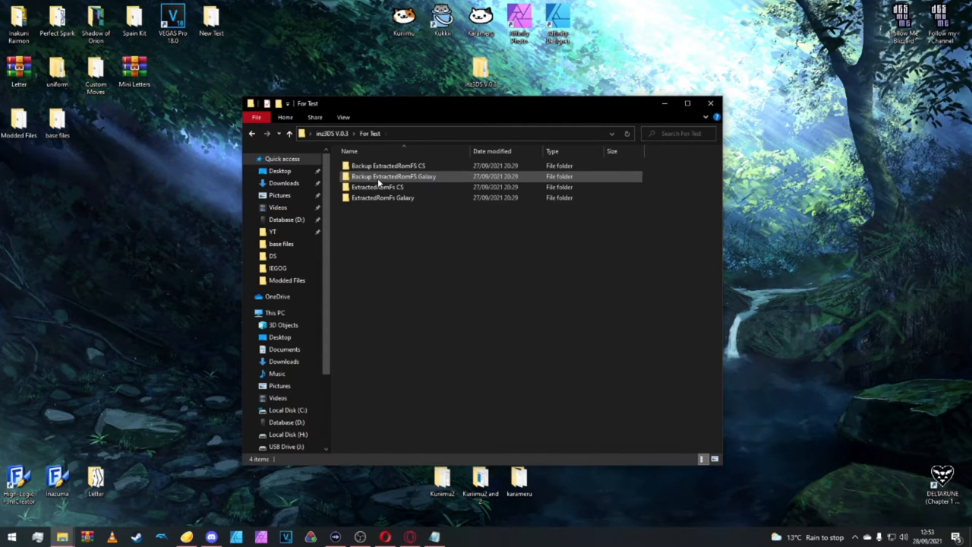
double_click(383, 198)
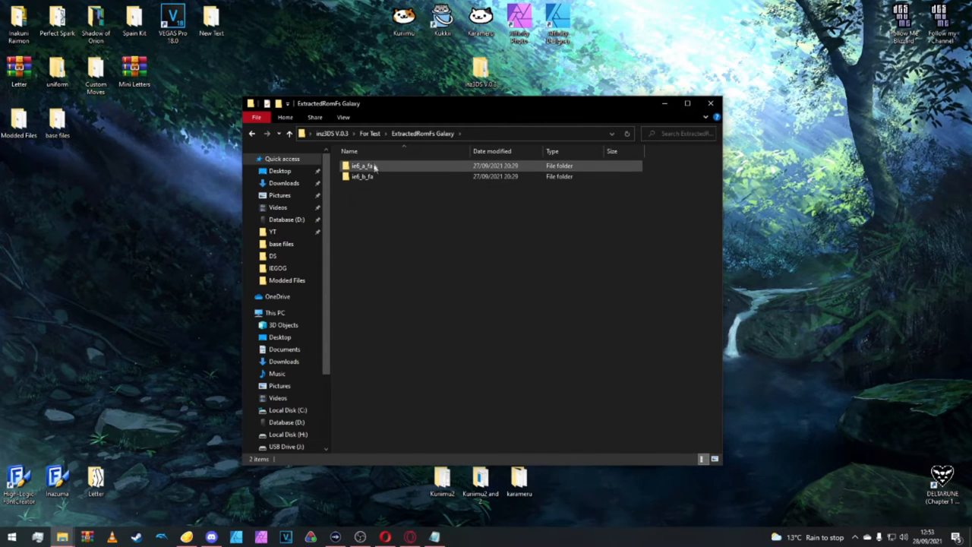
double_click(362, 166)
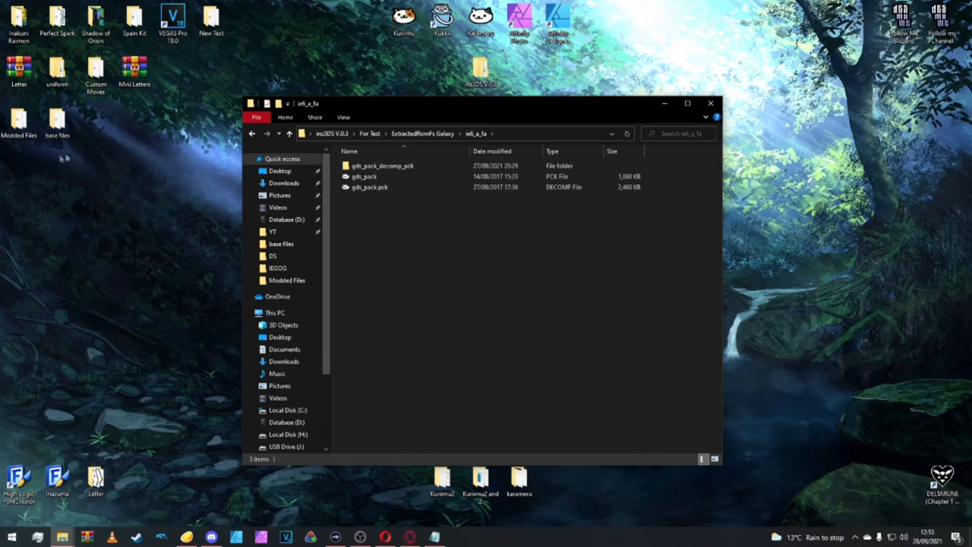
mouse_move(438, 214)
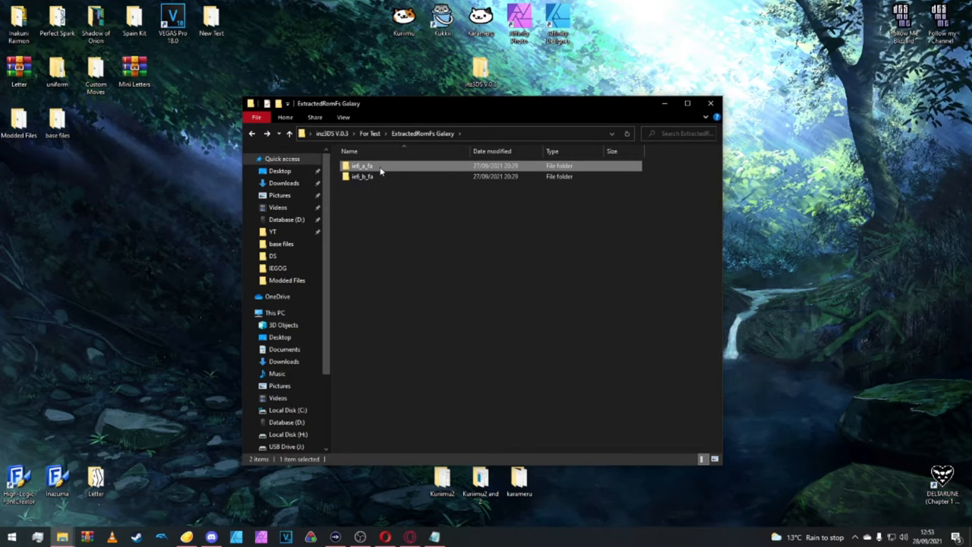
mouse_move(392, 173)
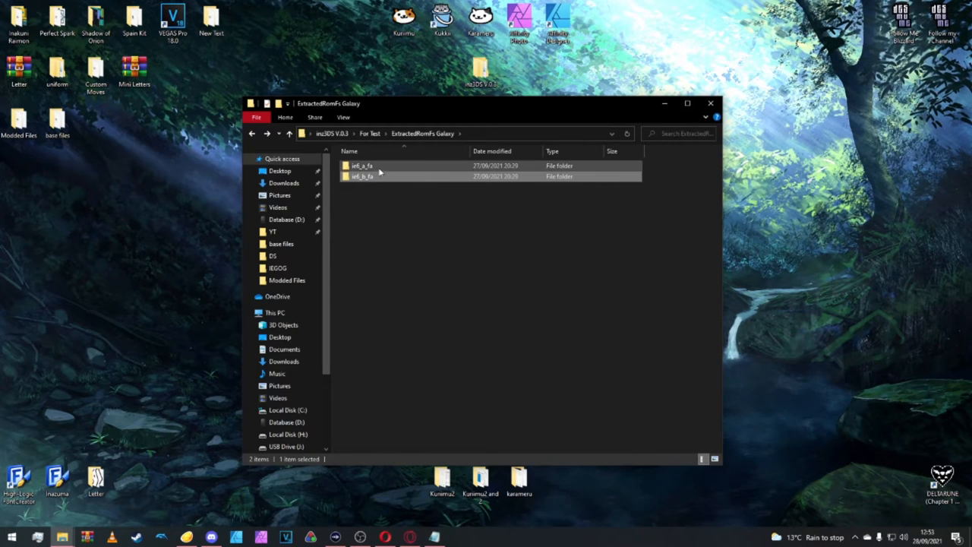
left_click(362, 165)
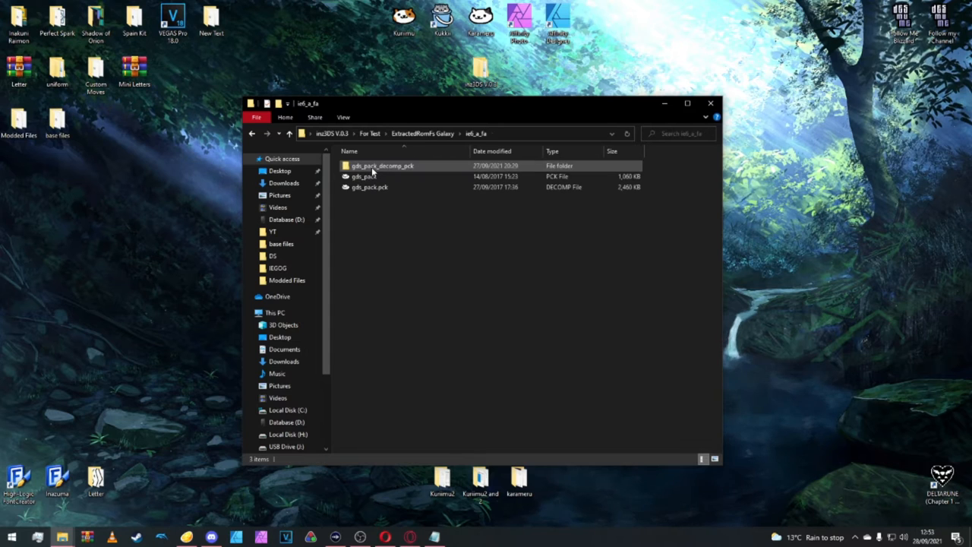
Step: Navigate back up to ie3DS V.0.3 and into its Application folder
left_click(364, 176)
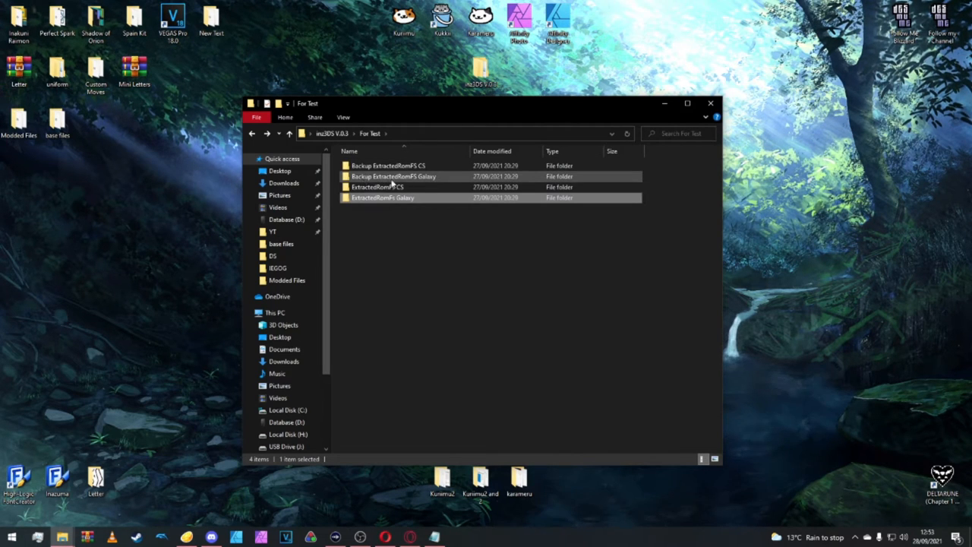
left_click(382, 198)
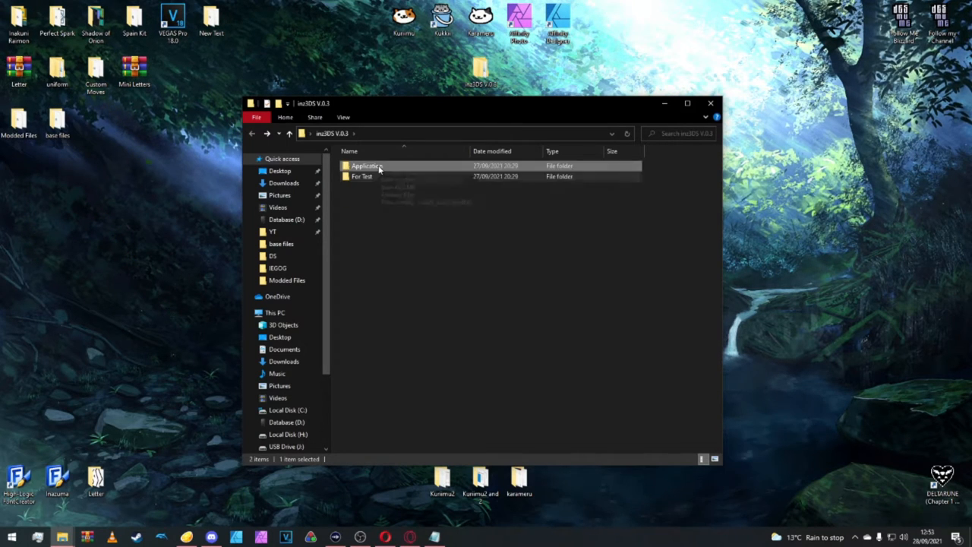
double_click(368, 165)
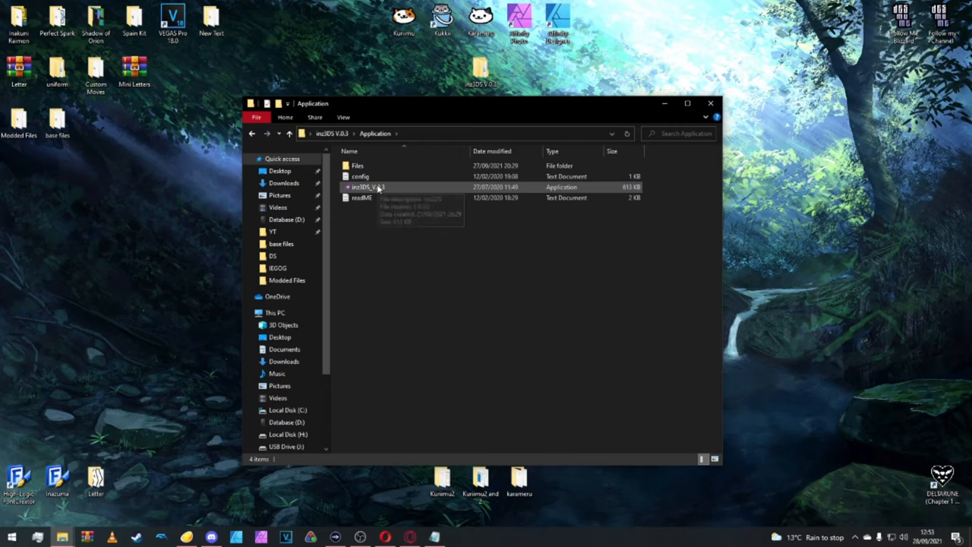
Step: Launch the ie3DS V.0.3 editor and move its window to the screen centre
double_click(367, 187)
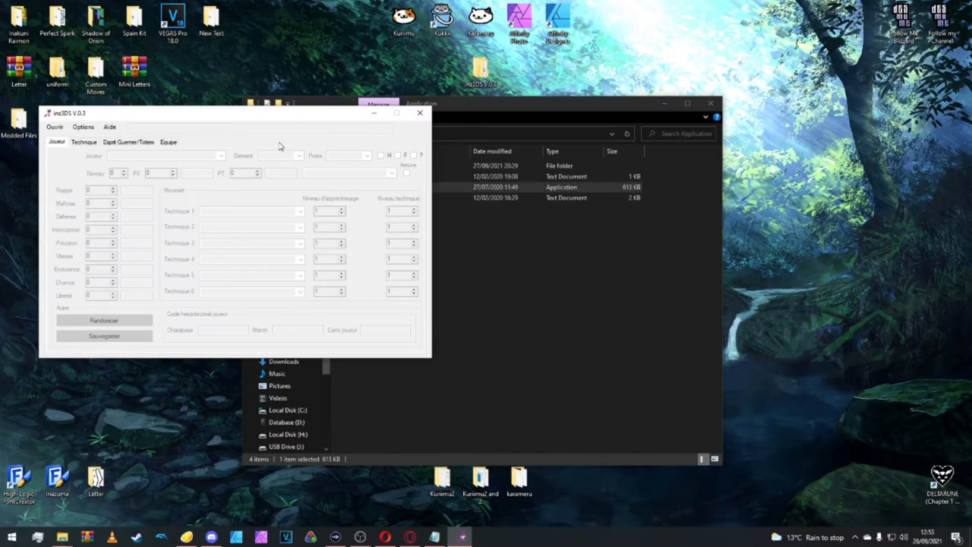
left_click_drag(243, 113, 595, 234)
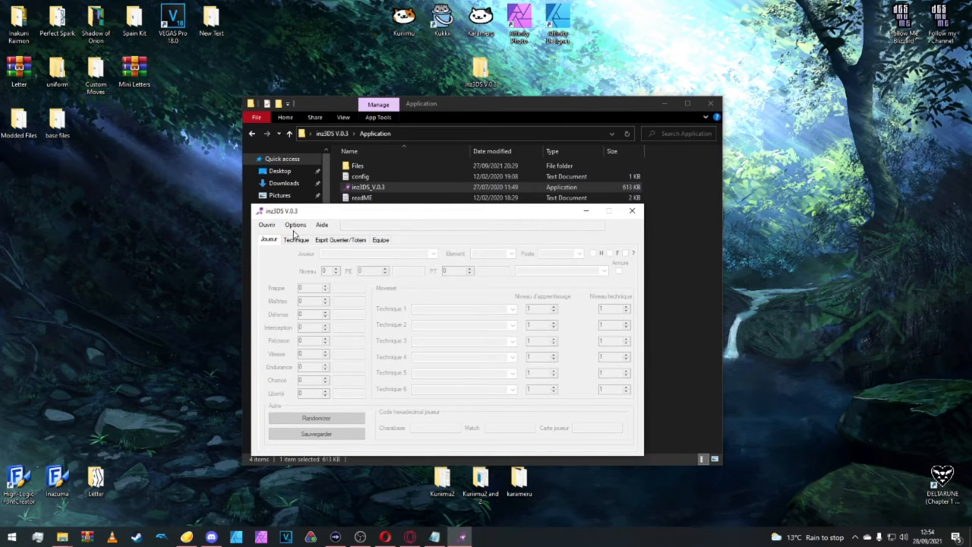
Step: Set the editor's interface language to English via Options > Language
left_click(295, 225)
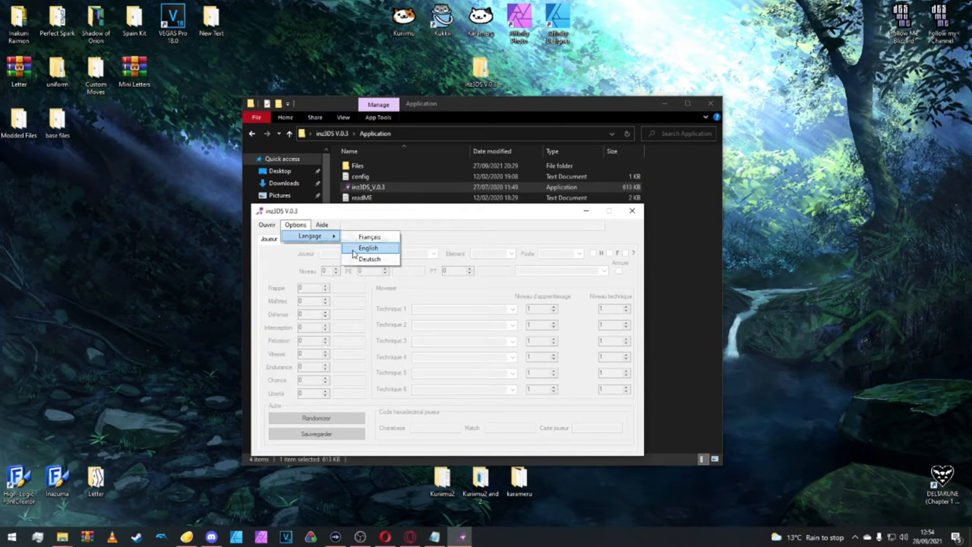
left_click(368, 247)
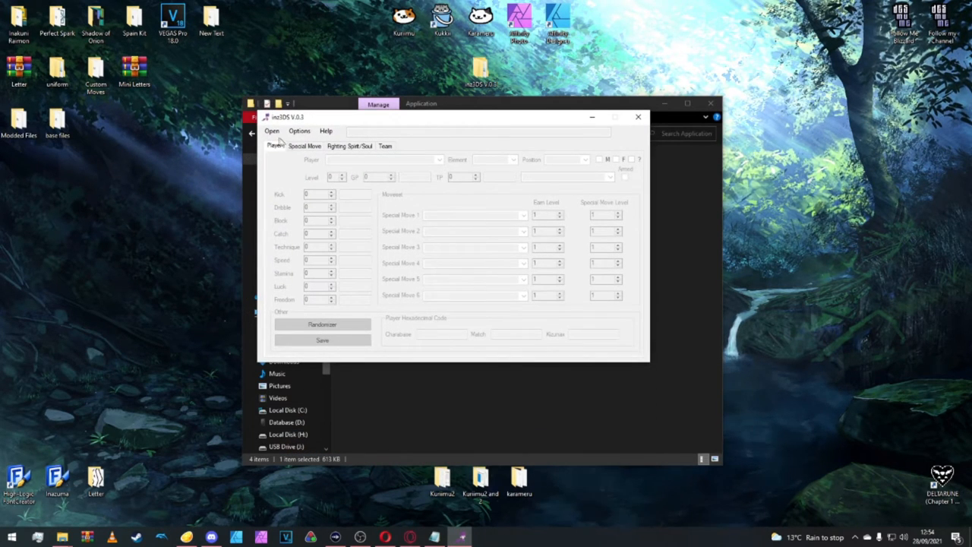
Step: Load the game data from the Modded Files folder so the Go Galaxy editor is enabled
left_click(272, 131)
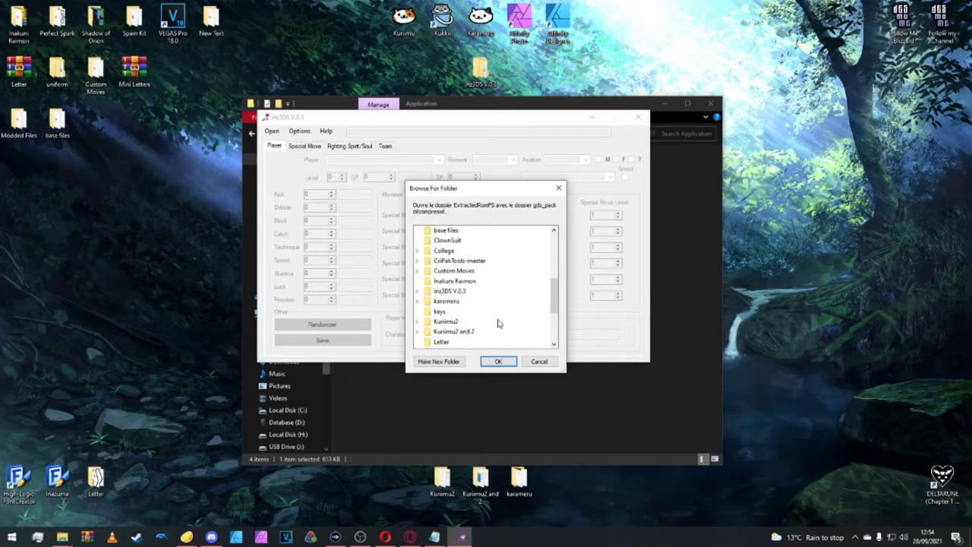
scroll("down", 3)
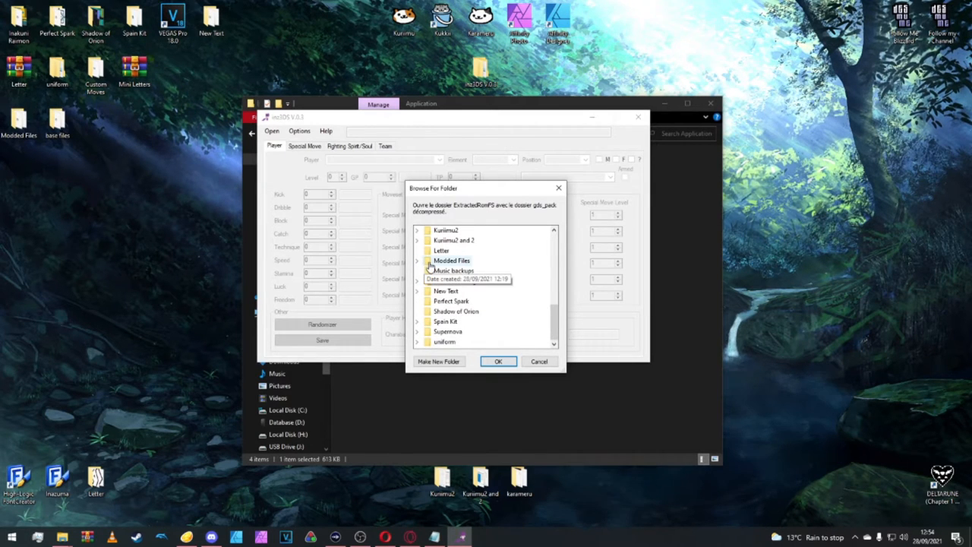
left_click(416, 261)
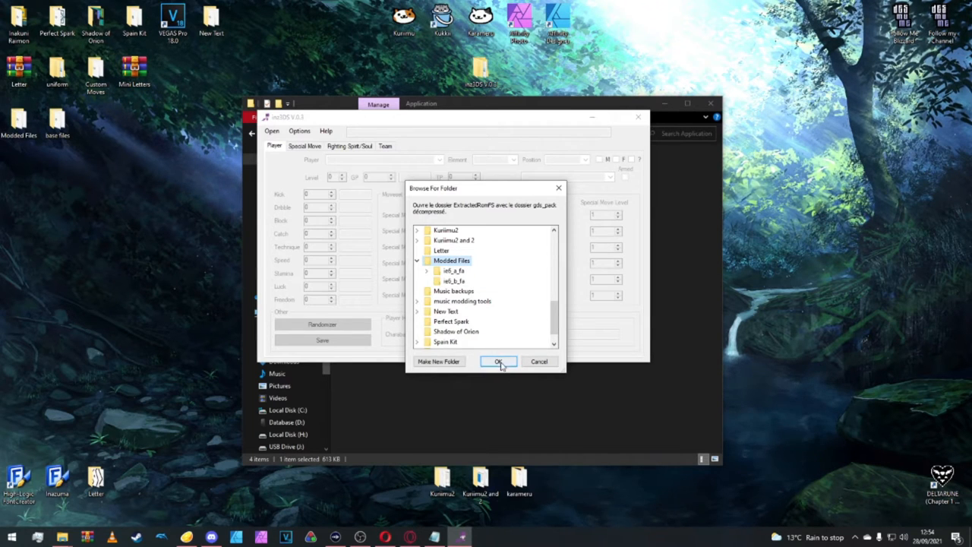
left_click(498, 361)
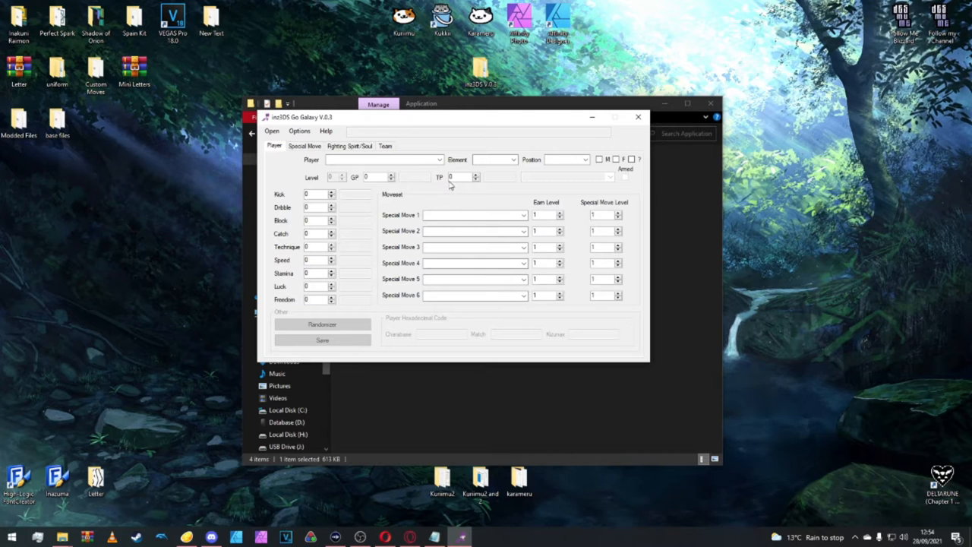
mouse_move(444, 194)
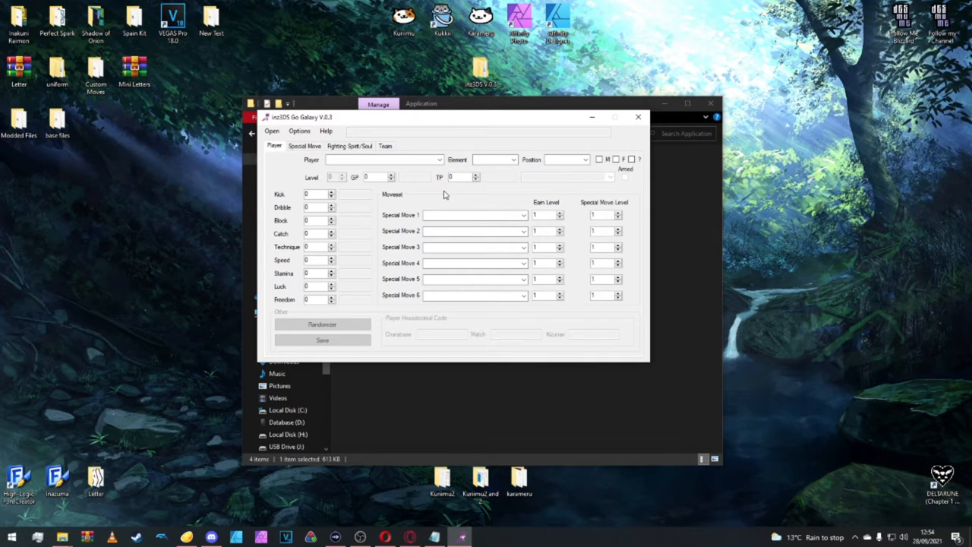
mouse_move(445, 195)
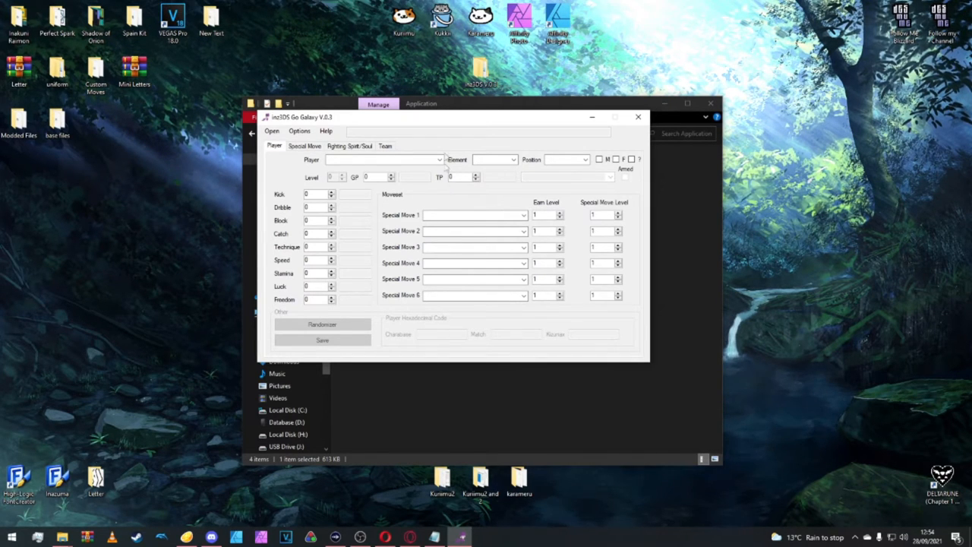
Step: Drop down the Player list showing the game's character names
left_click(439, 160)
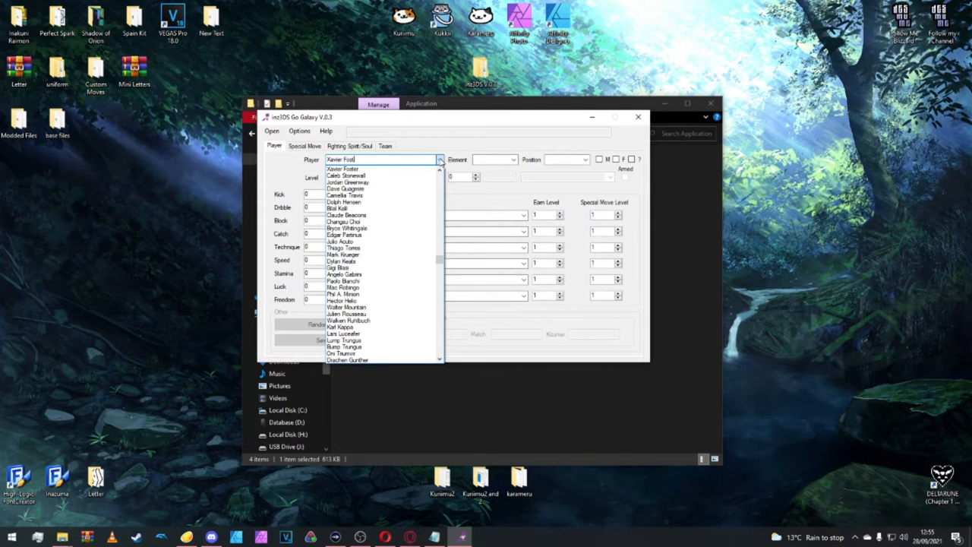
Step: Select Xavier Foster, loading his Fire element, Forward position, stats and special moves
left_click(344, 168)
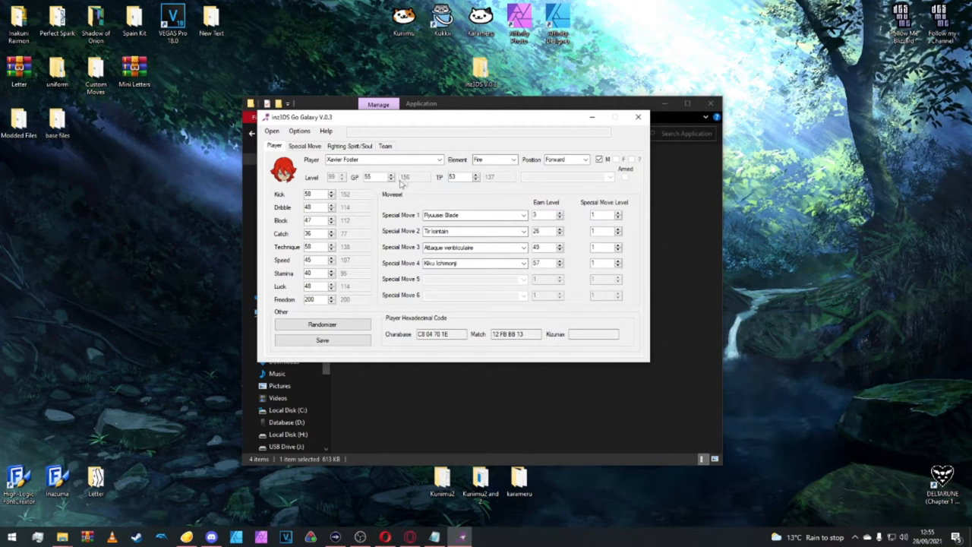
mouse_move(413, 181)
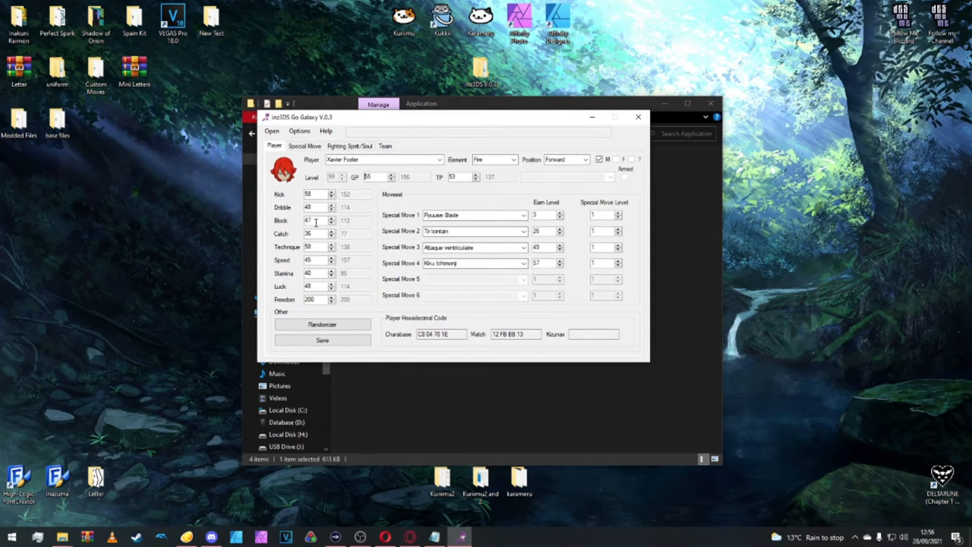
Step: Raise Xavier Foster's Kick, Block and further stat values in the Player editor
left_click(331, 218)
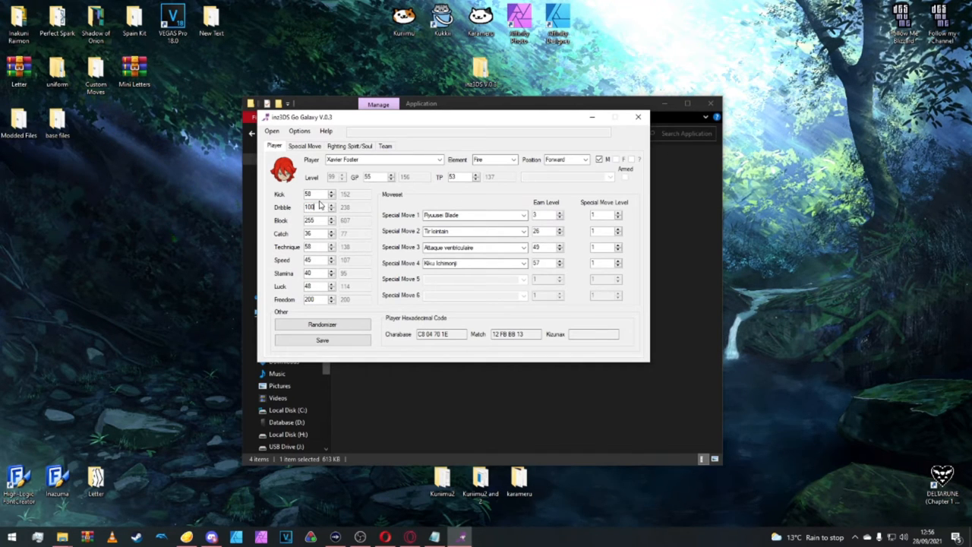
triple_click(313, 194)
type("80")
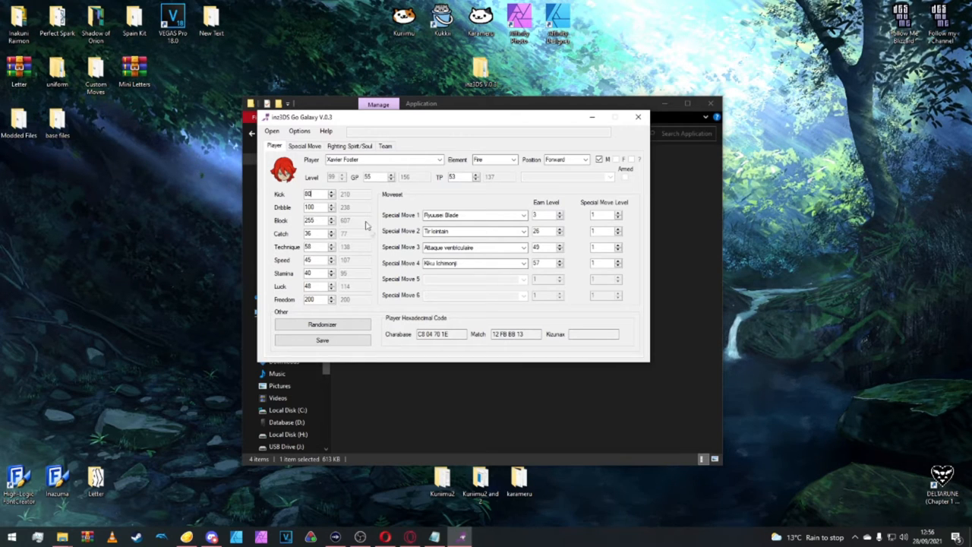
mouse_move(331, 221)
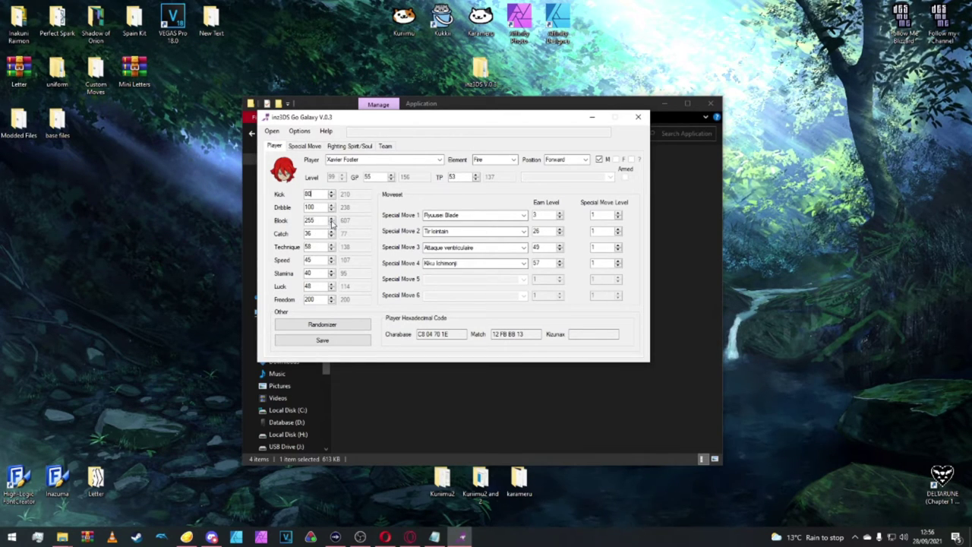
left_click(331, 222)
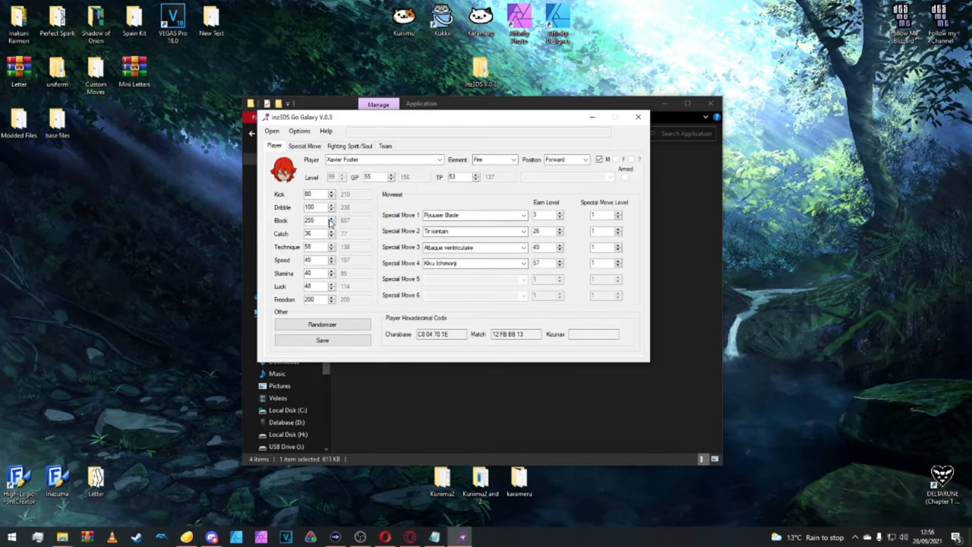
mouse_move(331, 299)
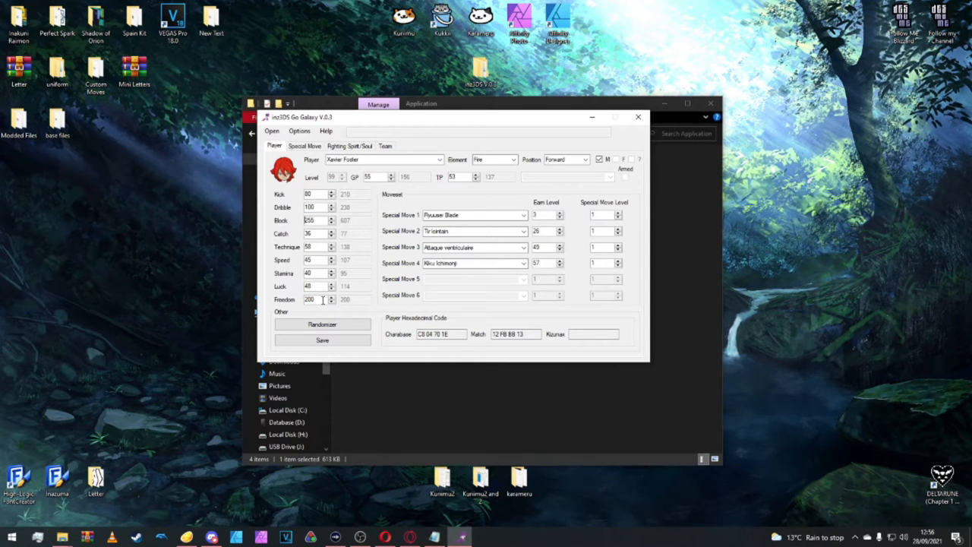
triple_click(310, 298)
type("700")
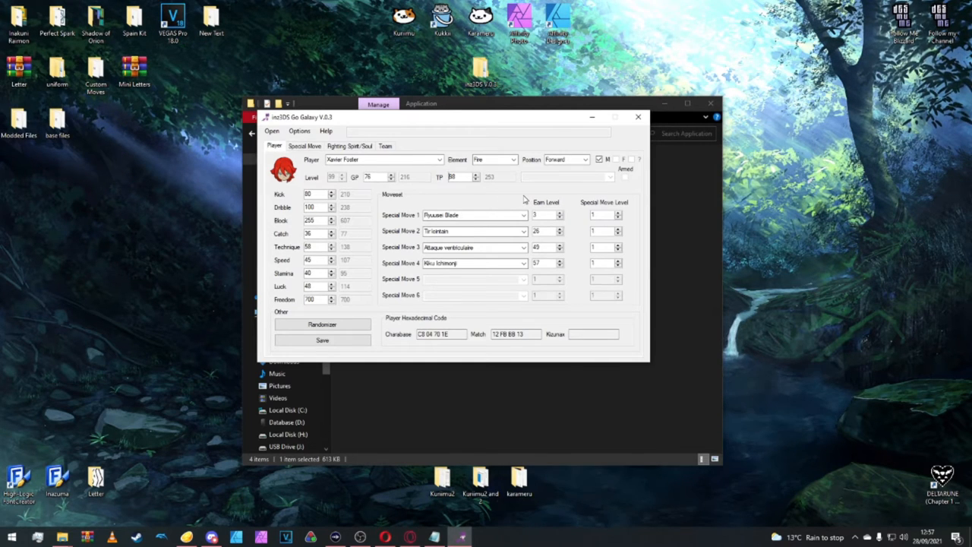
left_click(584, 159)
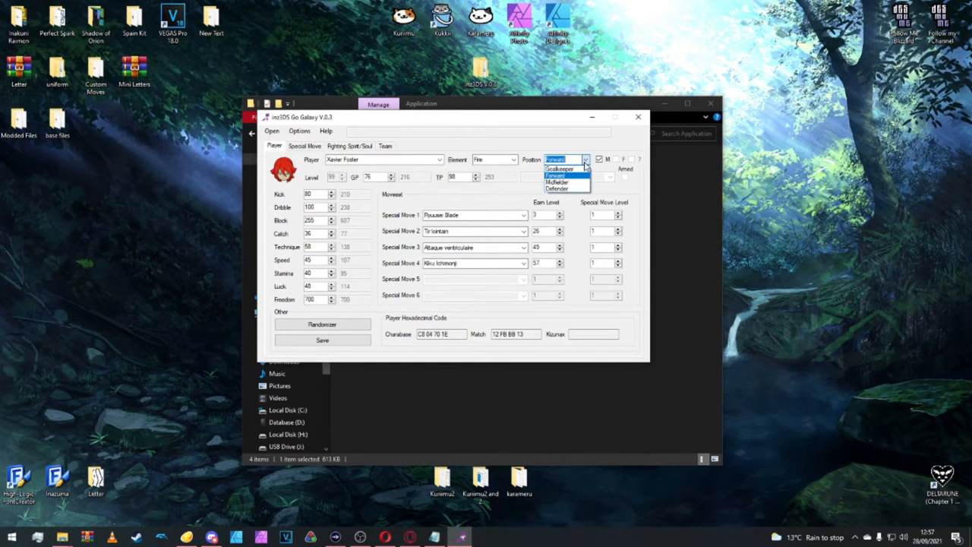
left_click(556, 188)
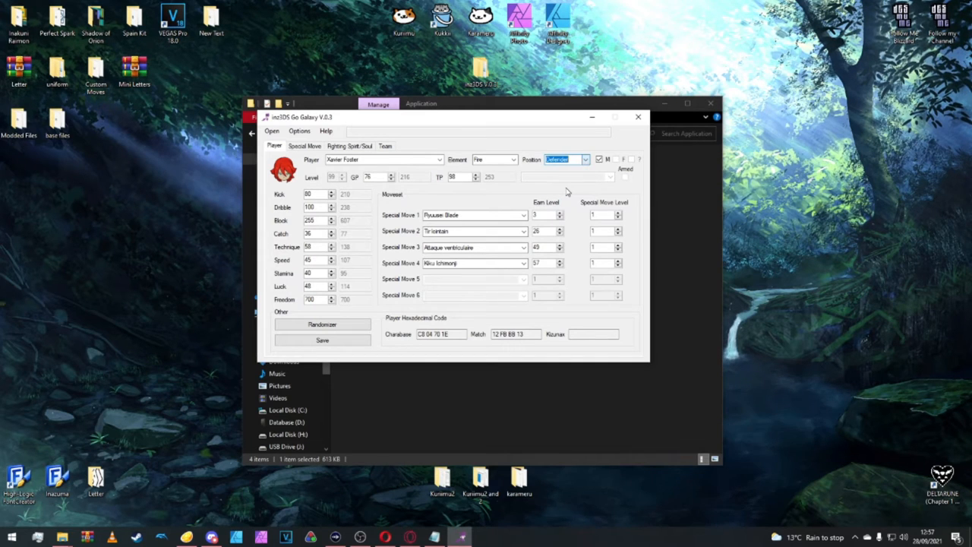
mouse_move(534, 167)
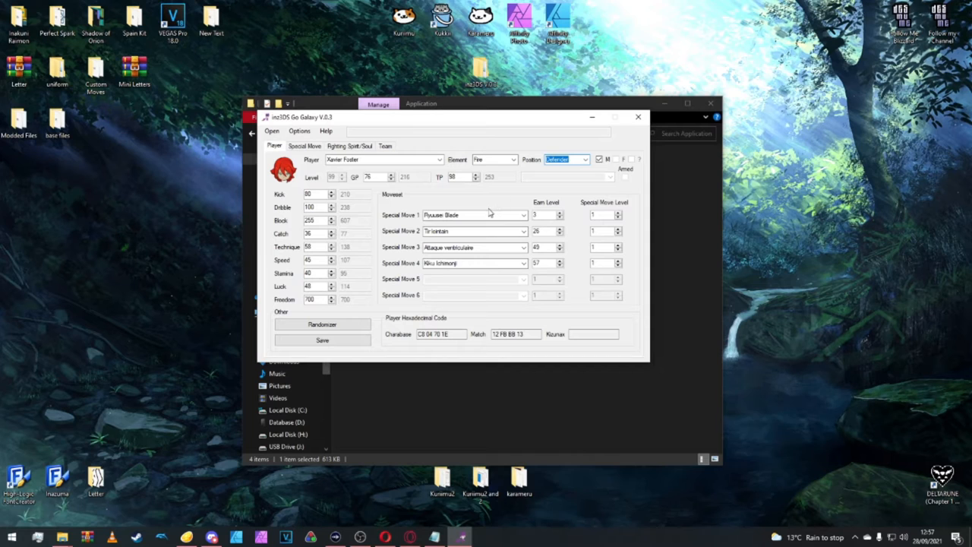
mouse_move(439, 207)
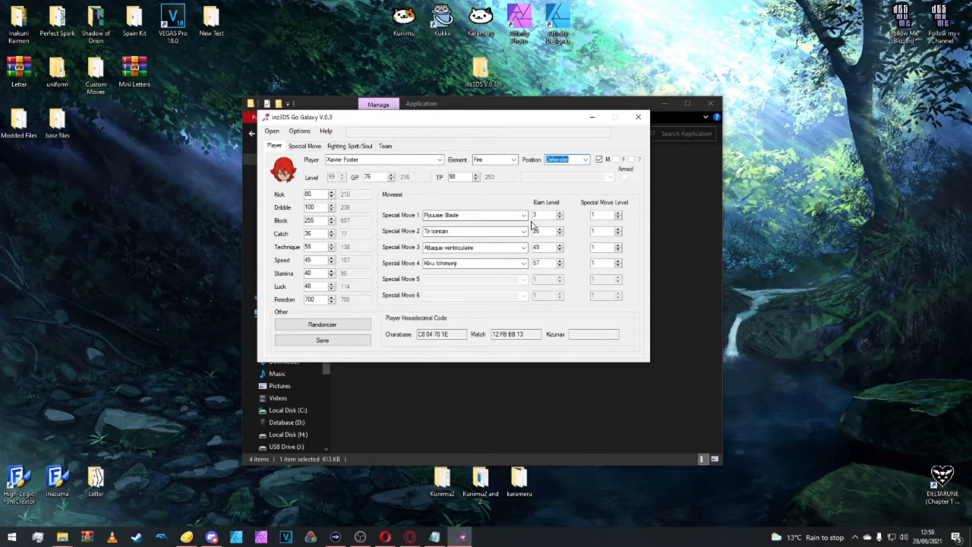
Step: Browse the first and second special move slots, changing the second move
left_click(561, 228)
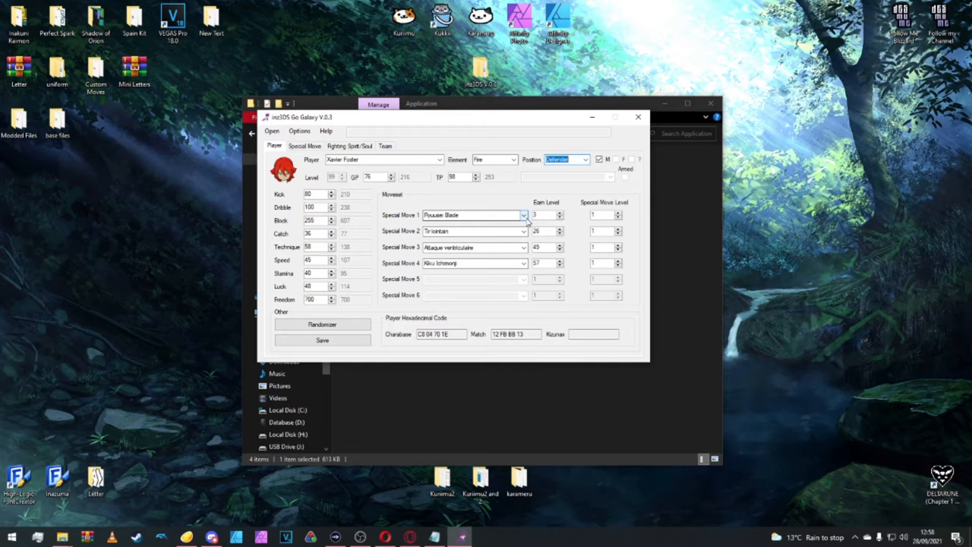
left_click(522, 216)
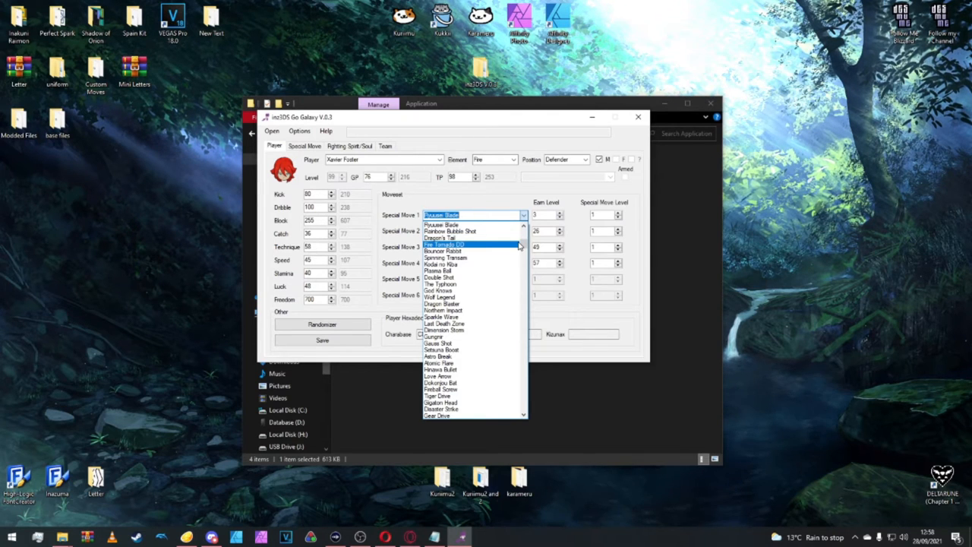
mouse_move(471, 258)
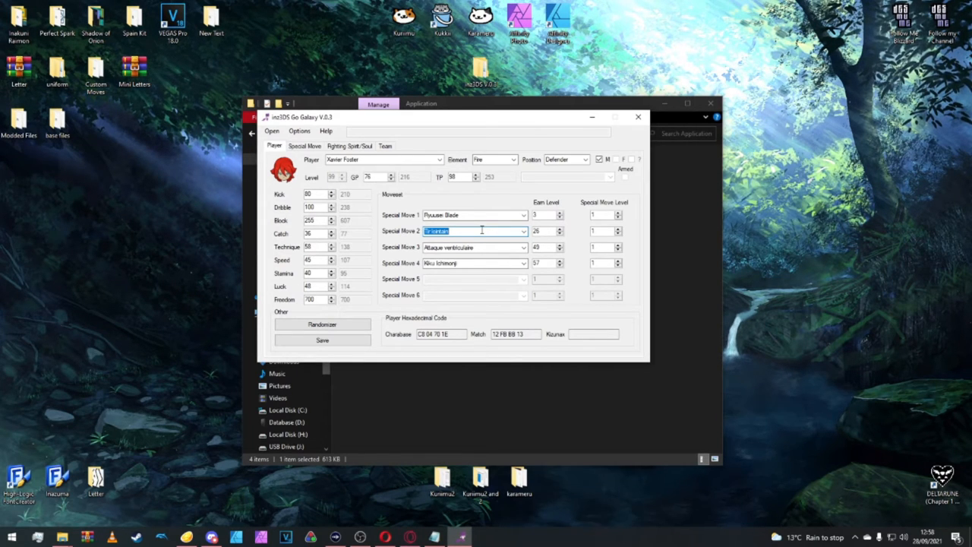
left_click(522, 231)
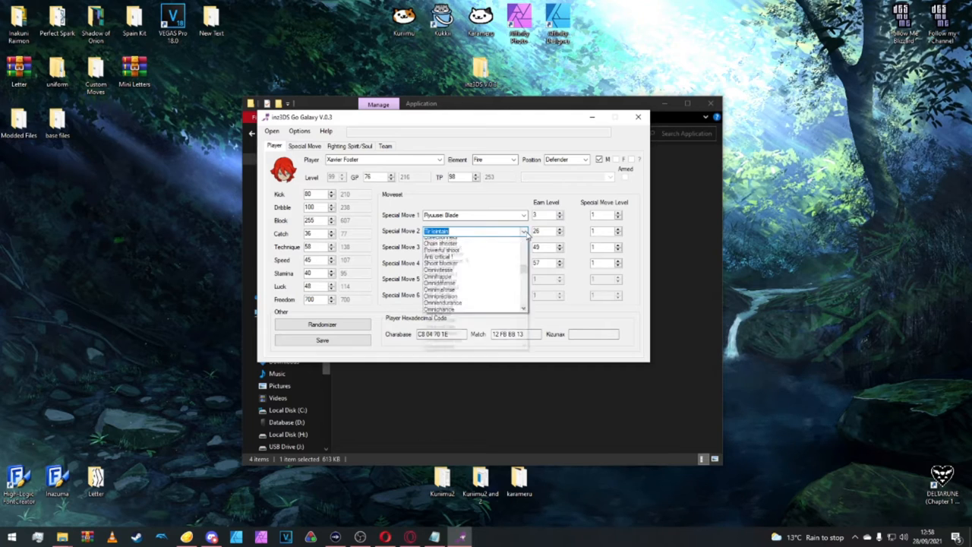
left_click(522, 231)
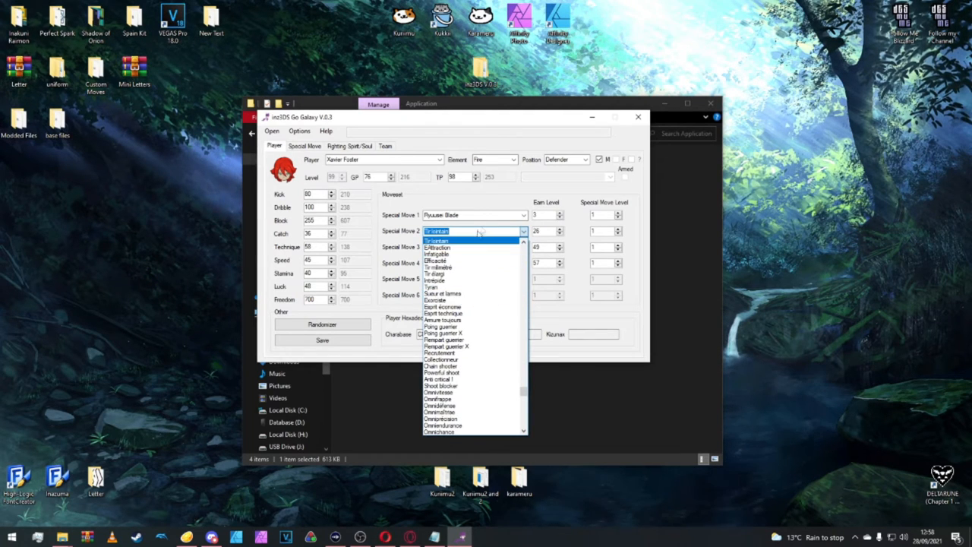
left_click(438, 240)
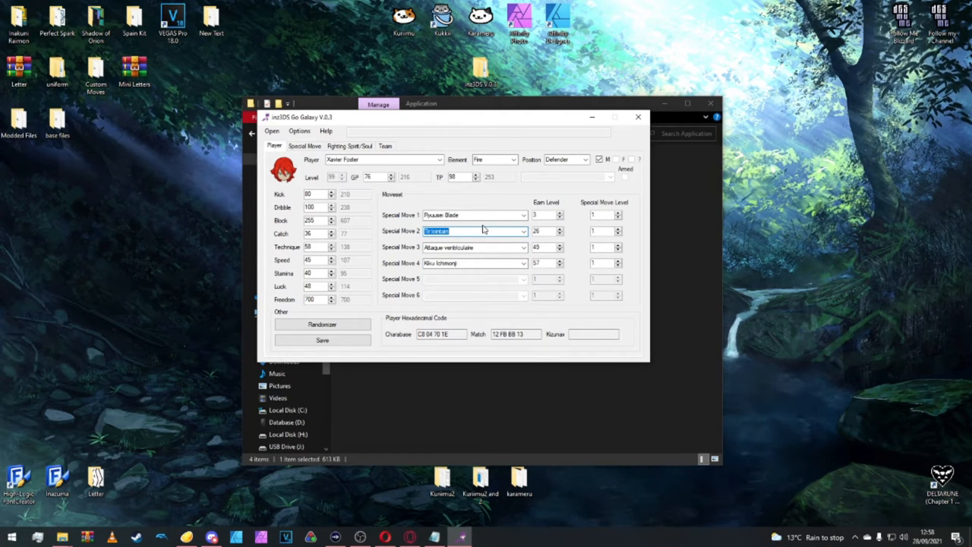
mouse_move(504, 212)
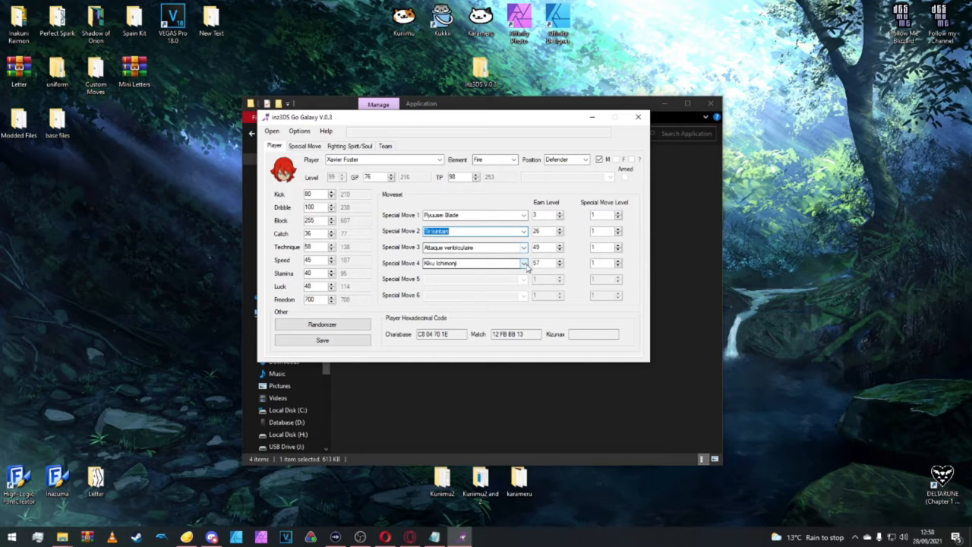
Step: Set the fourth special move slot to Great Max Na Ore
left_click(522, 263)
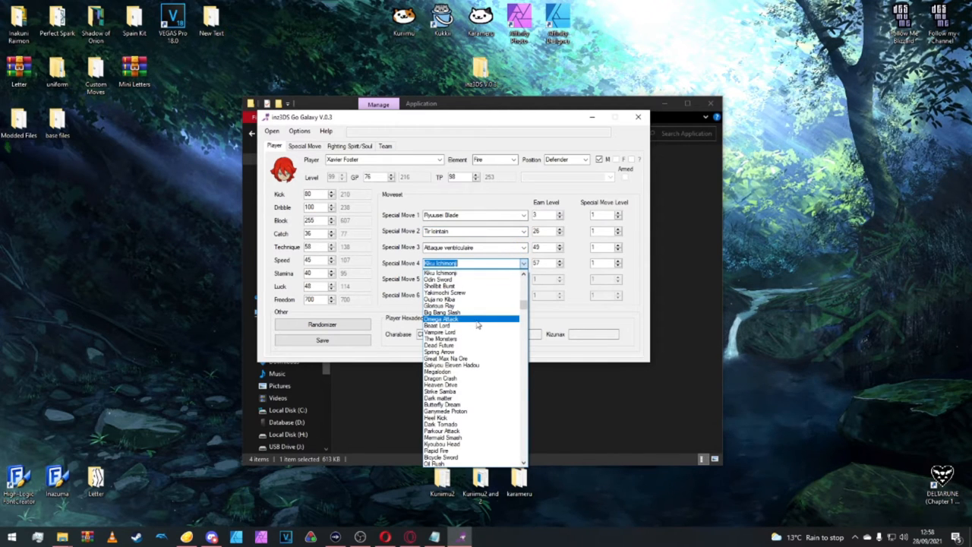
mouse_move(464, 352)
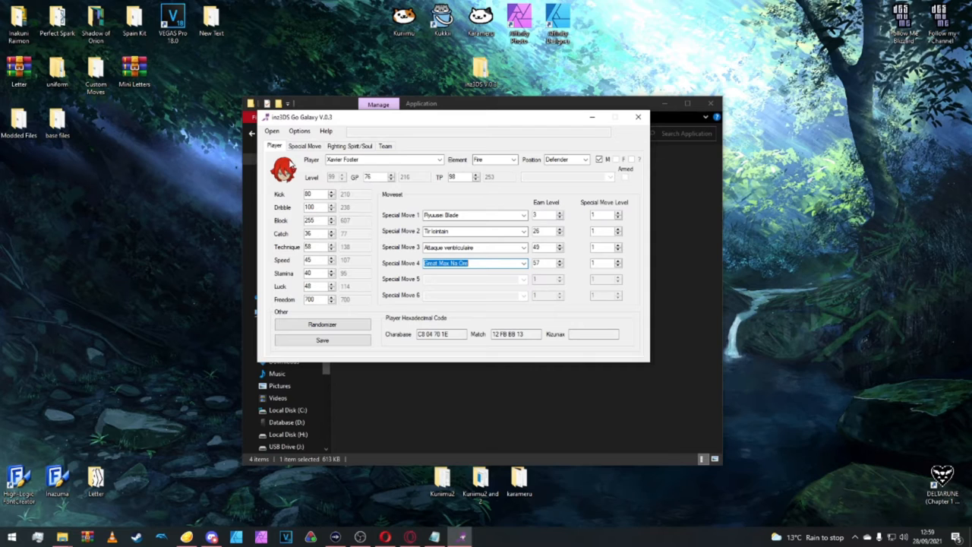
left_click(322, 340)
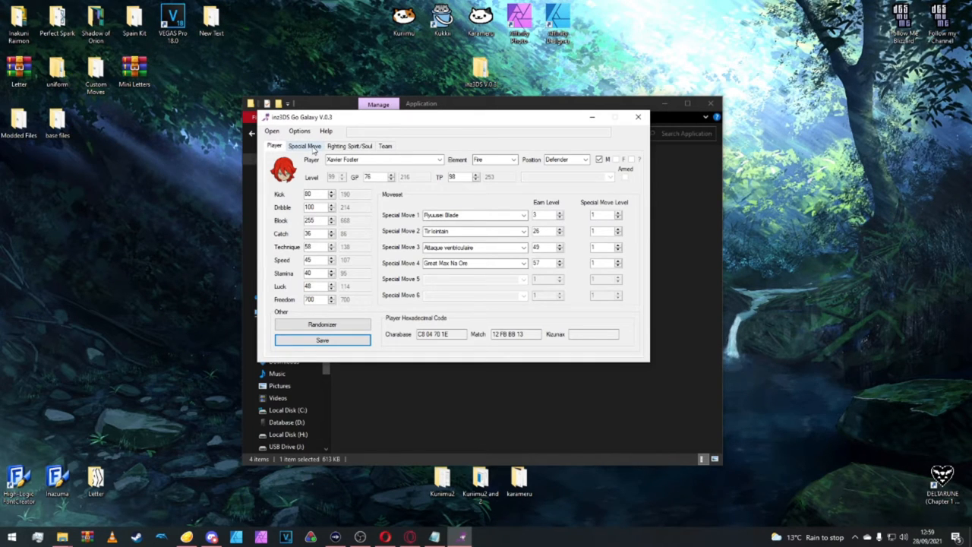
Step: Load Great Max Na Ore in the Special Move editor by searching 'Grea'
left_click(304, 146)
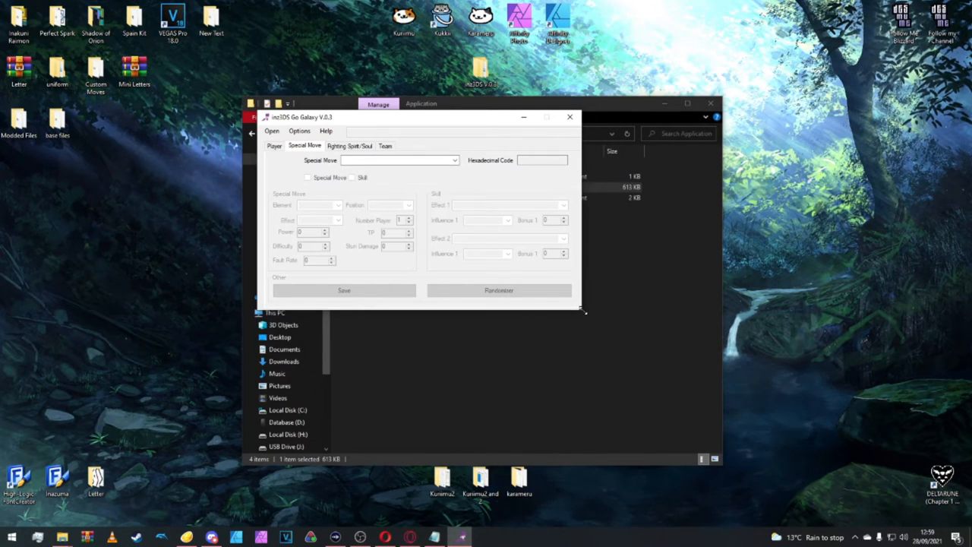
left_click(456, 159)
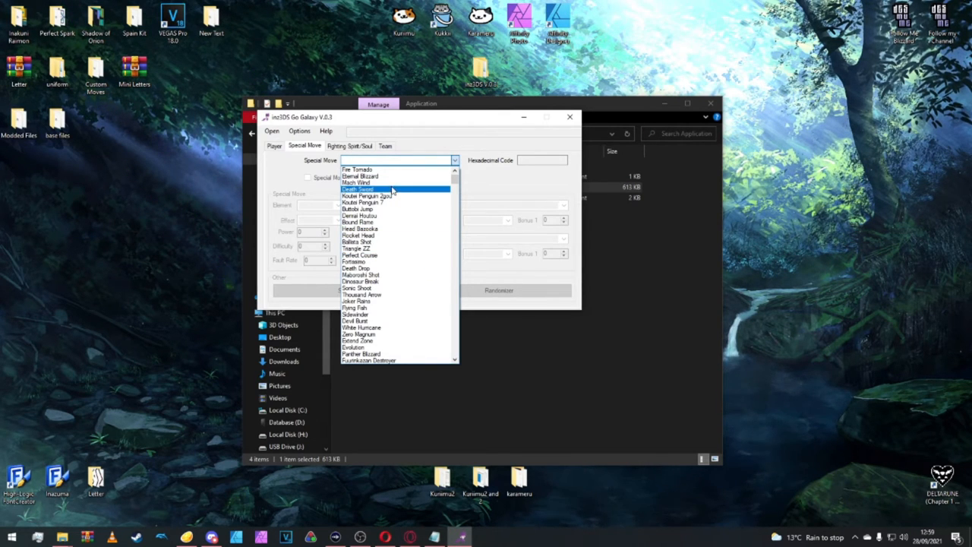
type("Great Ma")
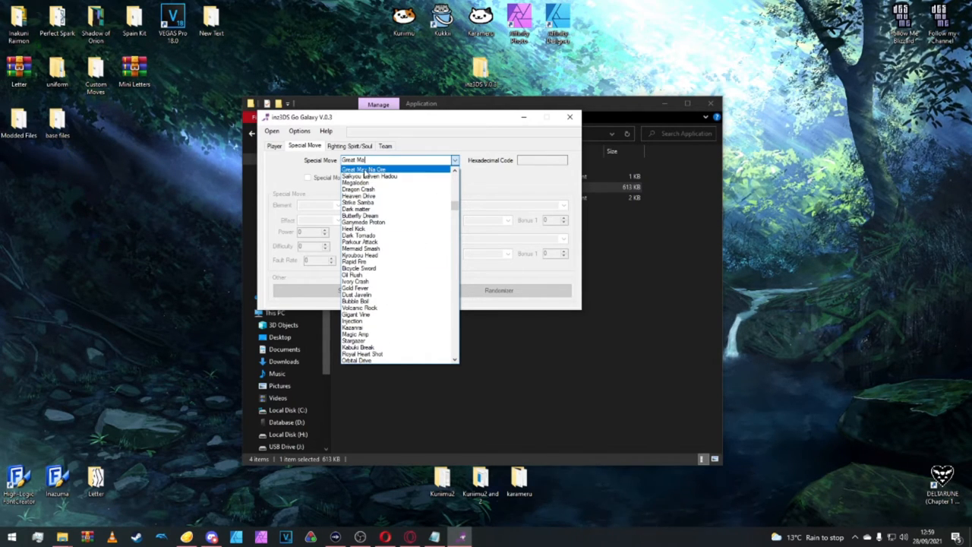
left_click(364, 168)
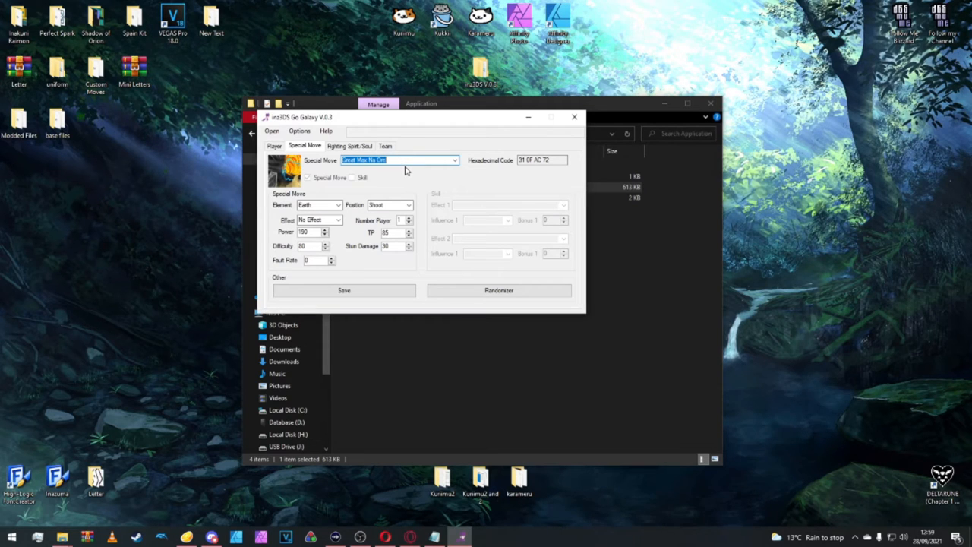
mouse_move(365, 187)
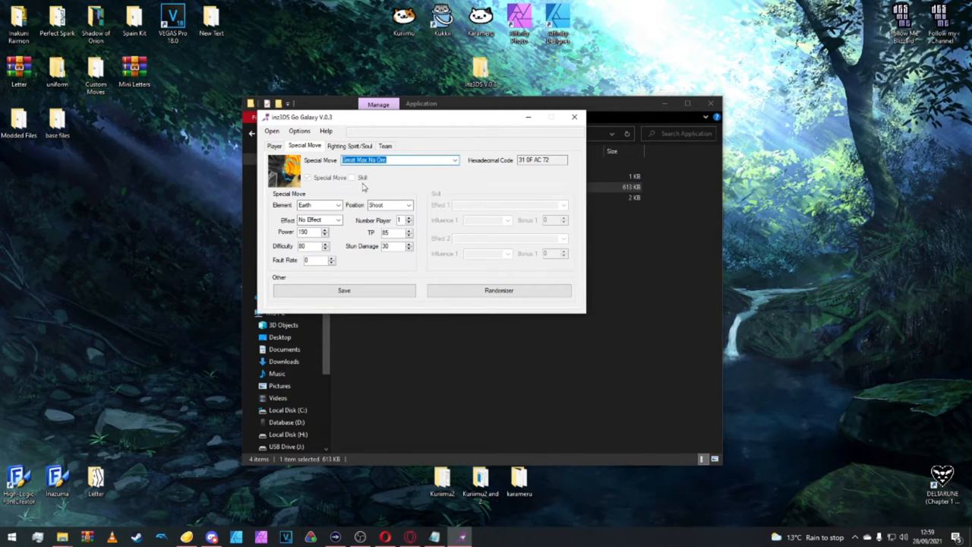
Step: Give Great Max the Fire element, a Chain Shot effect, and keep its Shoot position
left_click(337, 205)
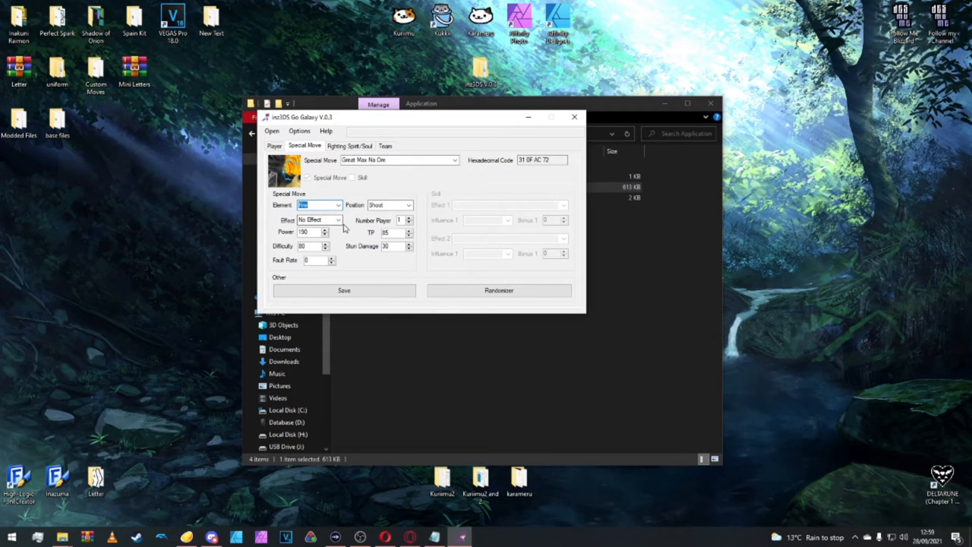
left_click(337, 219)
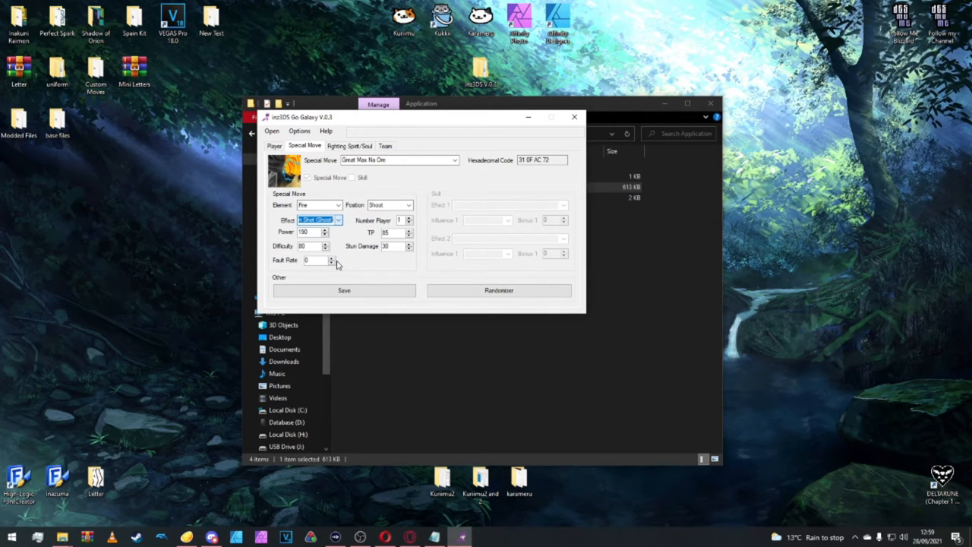
left_click(337, 220)
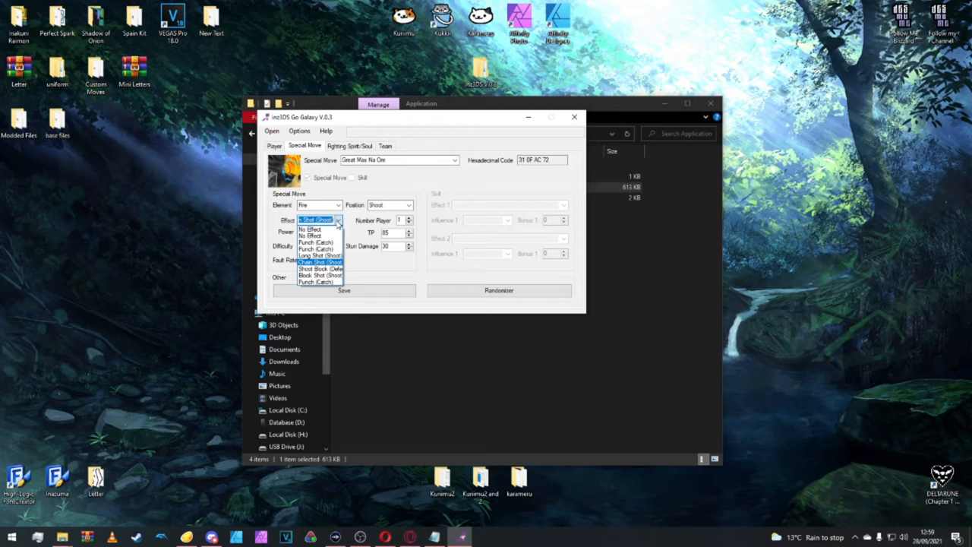
left_click(319, 262)
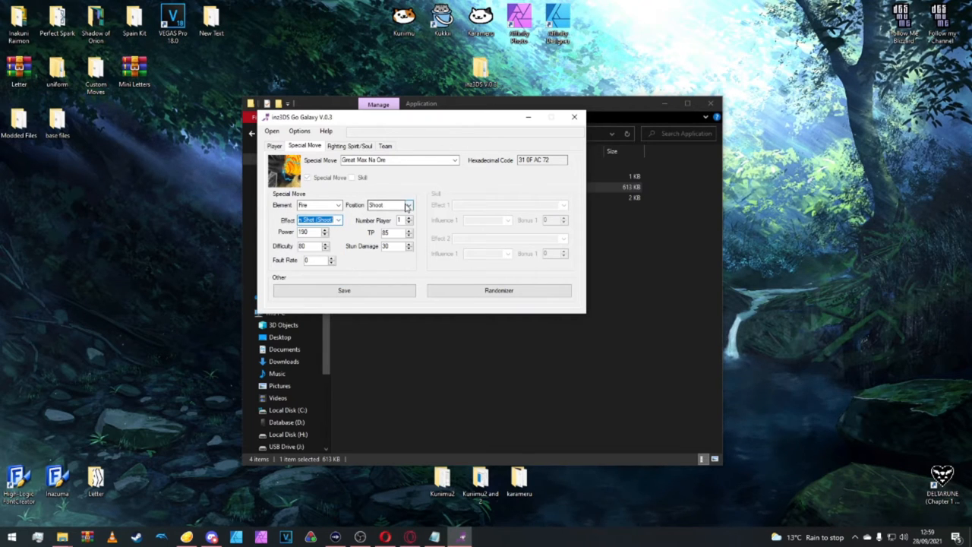
left_click(409, 205)
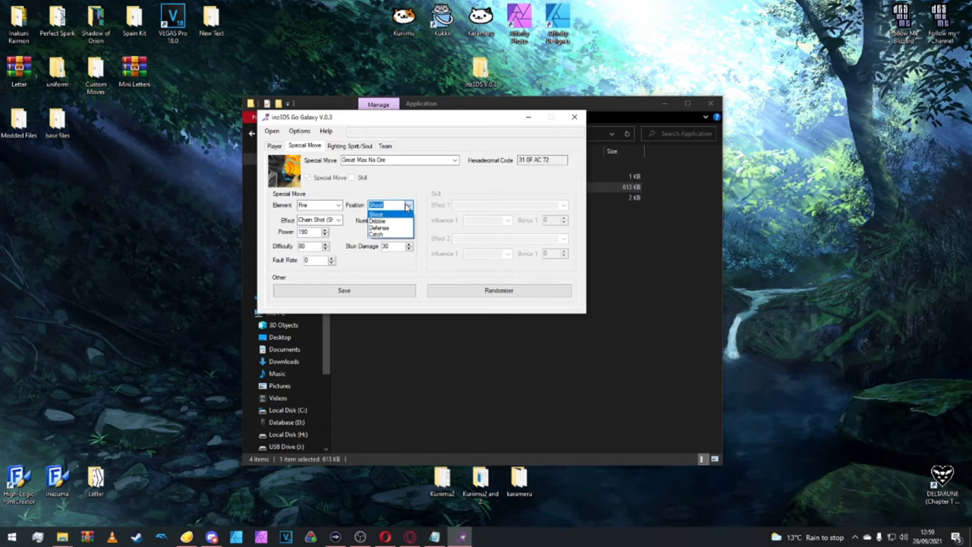
left_click(382, 212)
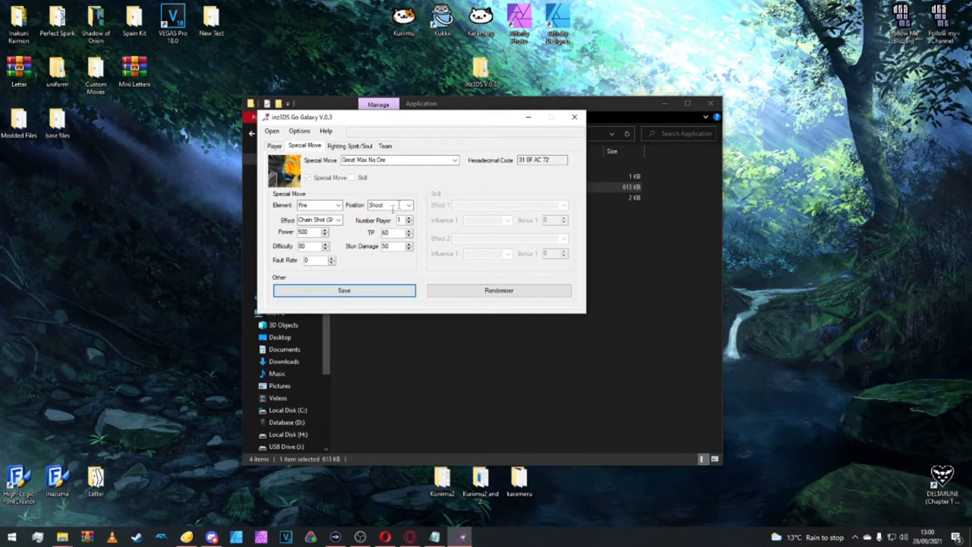
mouse_move(449, 231)
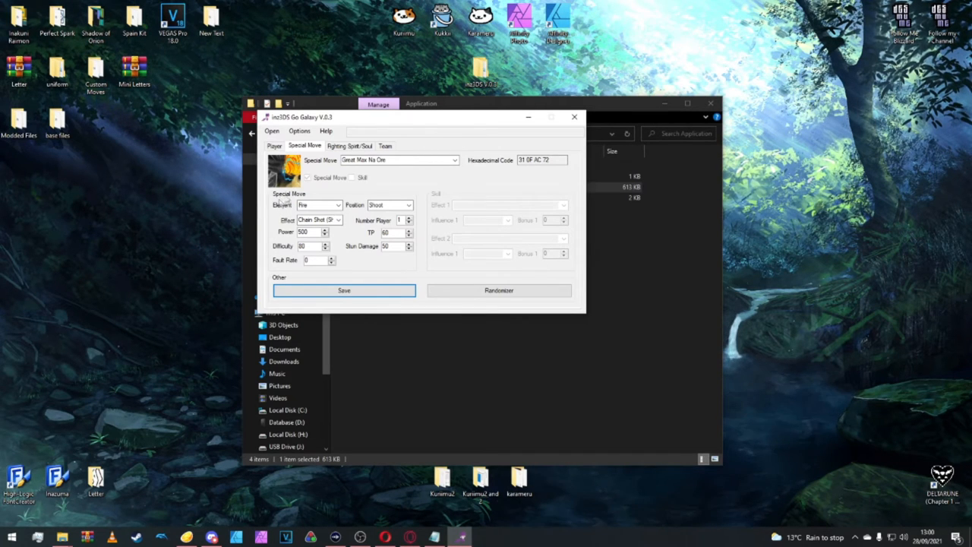
mouse_move(473, 208)
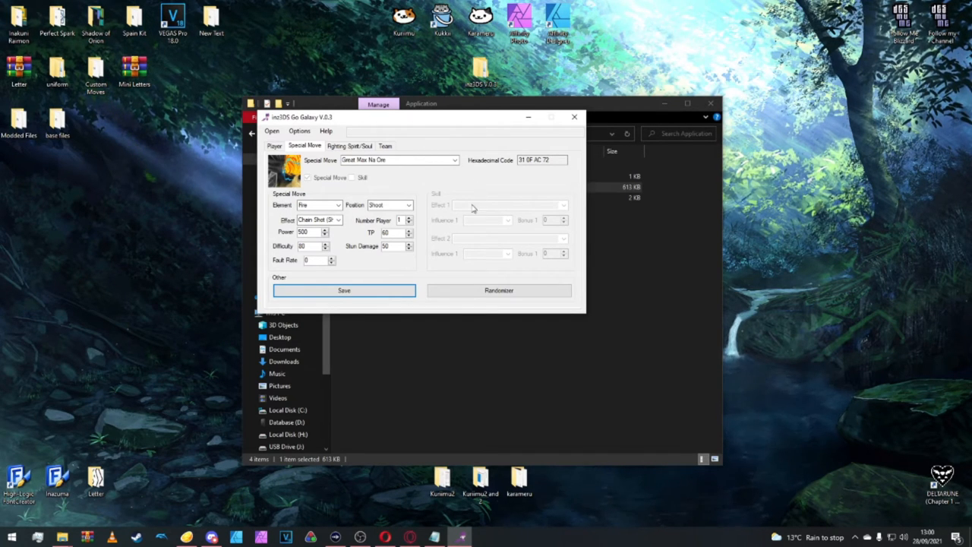
mouse_move(470, 246)
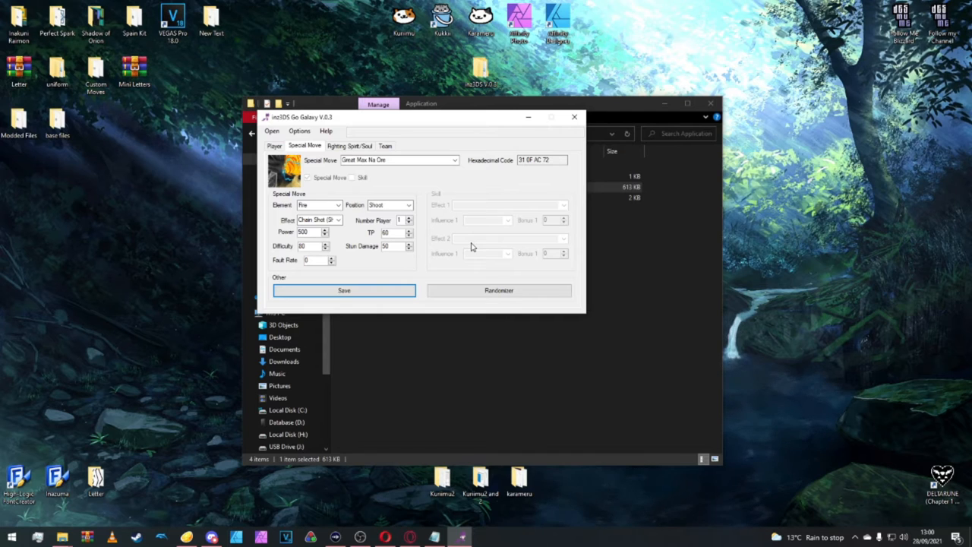
mouse_move(464, 264)
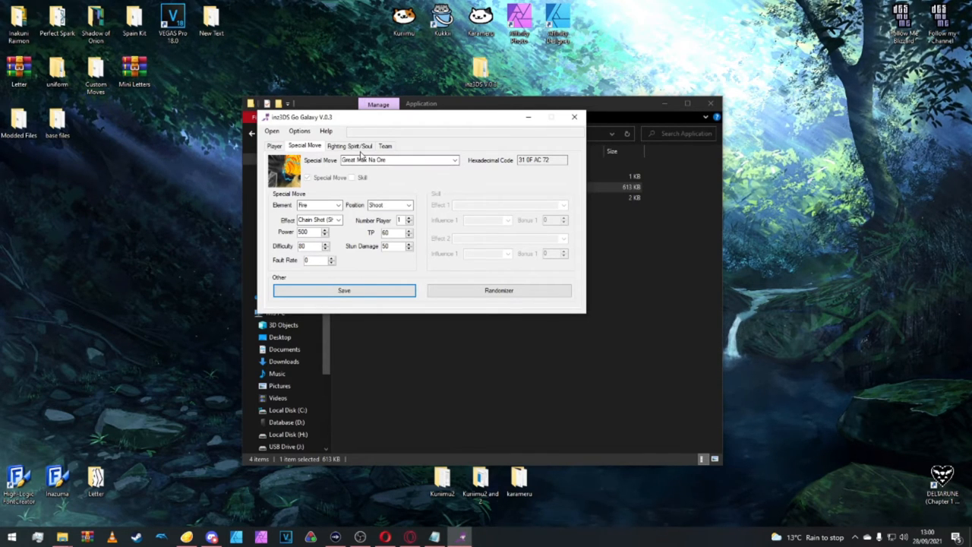
mouse_move(364, 203)
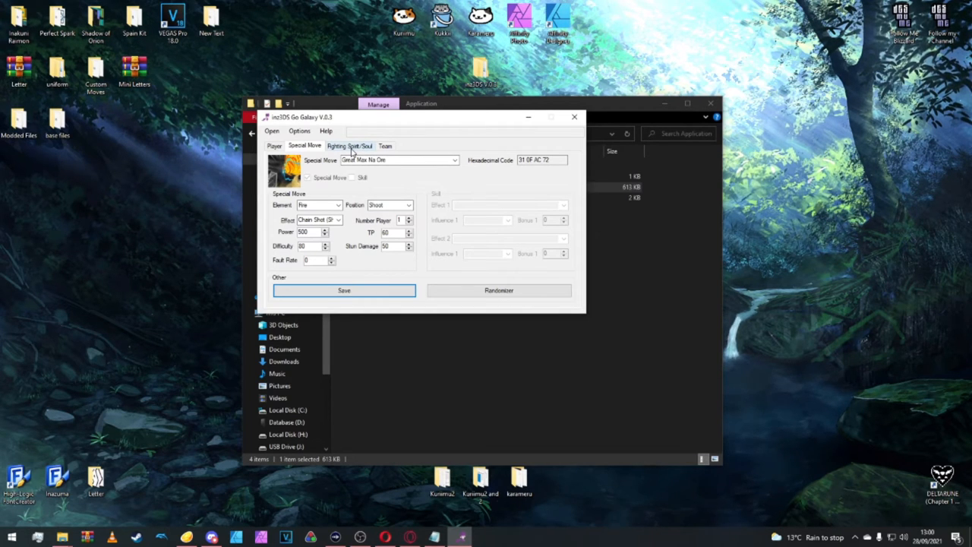
Step: Switch to the Fighting Spirit/Soul editor
left_click(349, 146)
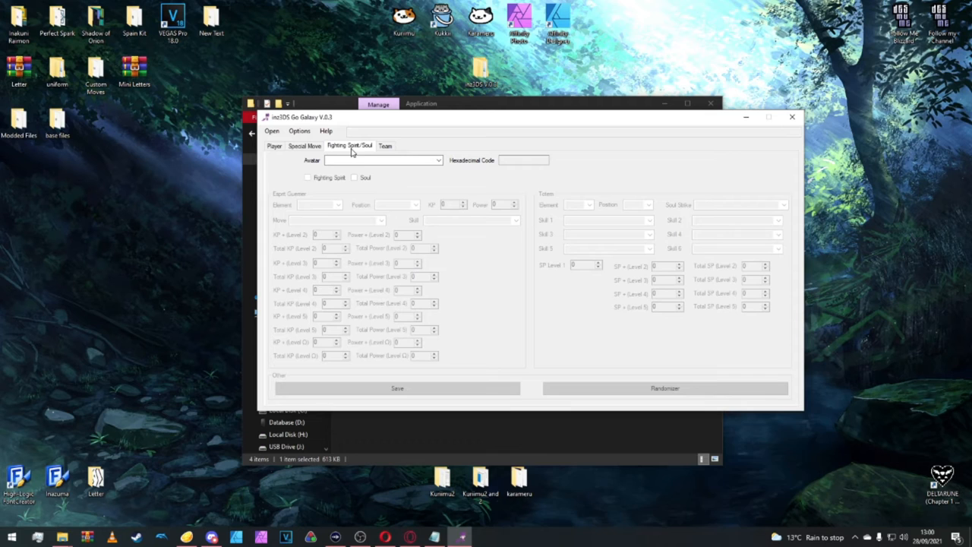
Step: Load the first avatar, Sir Lupin, into the Fighting Spirit/Soul editor
left_click(380, 161)
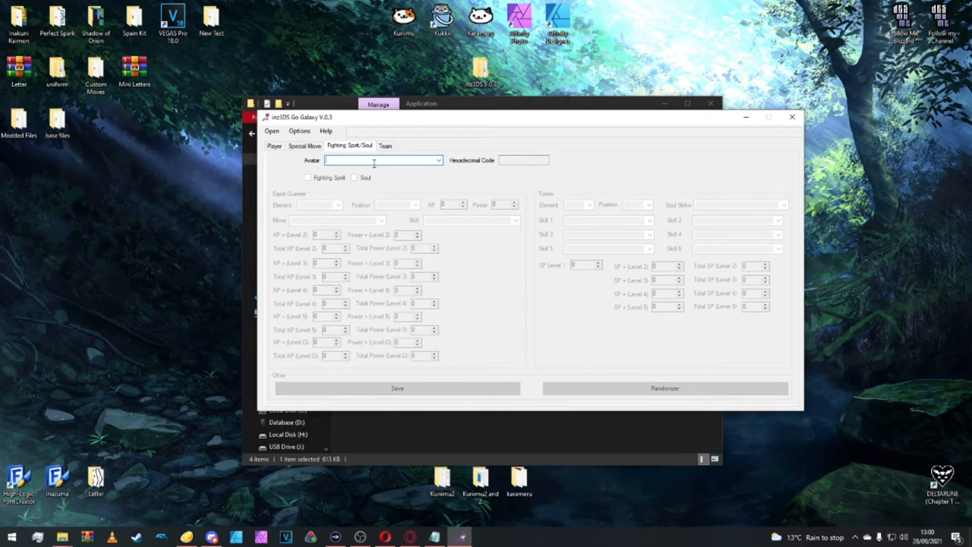
left_click(437, 159)
type("Sir")
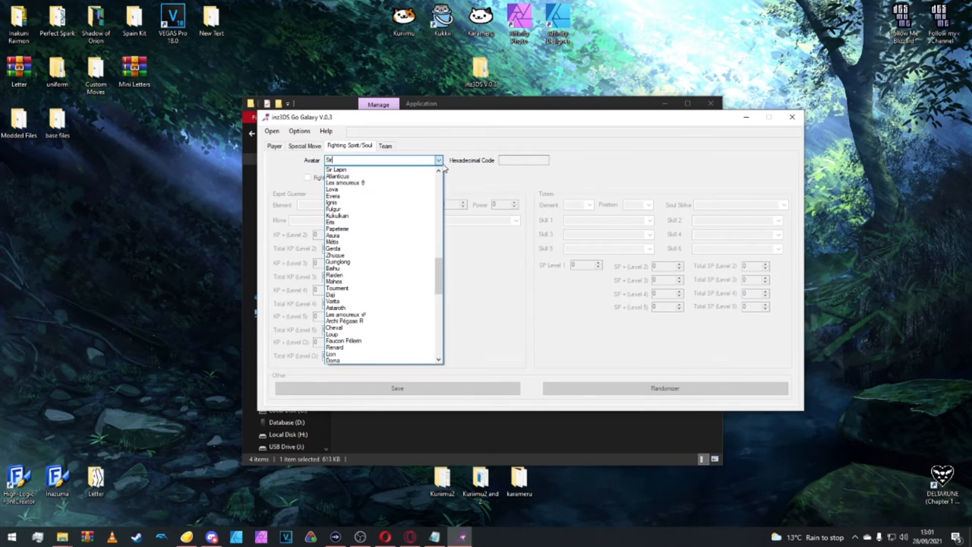
left_click(337, 169)
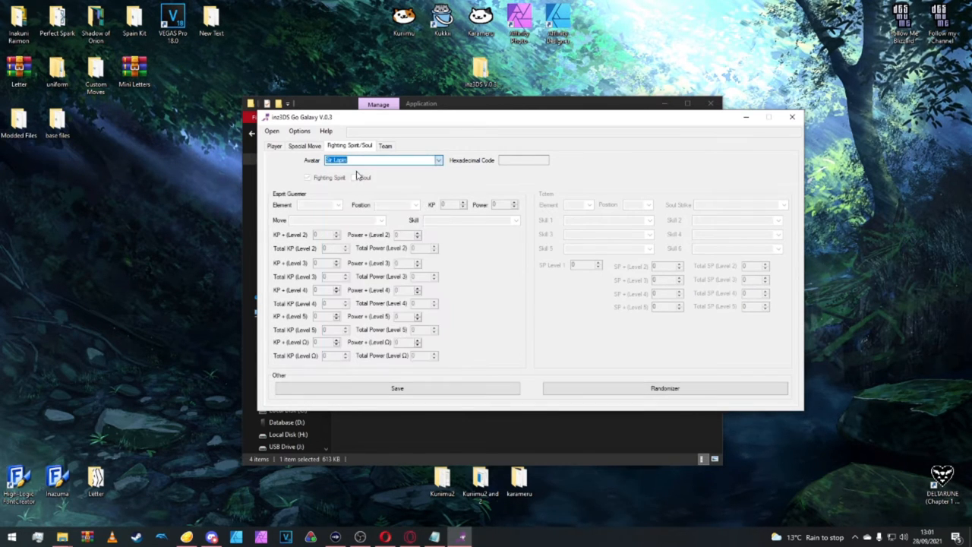
left_click(383, 160)
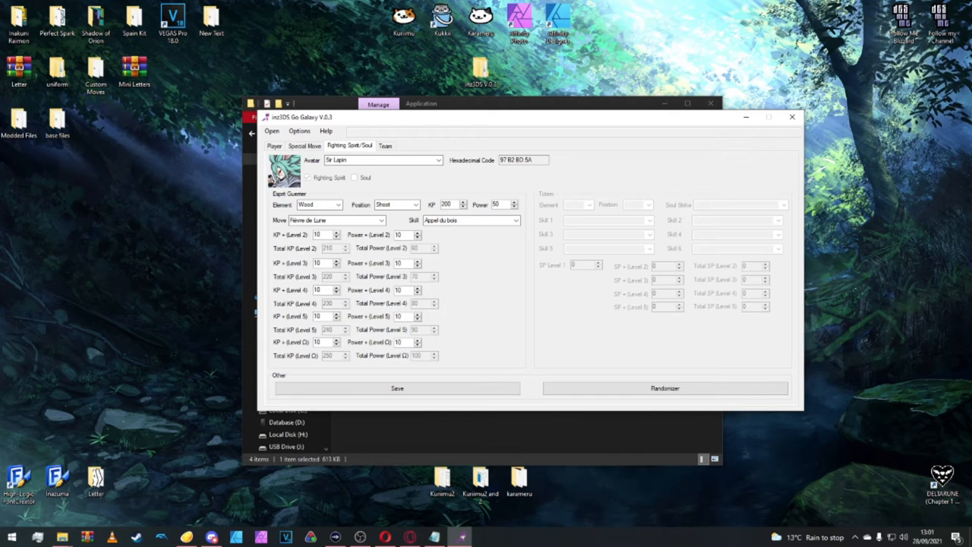
mouse_move(348, 367)
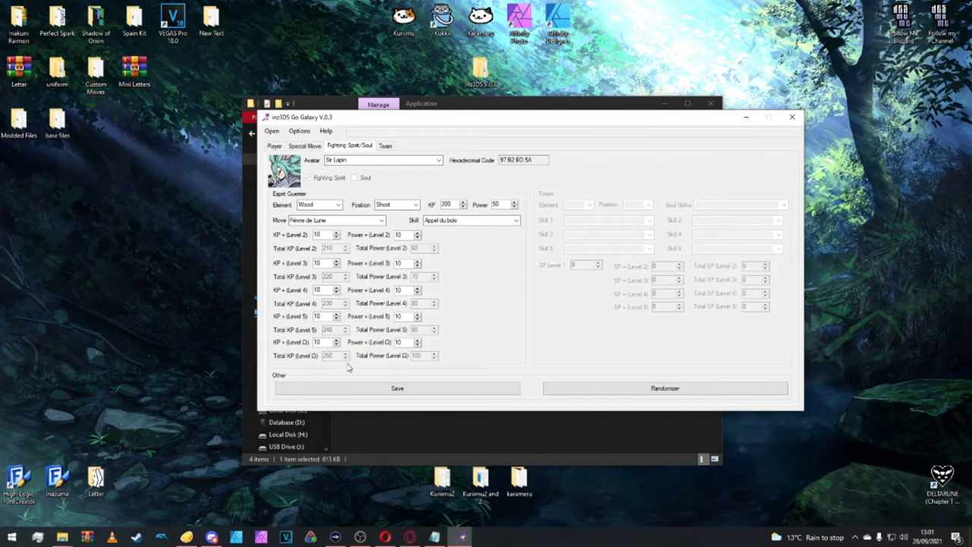
mouse_move(348, 255)
type("40")
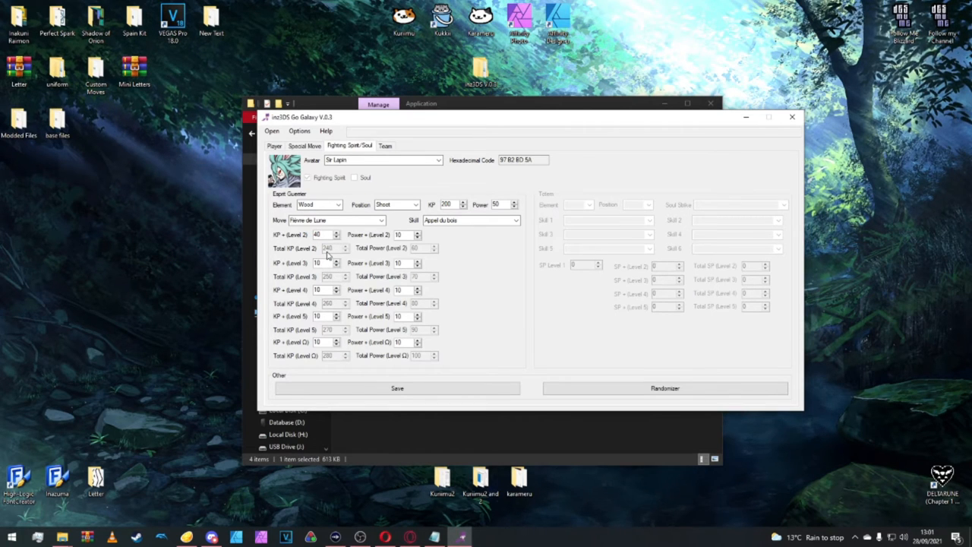
mouse_move(339, 343)
type("100")
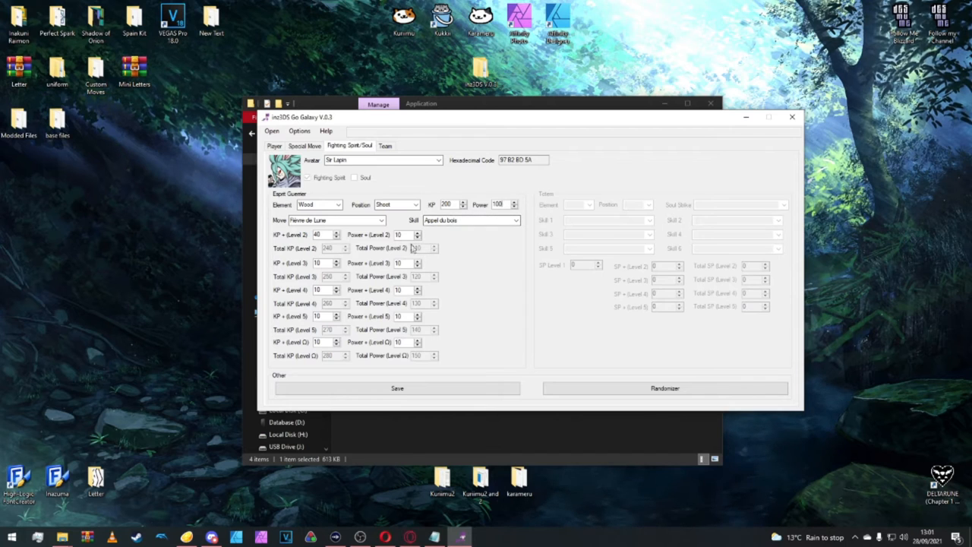
Step: Raise Sir Lupin's base Power to 100 and its level 2 KP gain
triple_click(401, 234)
type("50")
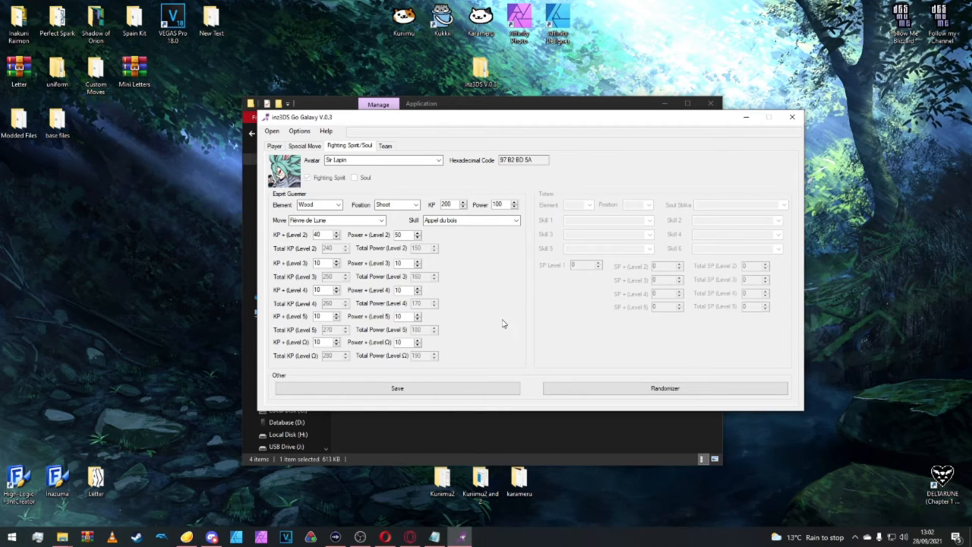
mouse_move(466, 248)
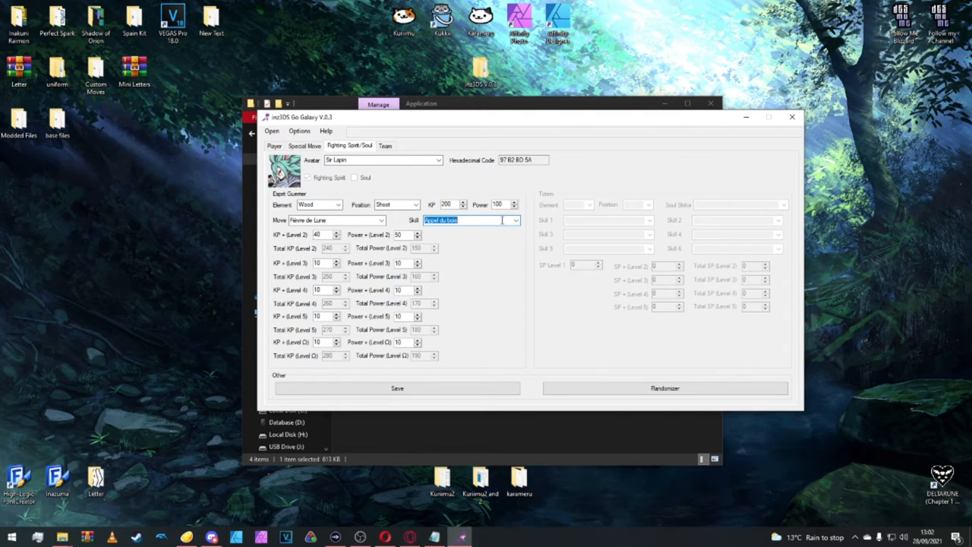
Step: Choose Omnifrappe X as Sir Lupin's skill
left_click(515, 221)
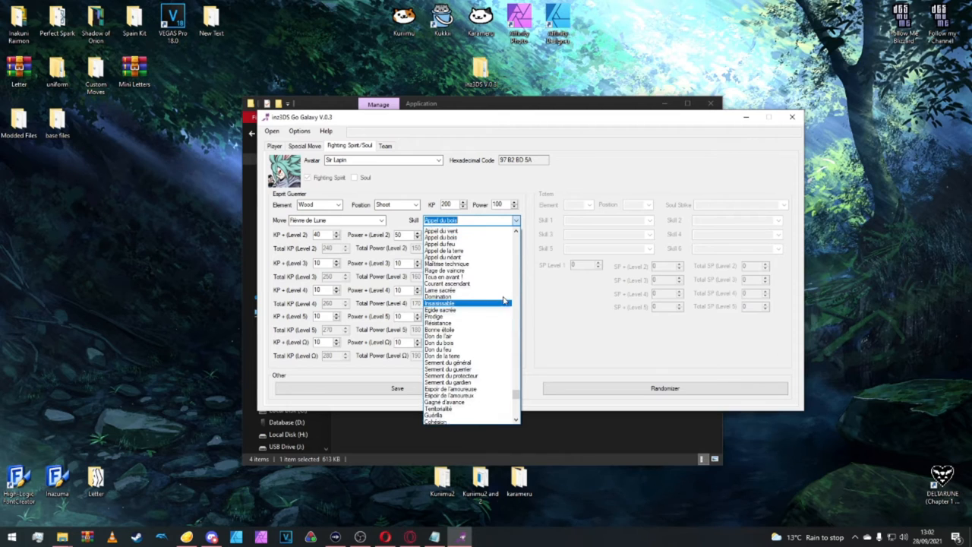
scroll("up", 3)
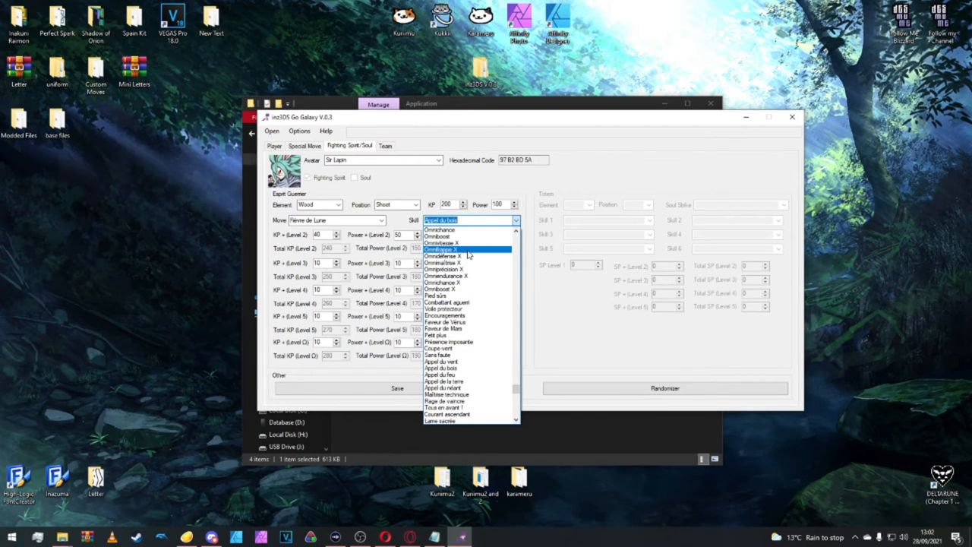
left_click(443, 249)
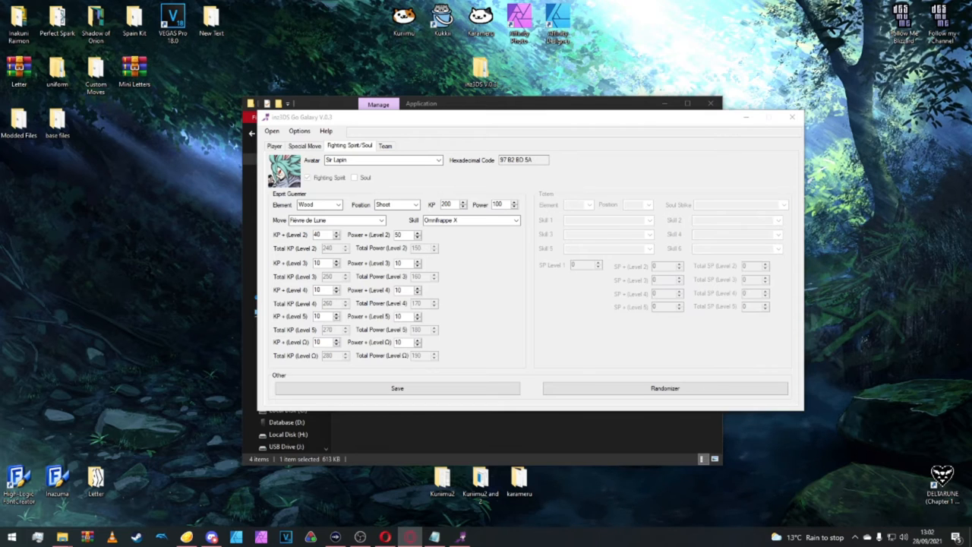
mouse_move(608, 261)
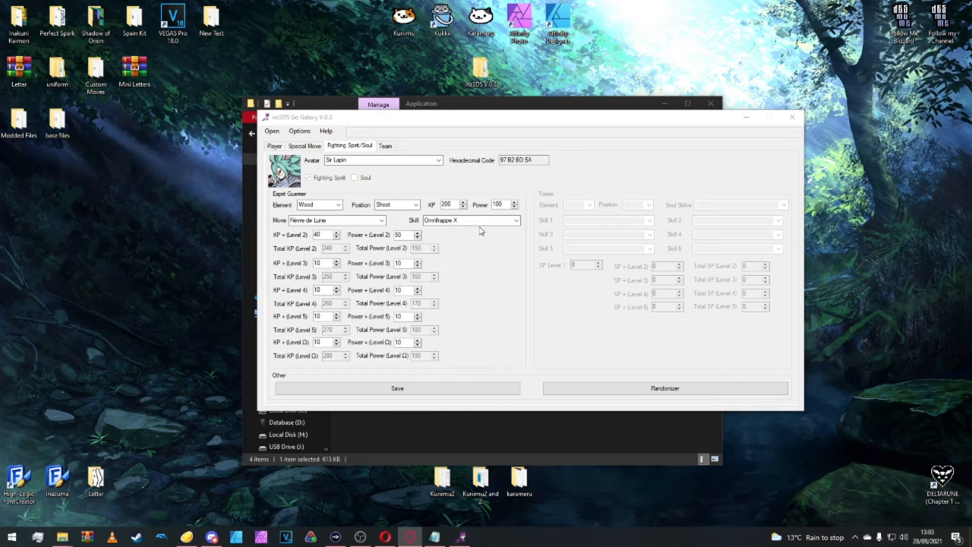
mouse_move(471, 234)
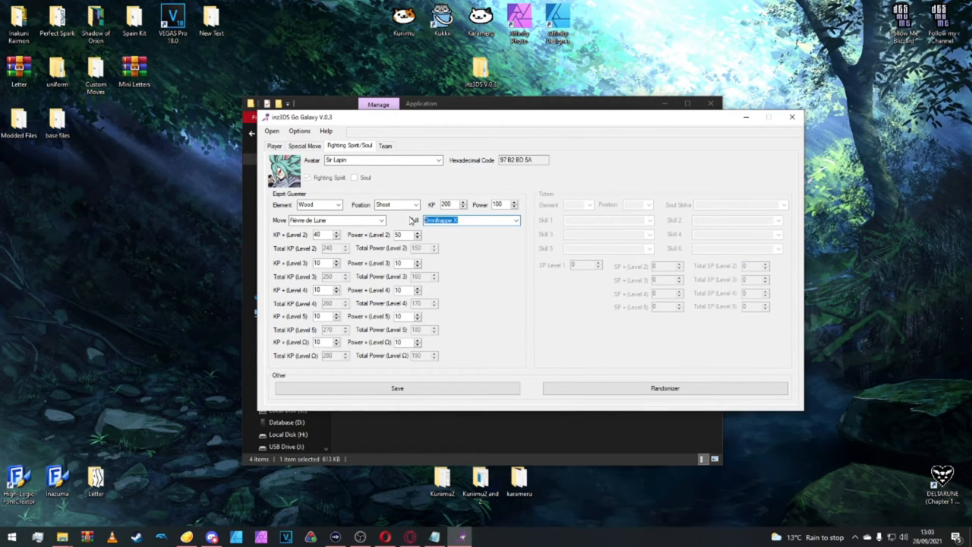
mouse_move(453, 246)
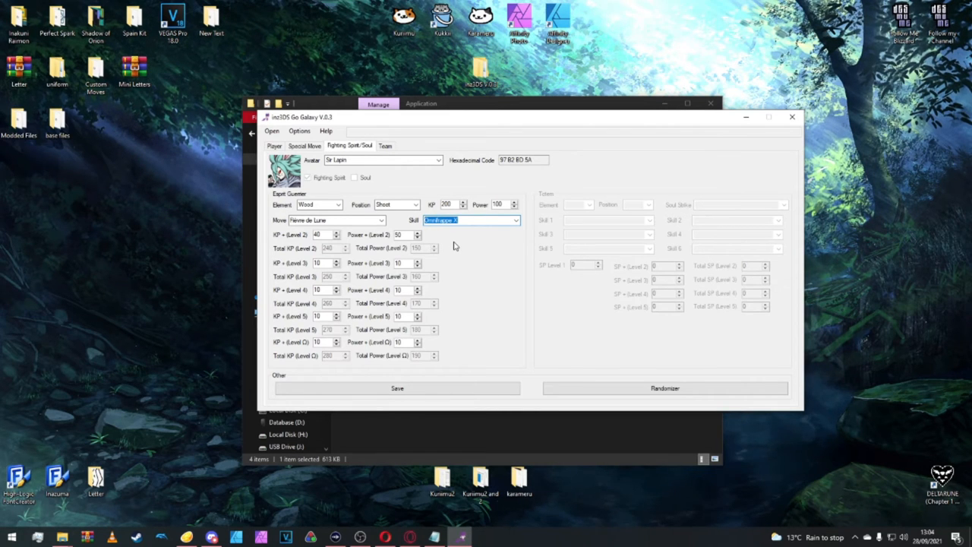
mouse_move(484, 300)
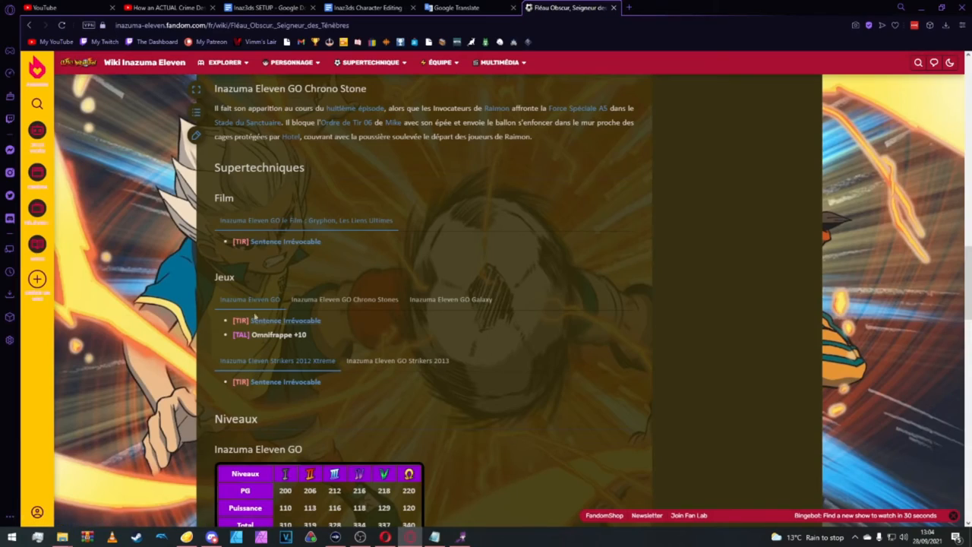
Step: Copy the 'Omnifrappe +10' skill name from the wiki's Supertechniques list
scroll("up", 3)
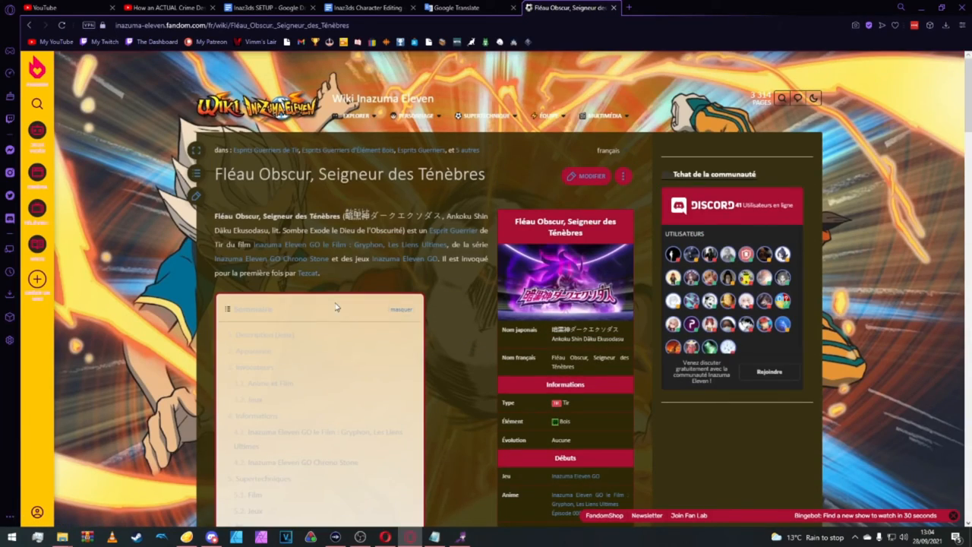
scroll("down", 3)
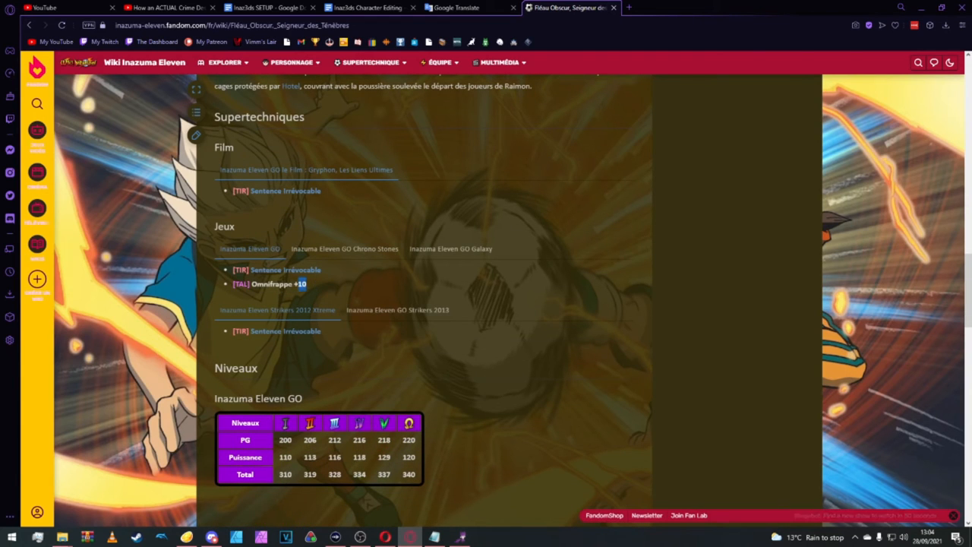
double_click(279, 284)
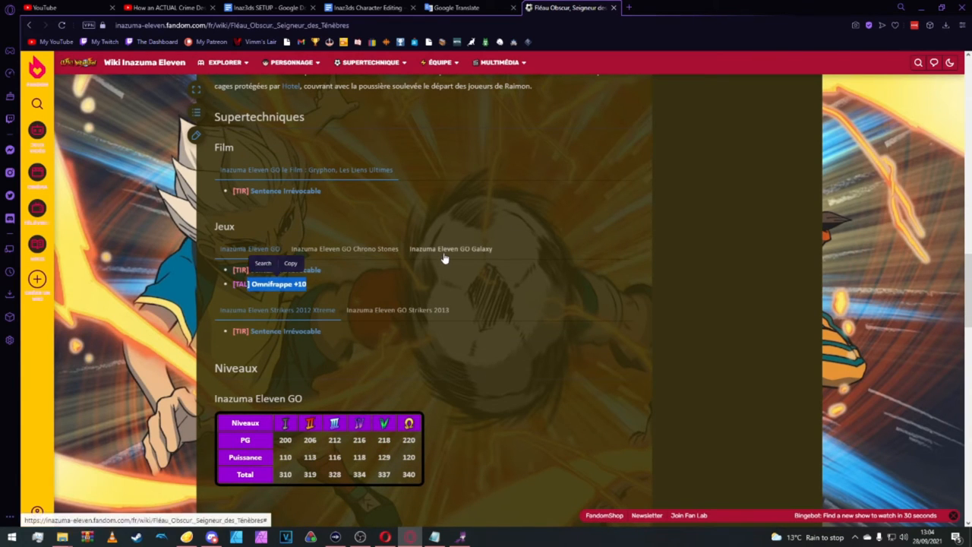
left_click(449, 249)
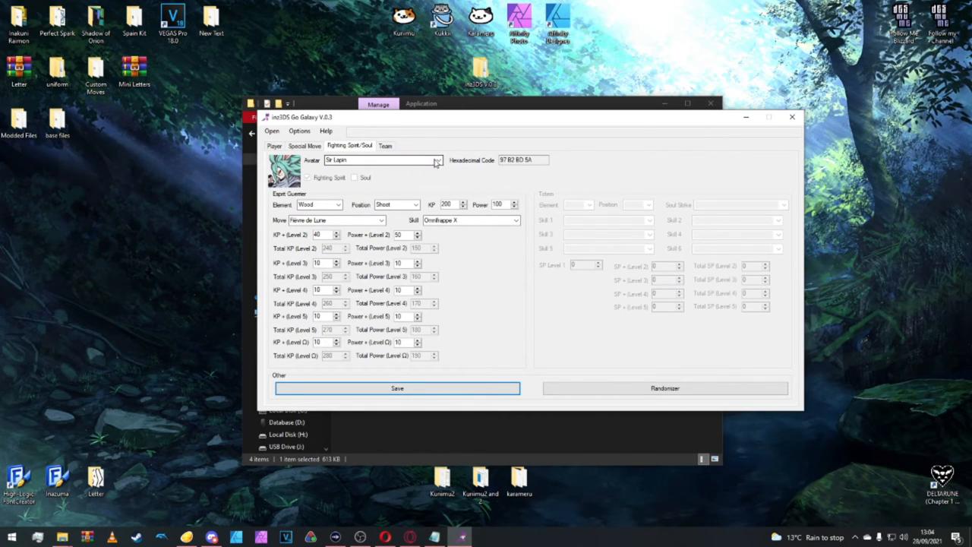
Step: Select a Soul avatar from the Avatar list, showing its Wood element and Dribble skills
left_click(437, 160)
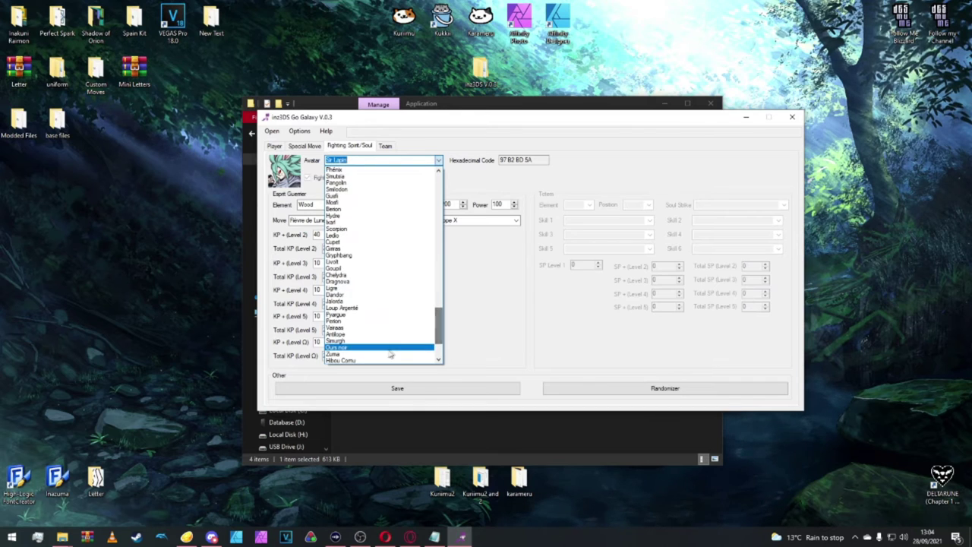
scroll("down", 3)
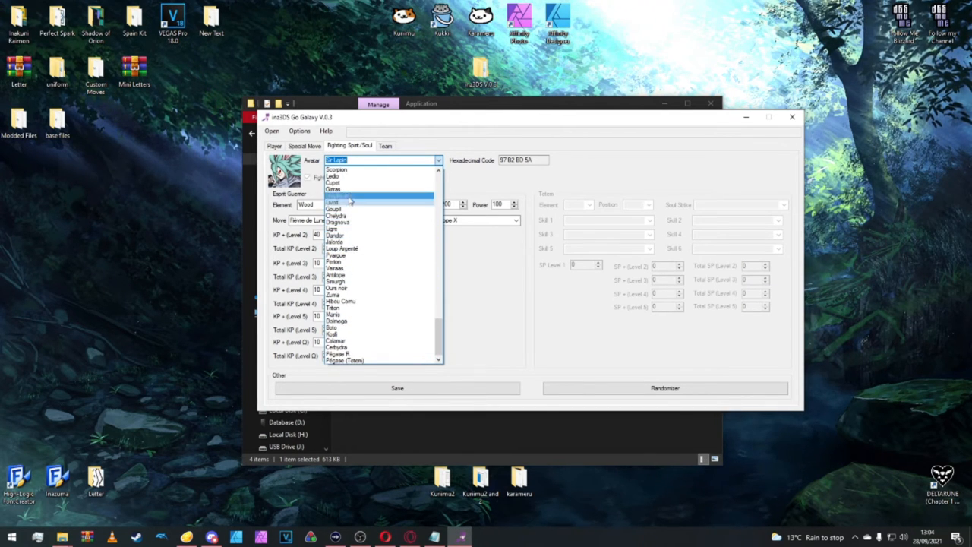
left_click(341, 195)
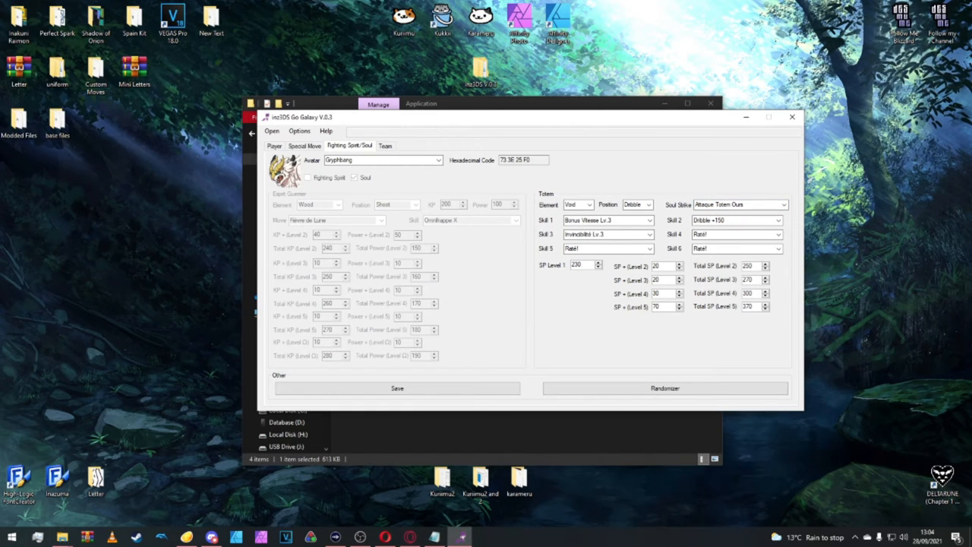
mouse_move(647, 343)
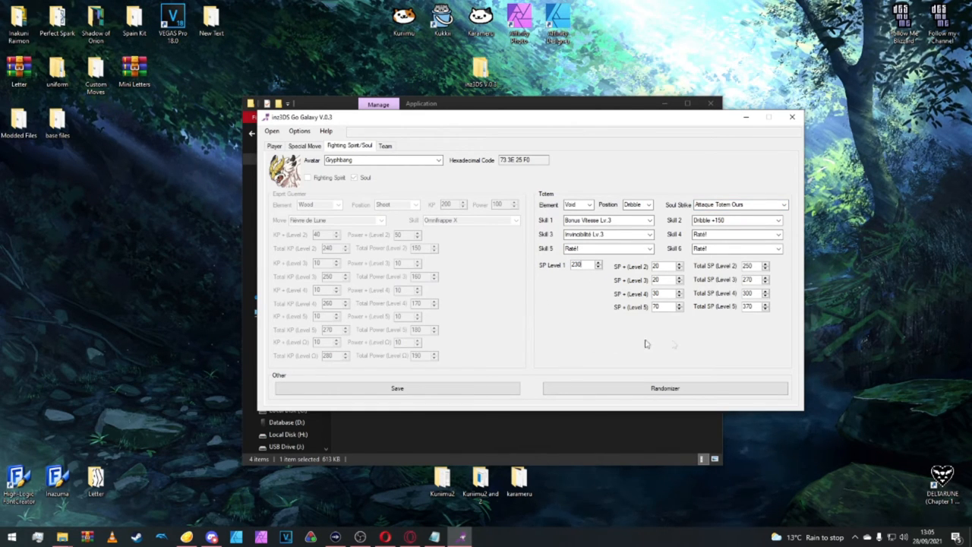
mouse_move(608, 346)
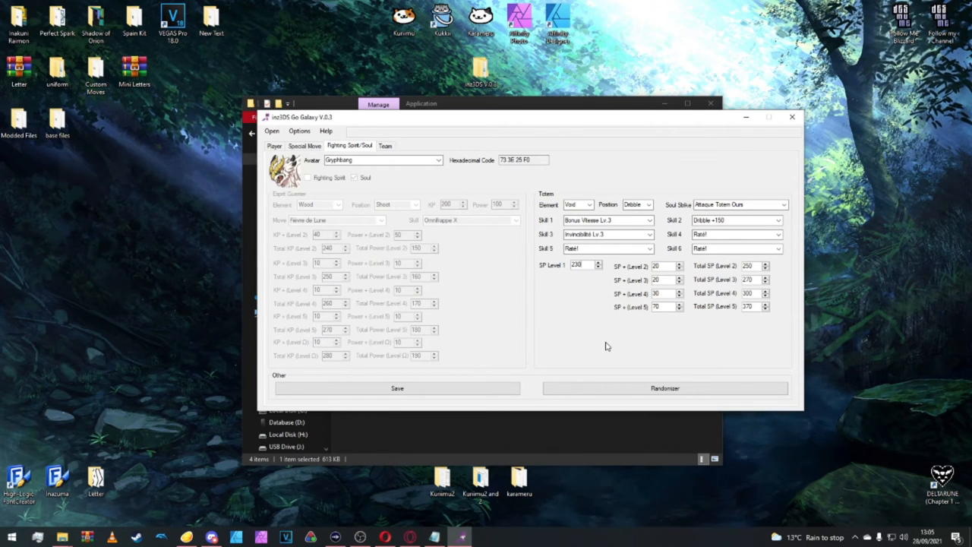
mouse_move(604, 344)
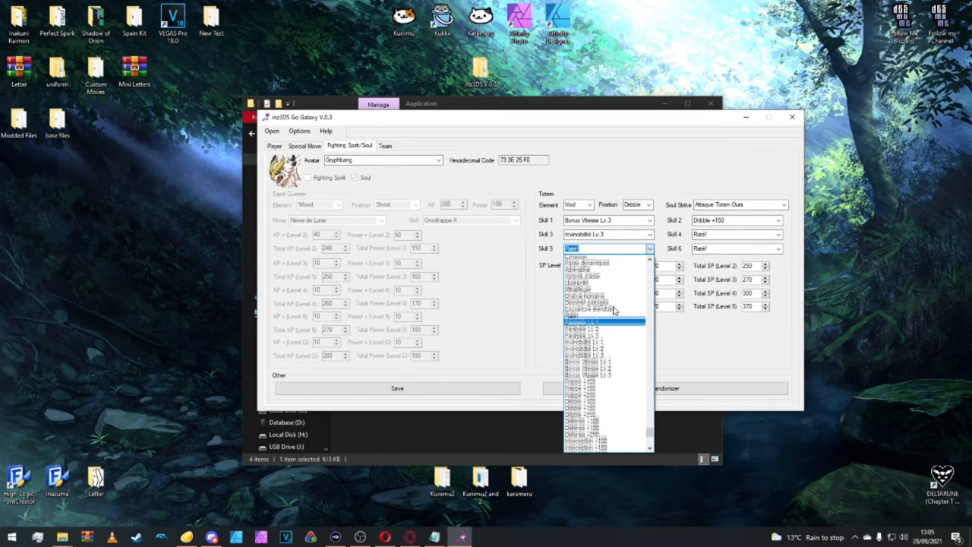
Step: Set skill slots 3, 4 and 5 of the soul avatar to Dribble +250
scroll("up", 3)
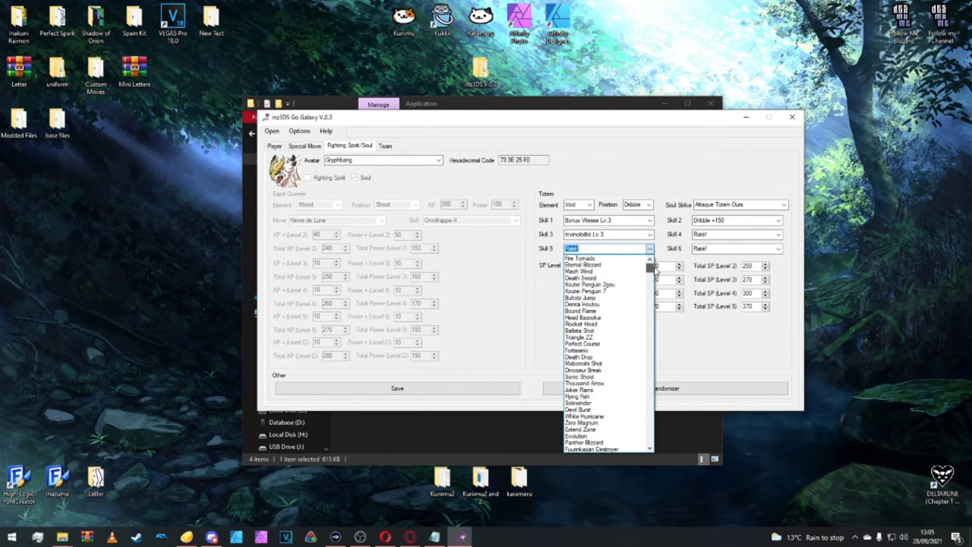
scroll("down", 3)
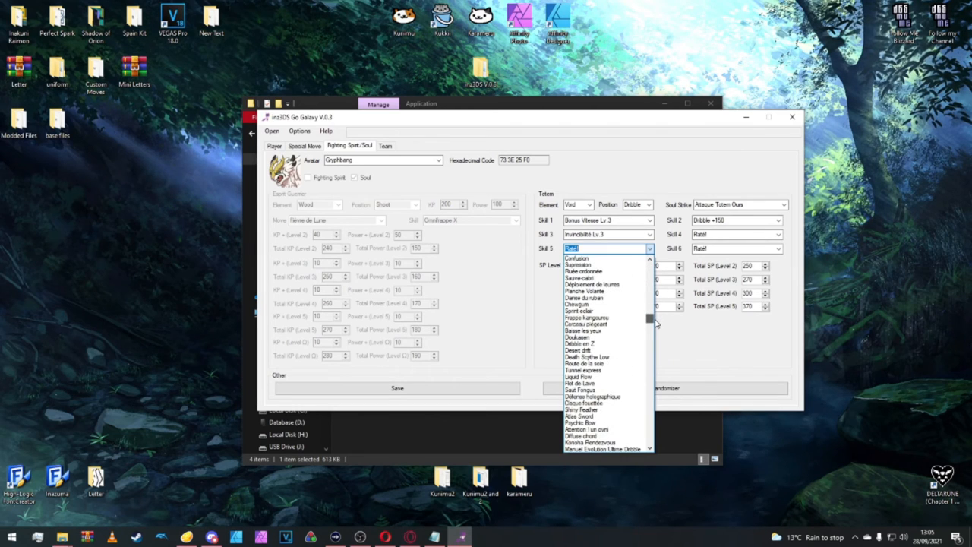
scroll("down", 3)
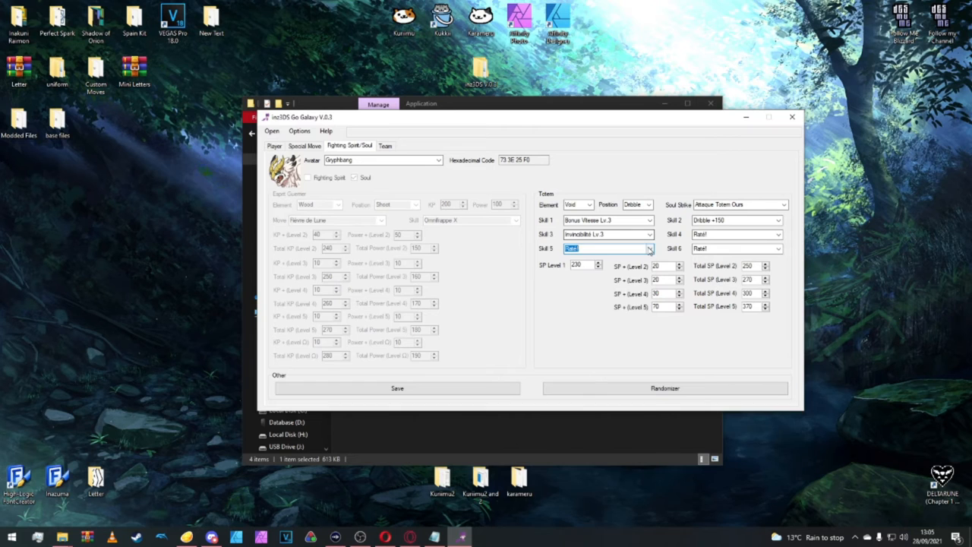
left_click(648, 249)
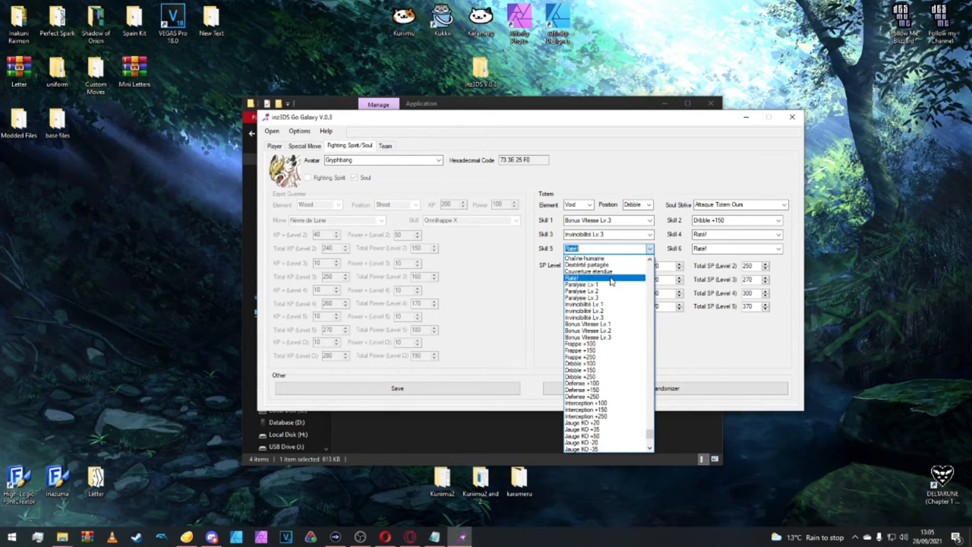
mouse_move(577, 279)
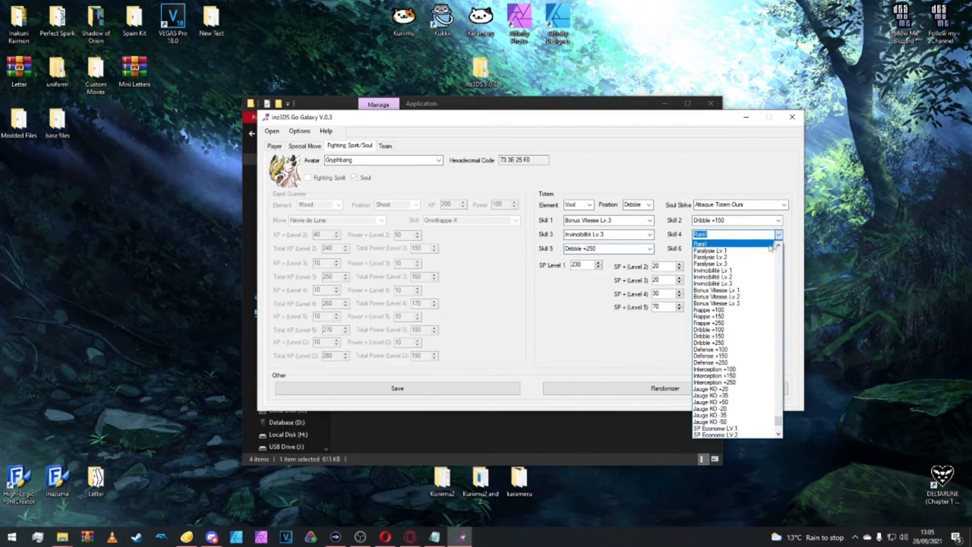
mouse_move(720, 355)
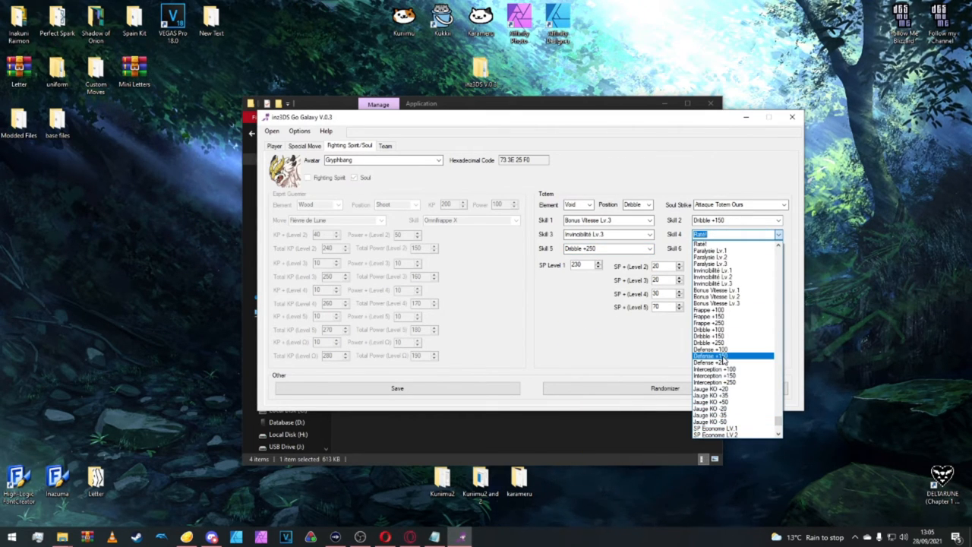
left_click(708, 336)
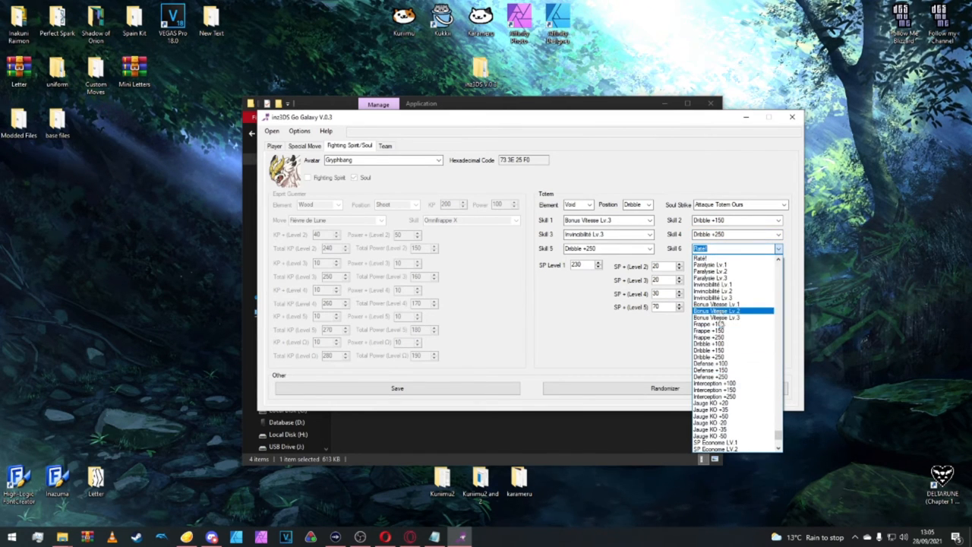
left_click(710, 357)
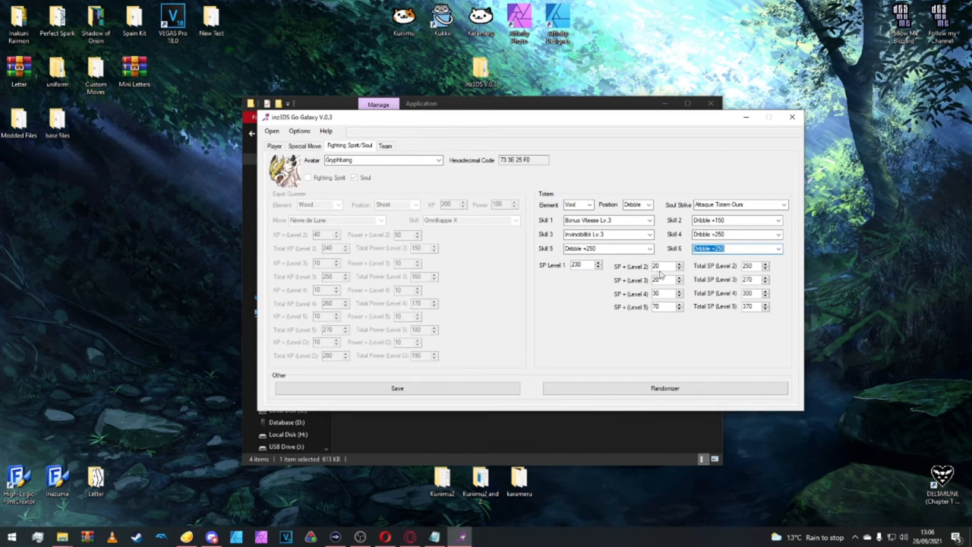
mouse_move(653, 280)
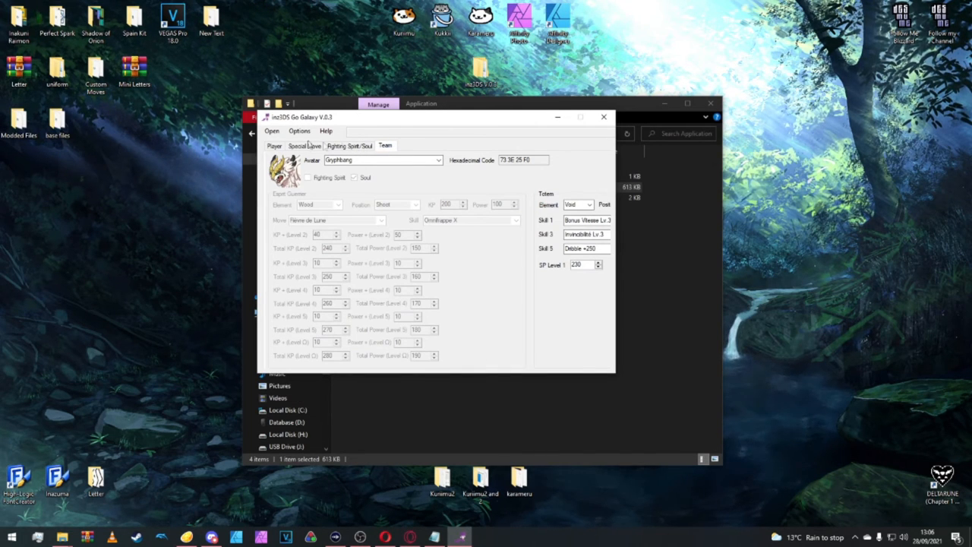
mouse_move(439, 152)
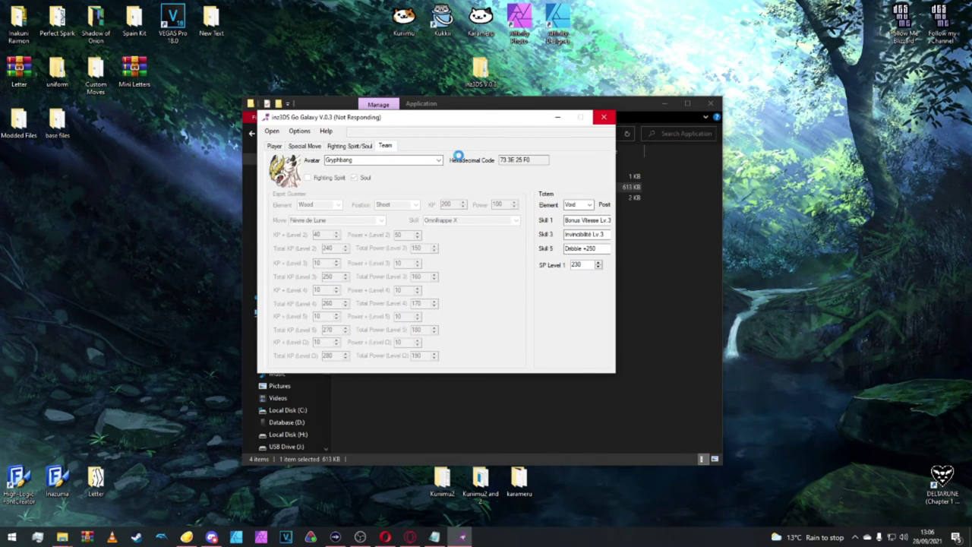
Step: View the Special Moves and Team pages, then close the ie3DS editor
left_click(304, 146)
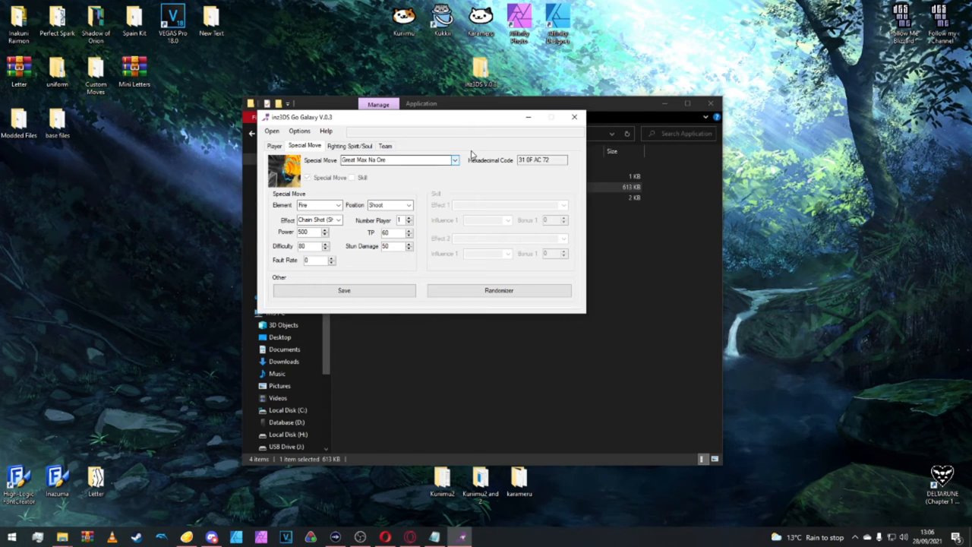
left_click(385, 146)
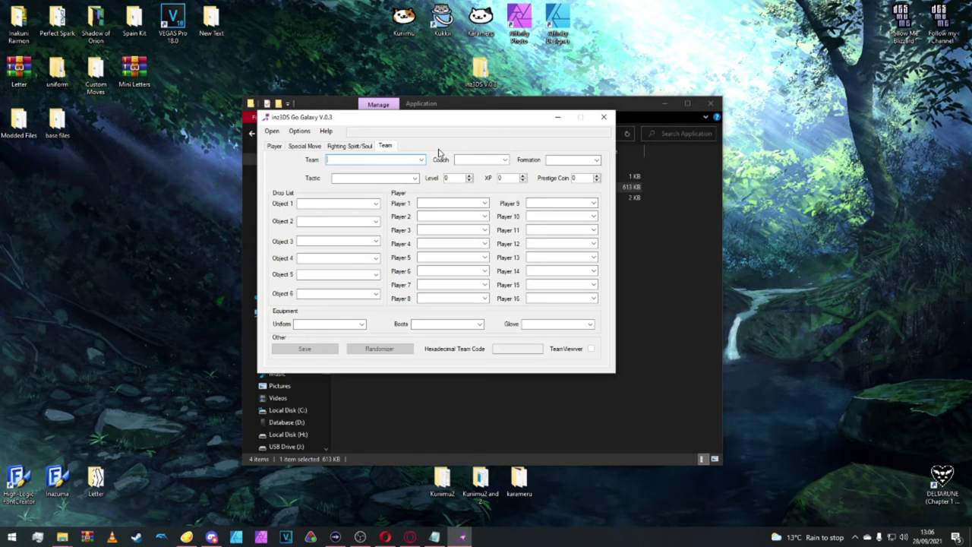
mouse_move(536, 138)
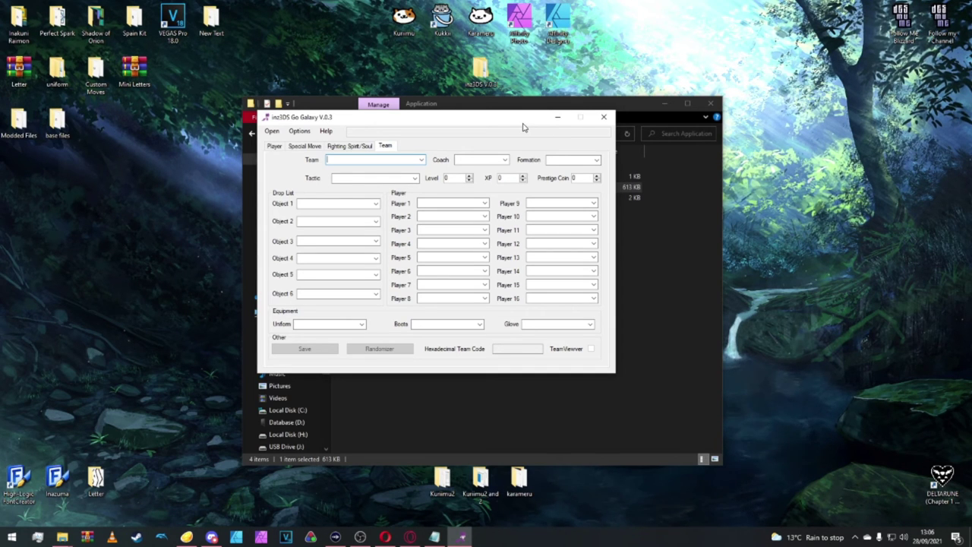
mouse_move(350, 140)
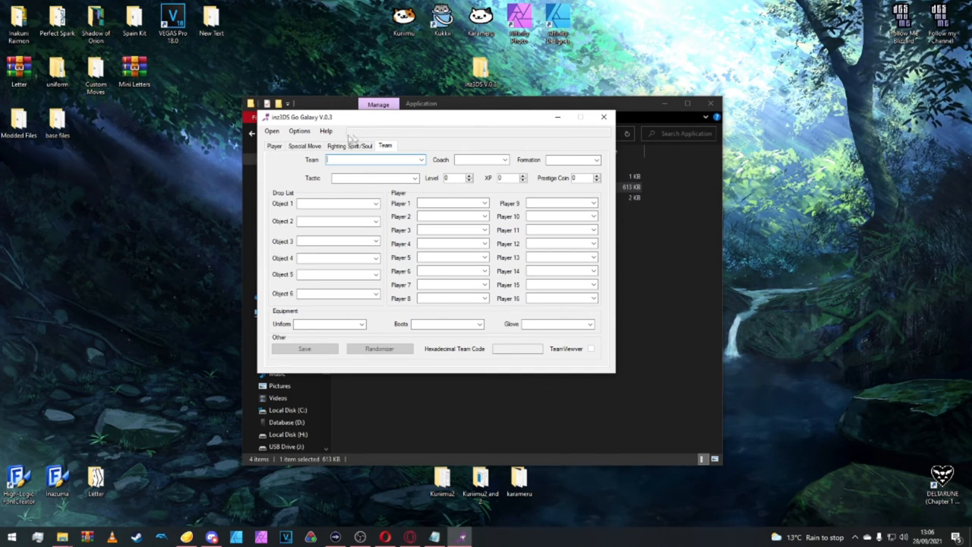
left_click(604, 115)
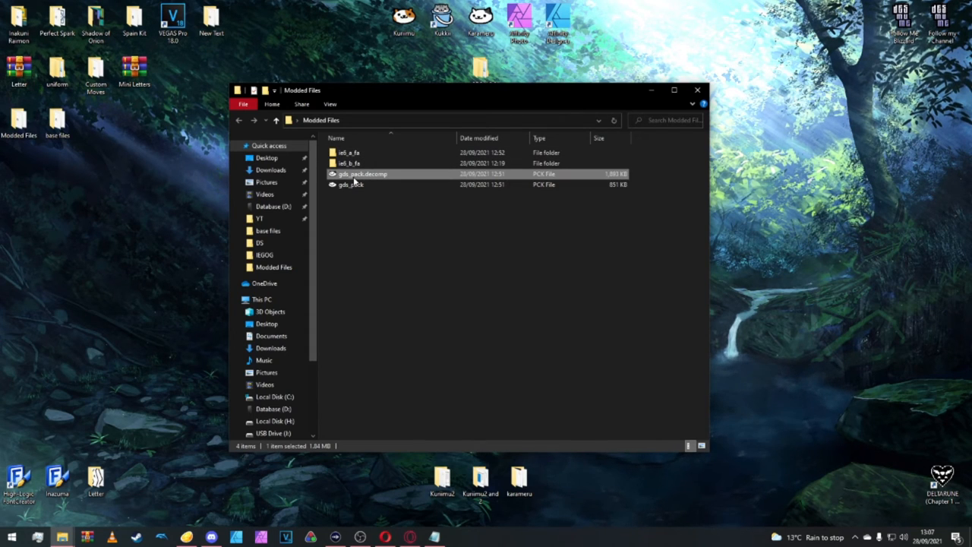
Step: Replace the 23 files in gds_pack.decomp.pck with the edited ones from Modded Files
double_click(362, 173)
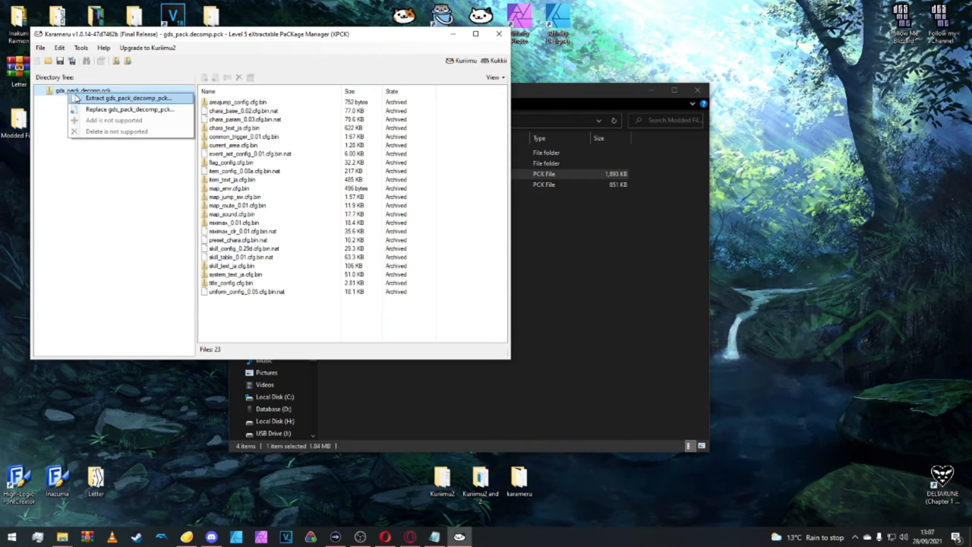
left_click(129, 109)
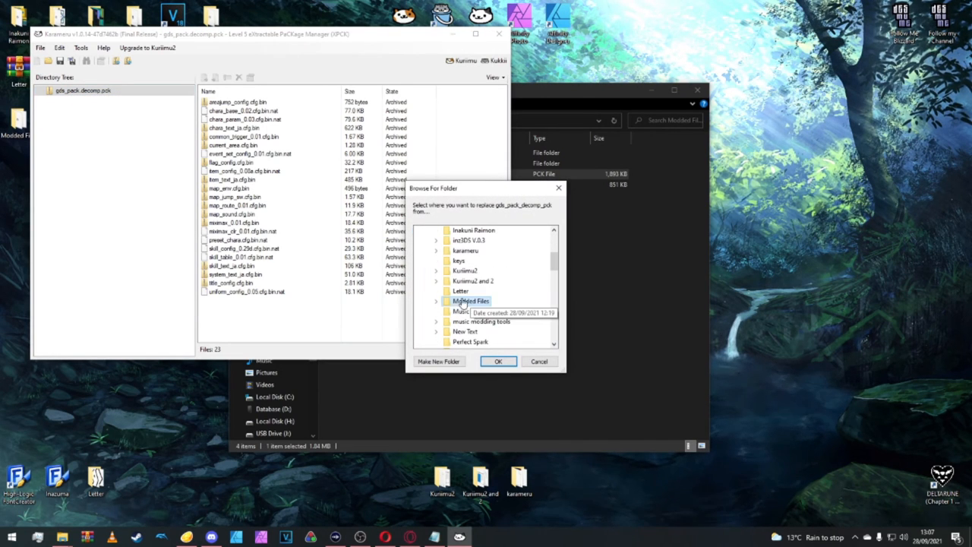
left_click(436, 301)
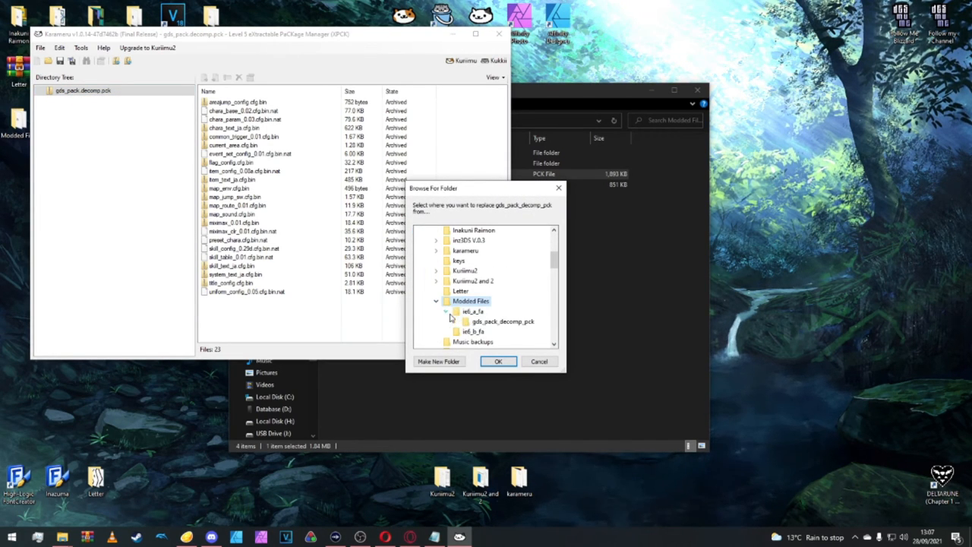
left_click(498, 362)
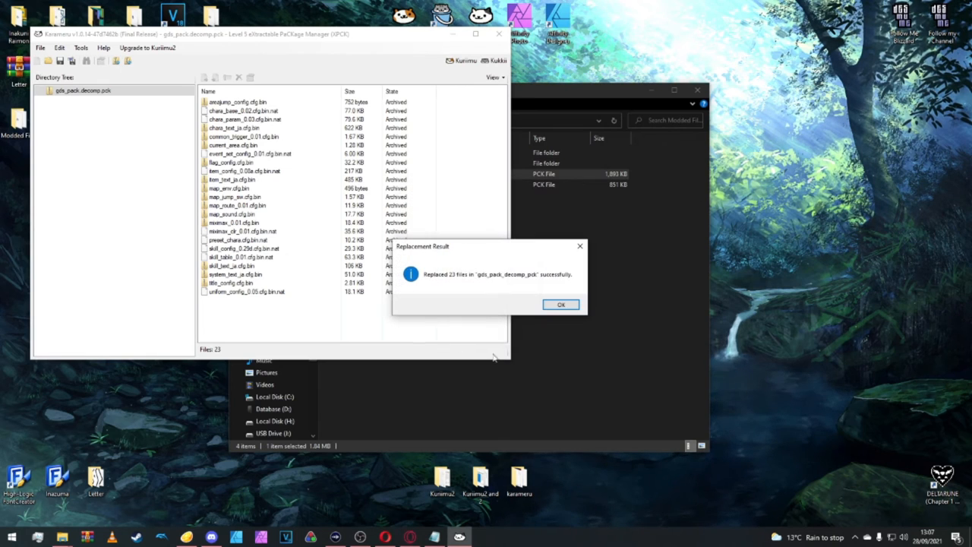
left_click(561, 303)
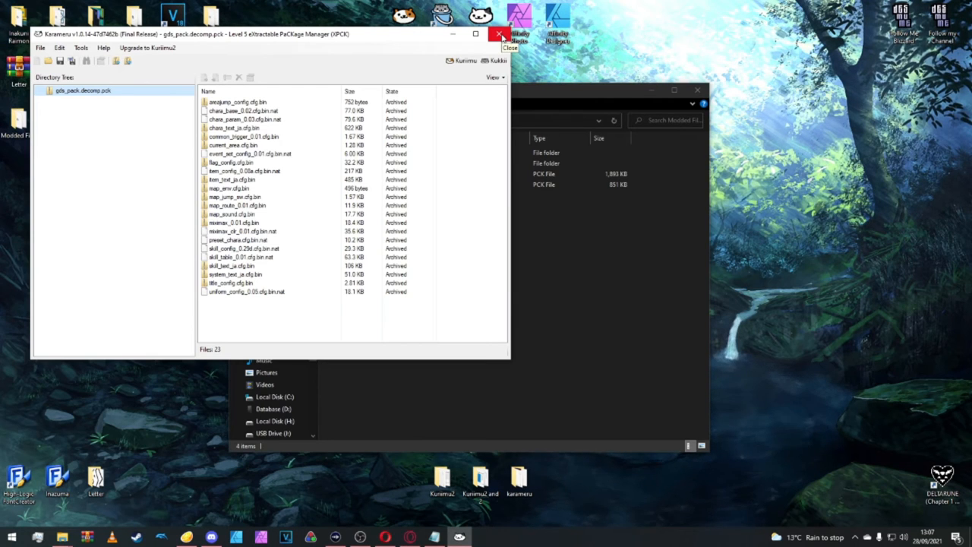
Step: Start Level 5 compression of the decompressed gds pack via Tools > Compression
left_click(103, 47)
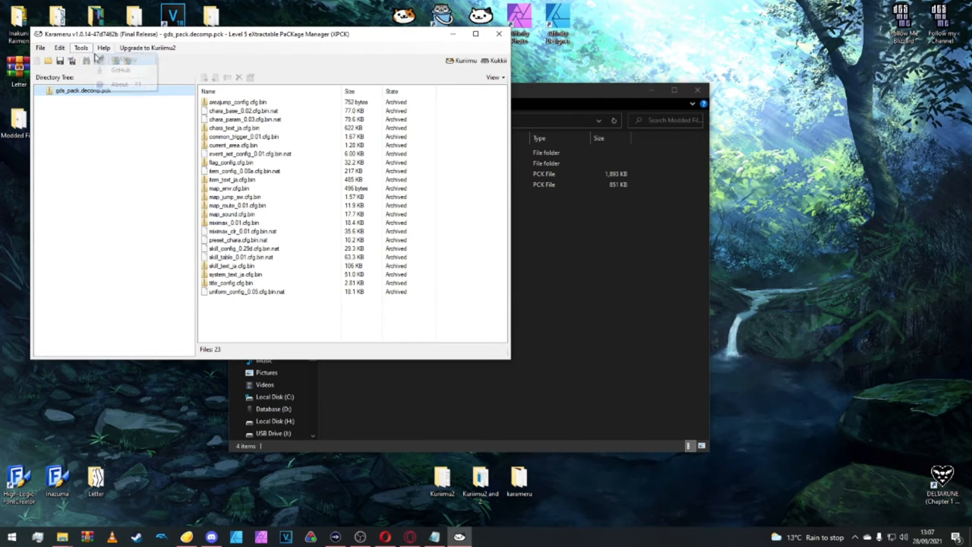
left_click(82, 47)
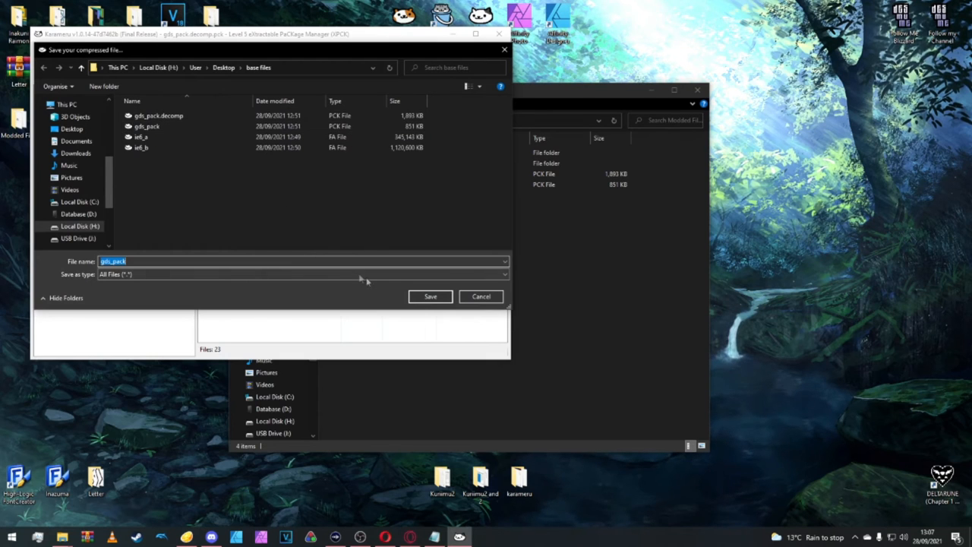
mouse_move(446, 84)
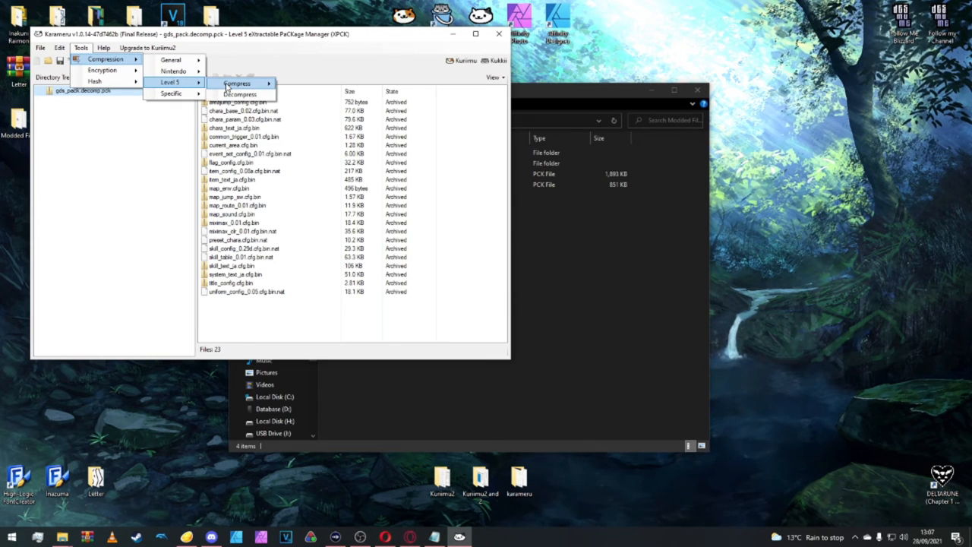
left_click(240, 94)
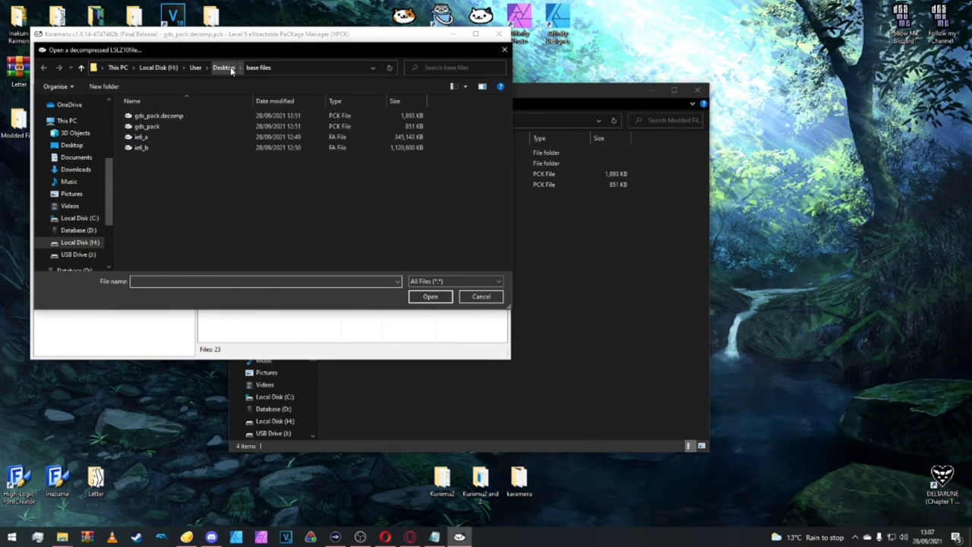
left_click(238, 67)
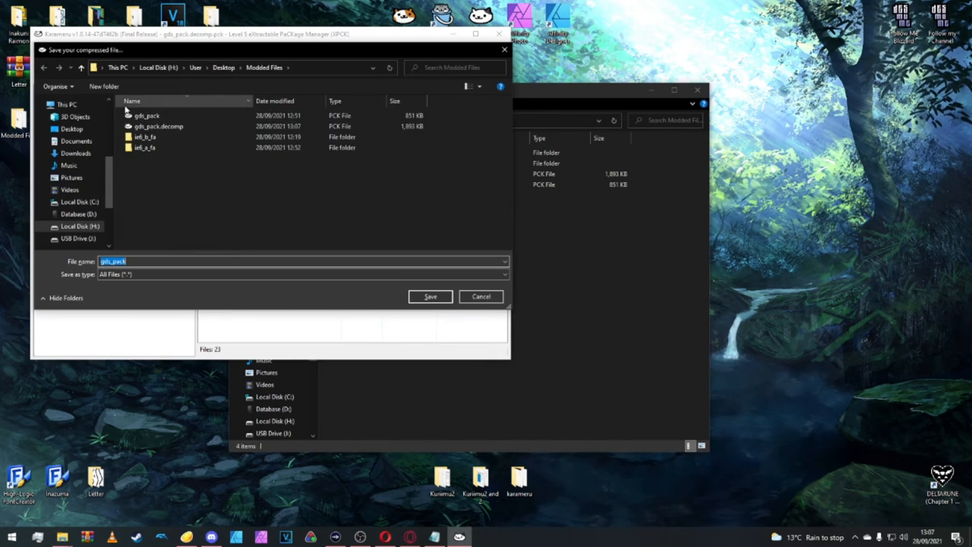
Step: Save the result as gds_pack.pck in Modded Files, overwriting the old copy, and close the pack
left_click(430, 296)
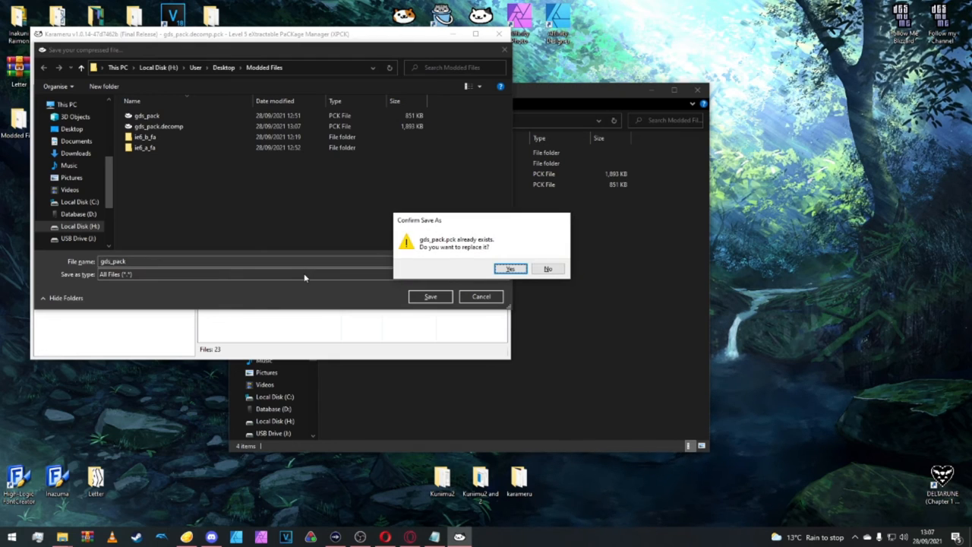
left_click(510, 268)
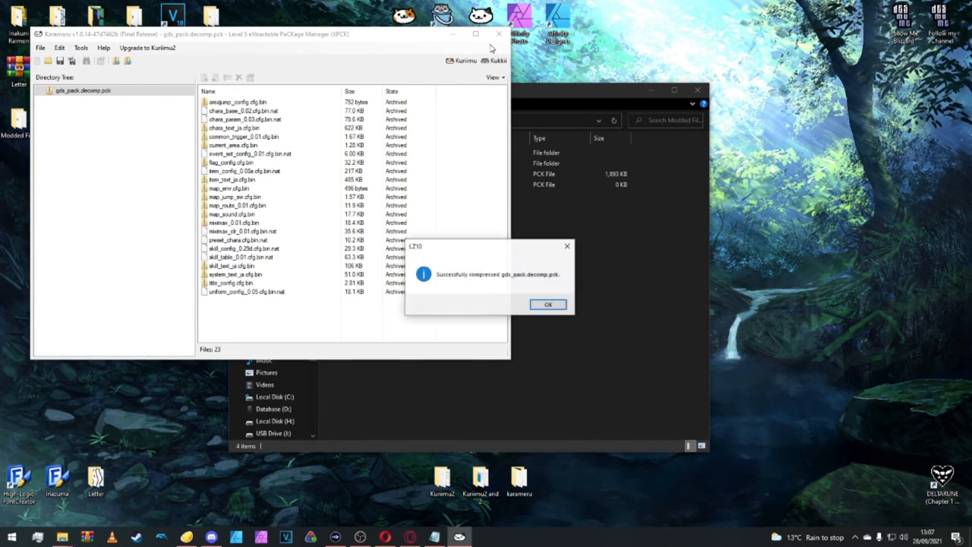
left_click(547, 304)
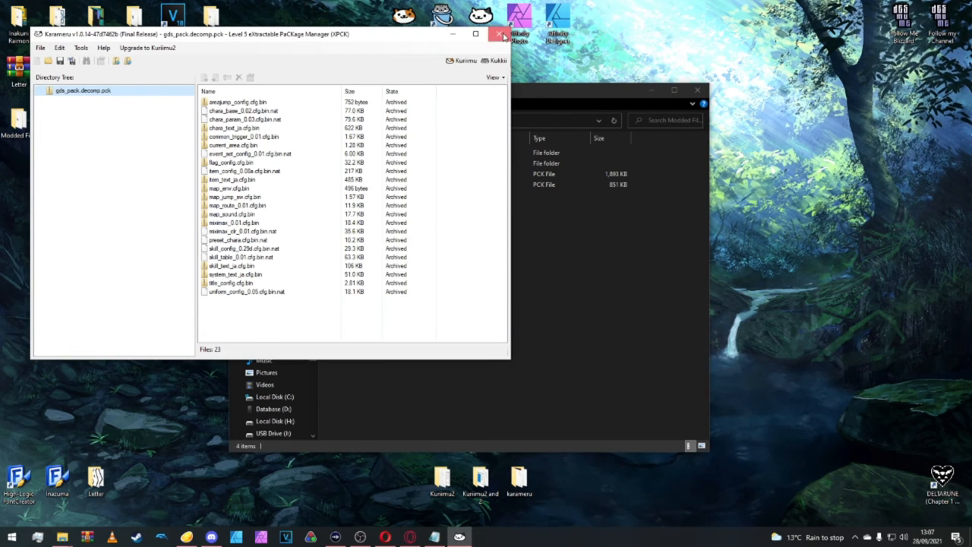
left_click(501, 34)
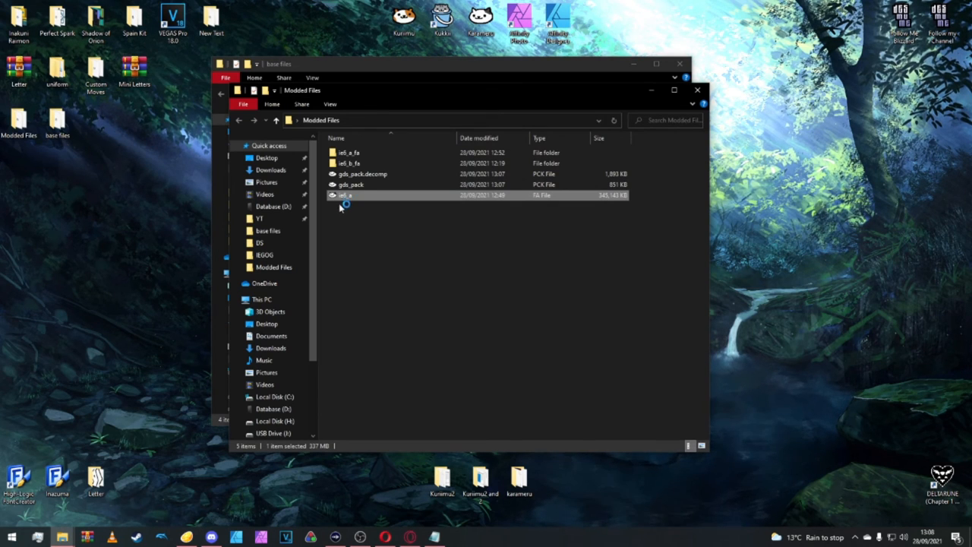
Step: Replace gds_pack.pck inside ie6_a.fa with the newly compressed gds_pack from Modded Files
right_click(236, 124)
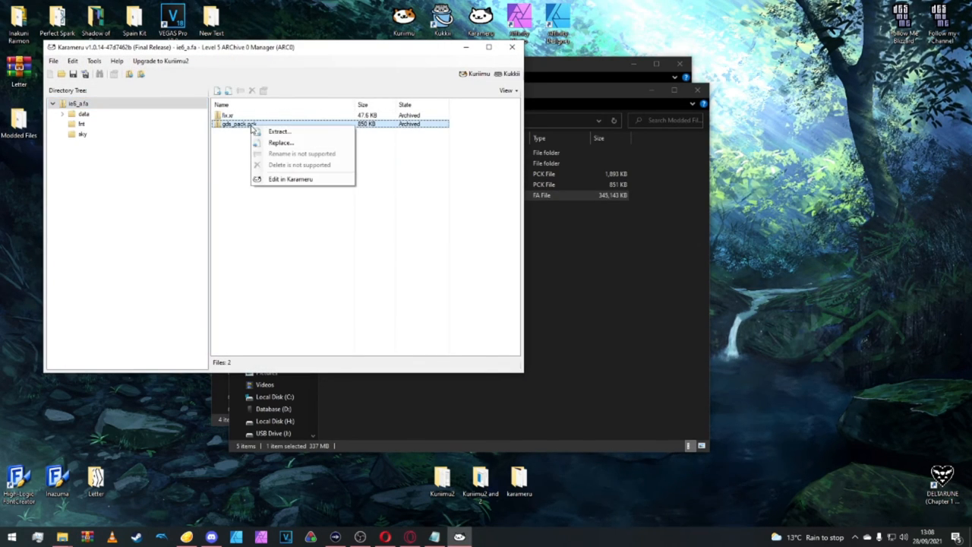
left_click(281, 143)
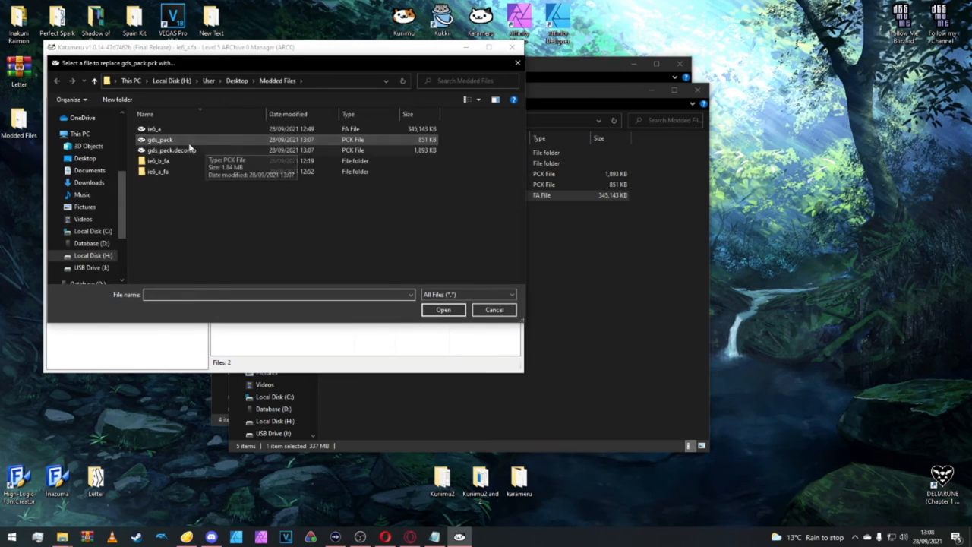
left_click(443, 310)
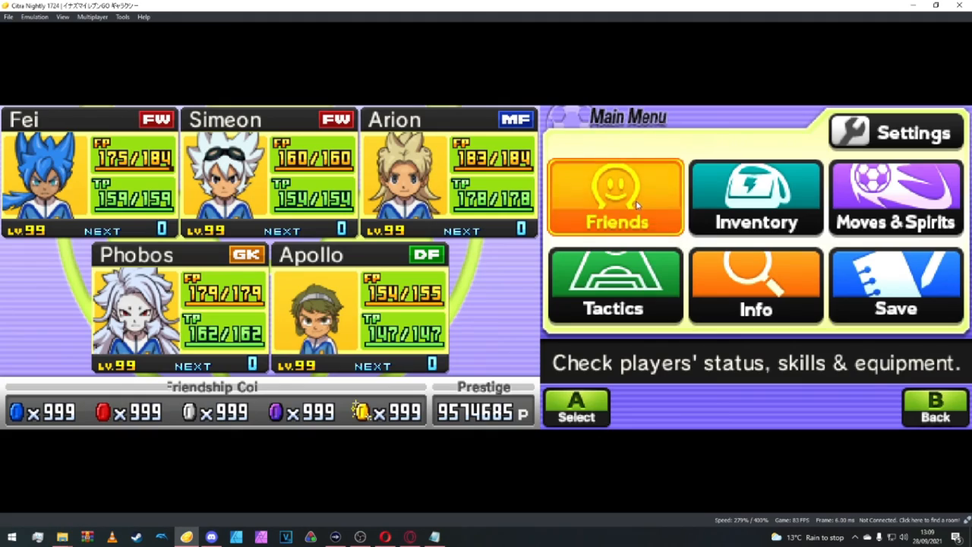
Step: Browse the Friends reserves list in-game, then back out toward the main menu
left_click(615, 198)
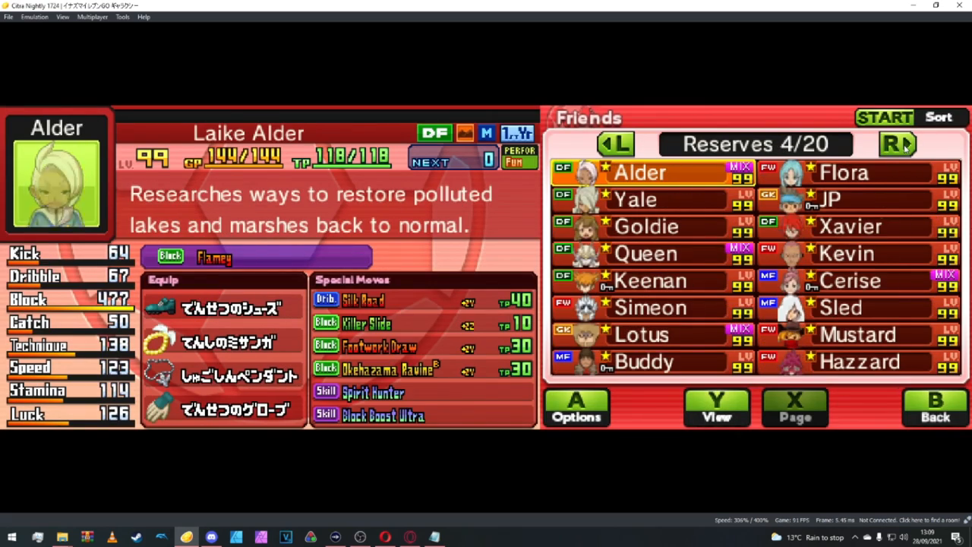
left_click(851, 226)
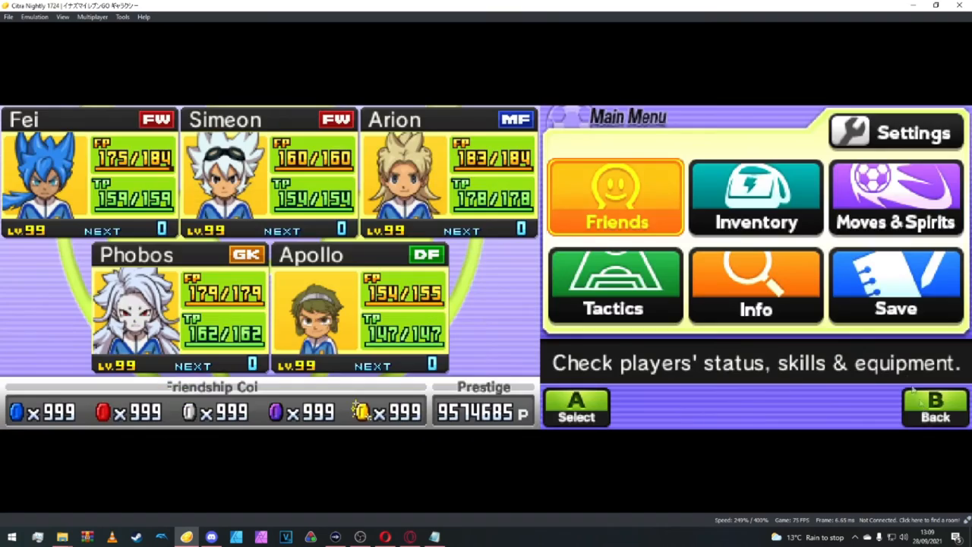
mouse_move(894, 199)
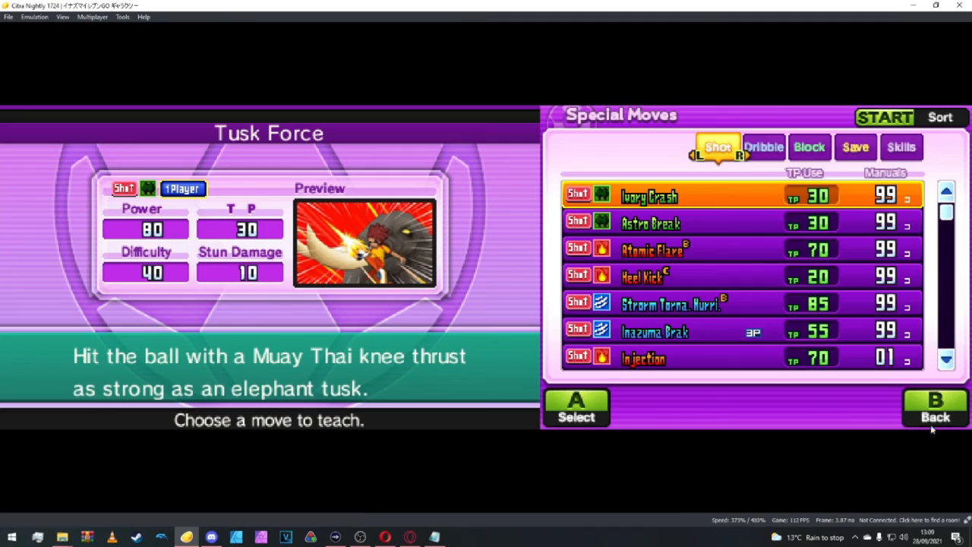
Step: From the main menu open Friends, select Fei and view his Moves/Spirits with Sir Rabby
left_click(935, 407)
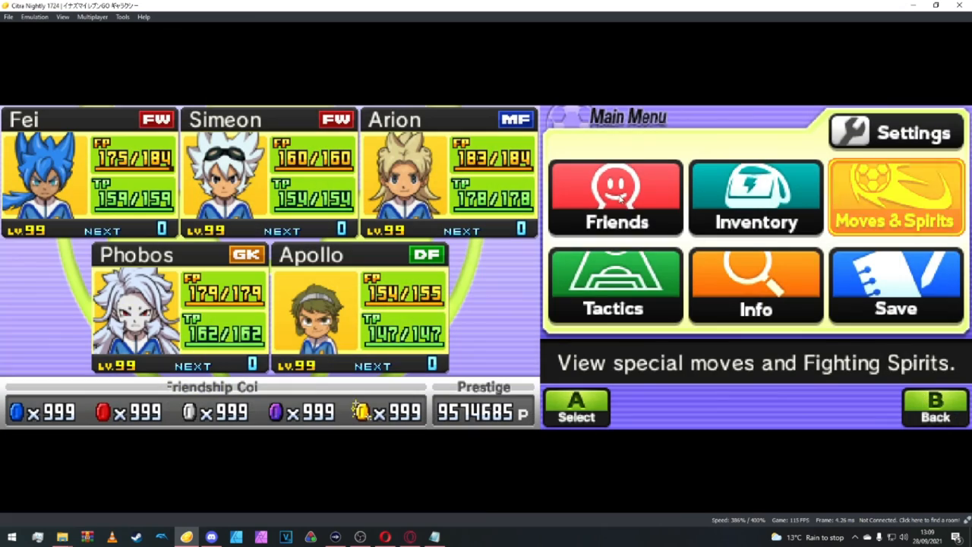
left_click(615, 198)
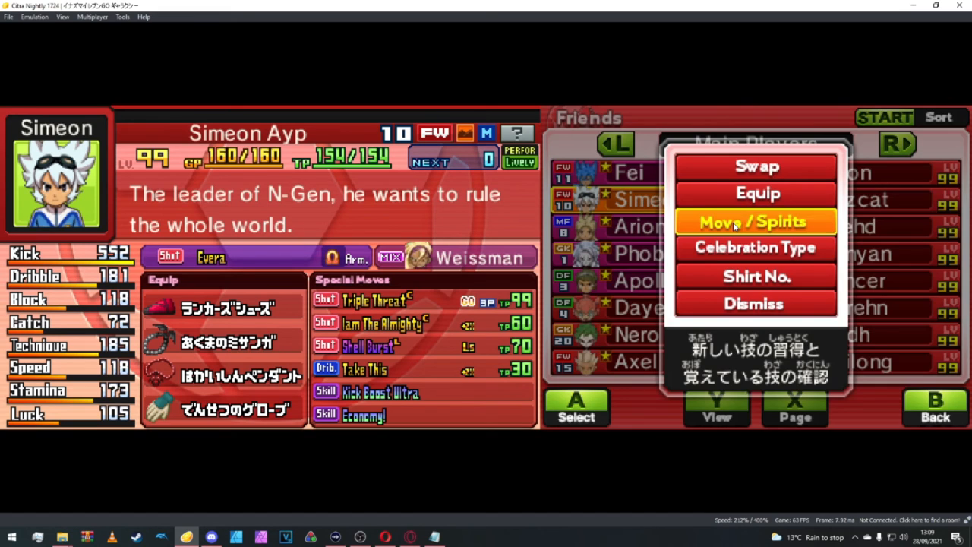
left_click(755, 221)
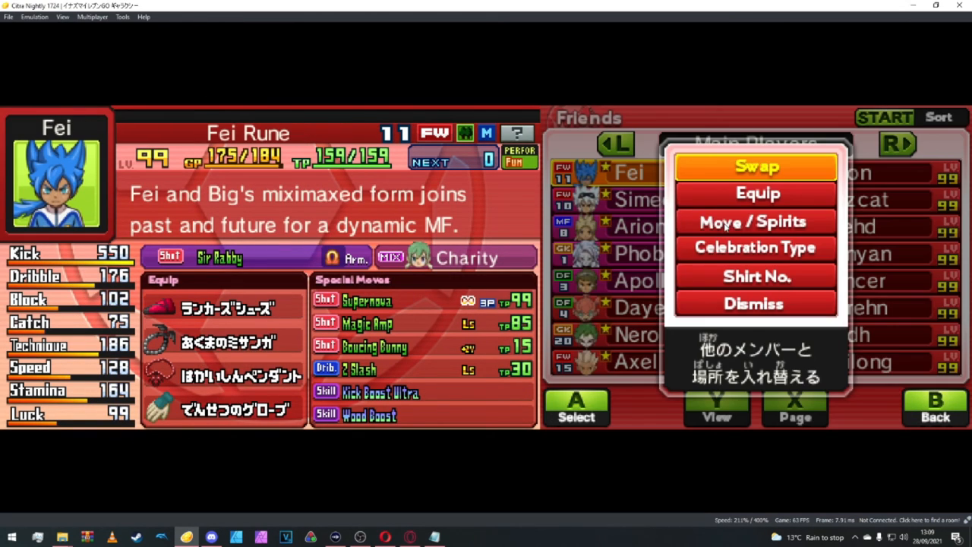
left_click(756, 193)
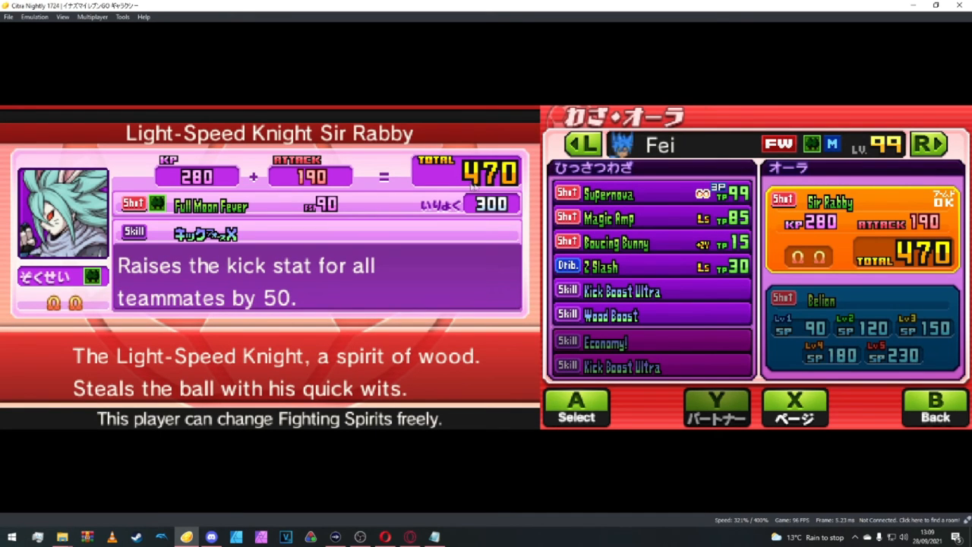
mouse_move(495, 212)
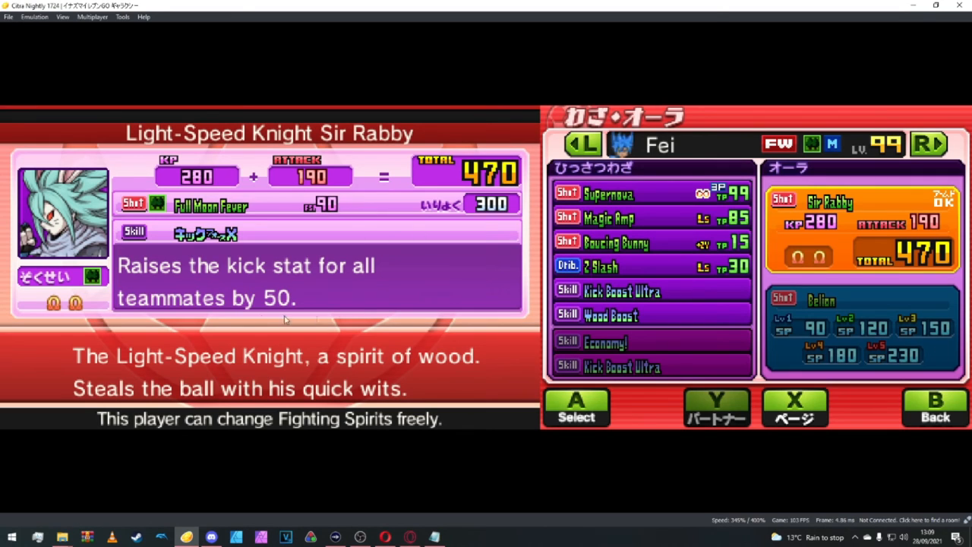
mouse_move(185, 300)
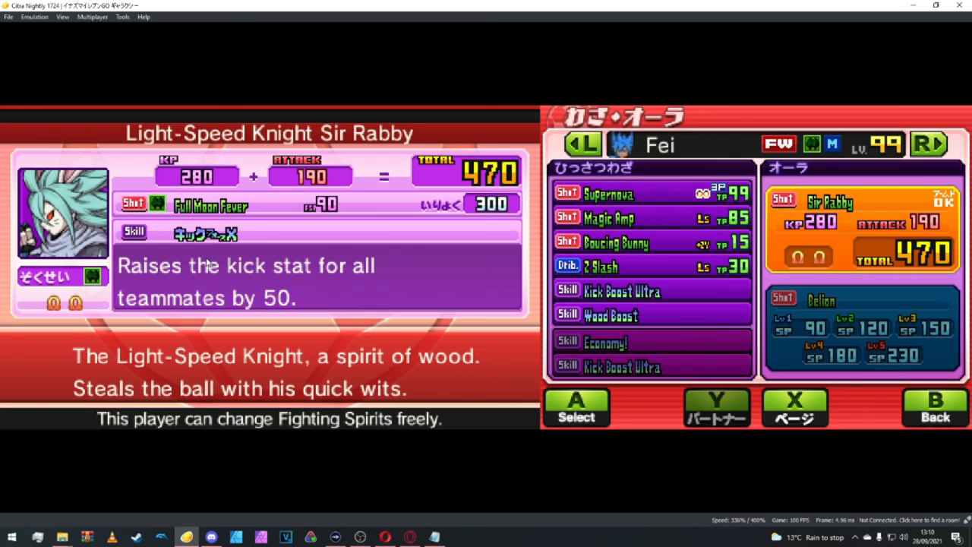
mouse_move(189, 246)
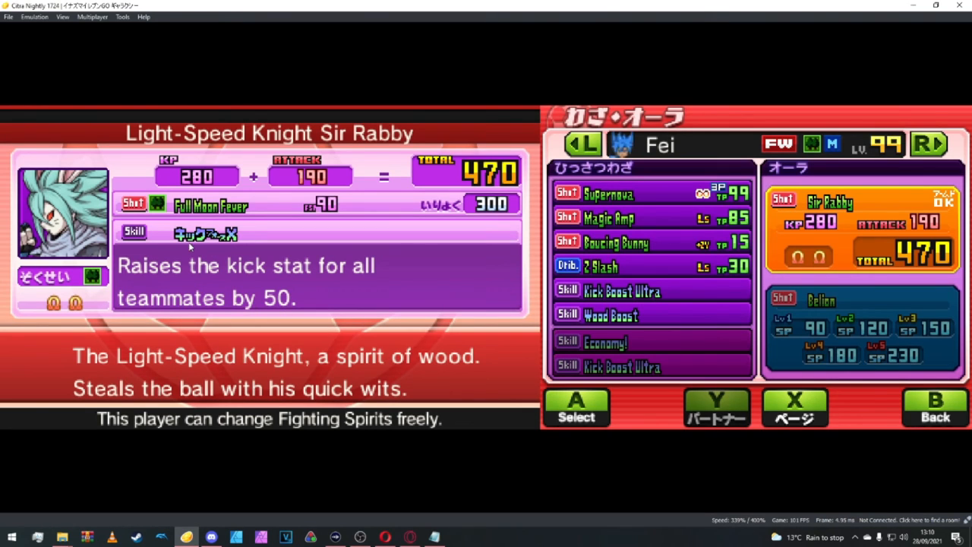
mouse_move(191, 249)
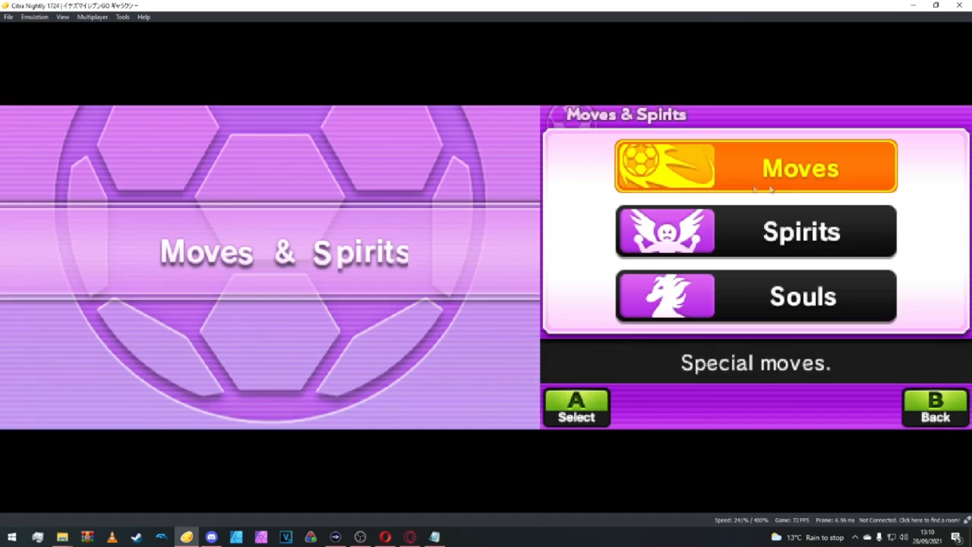
Step: Browse the Souls list including Grifbang, then back out twice to the main menu
left_click(754, 166)
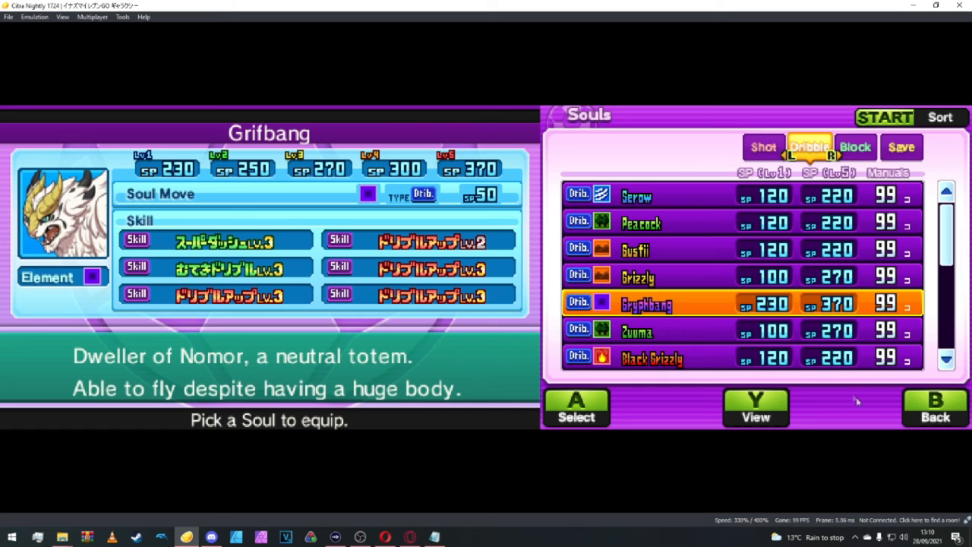
left_click(936, 407)
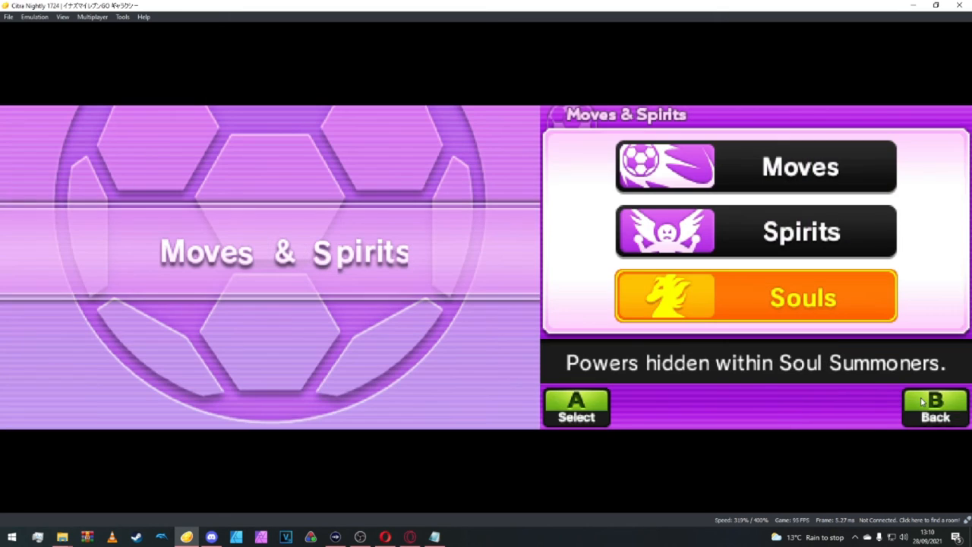
left_click(936, 407)
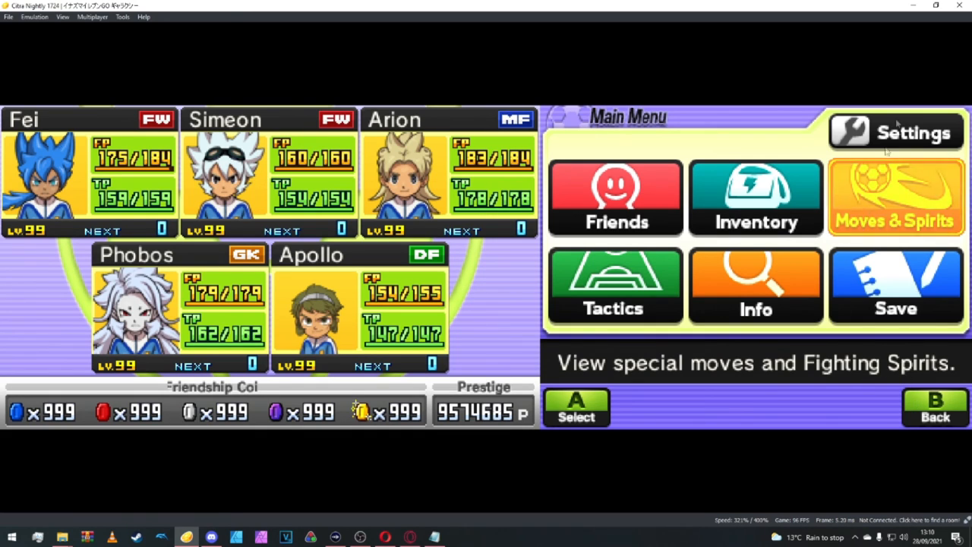
mouse_move(915, 32)
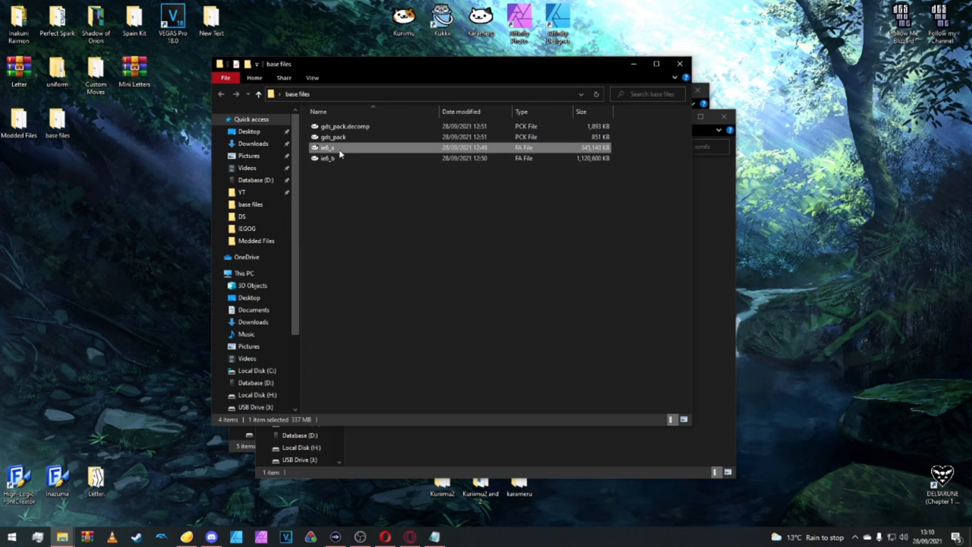
Step: Navigate to Modded Game > Translated > Text and open gds_pack.decomp in Kuriimu
left_click(329, 158)
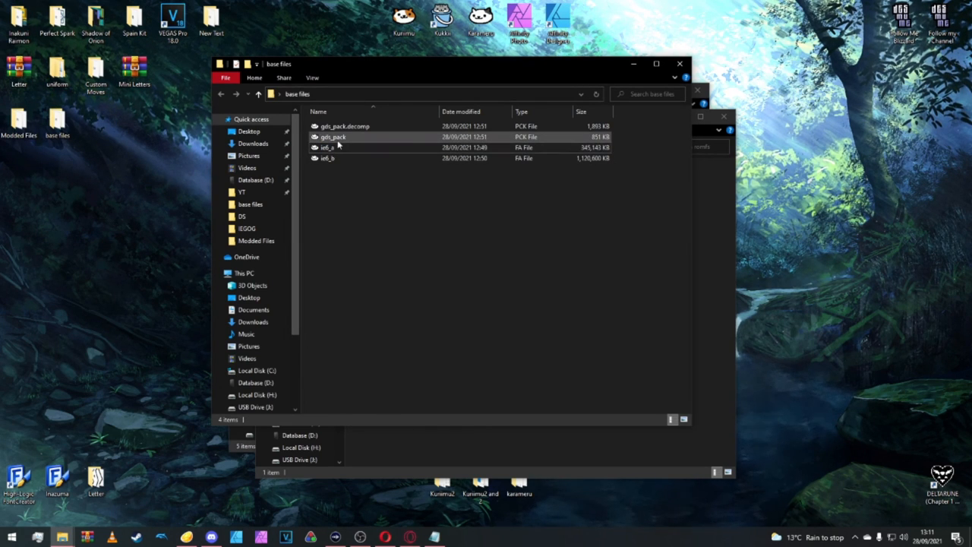
mouse_move(332, 137)
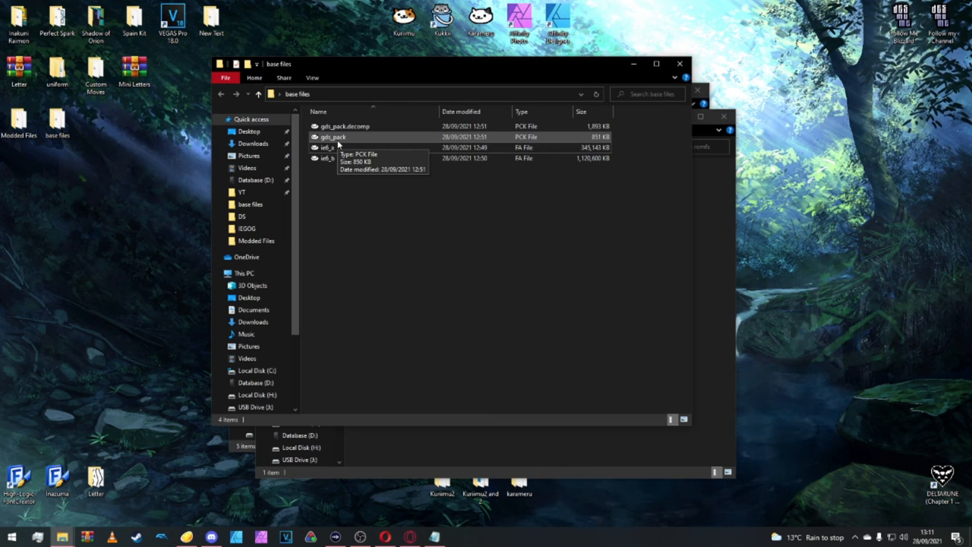
mouse_move(340, 146)
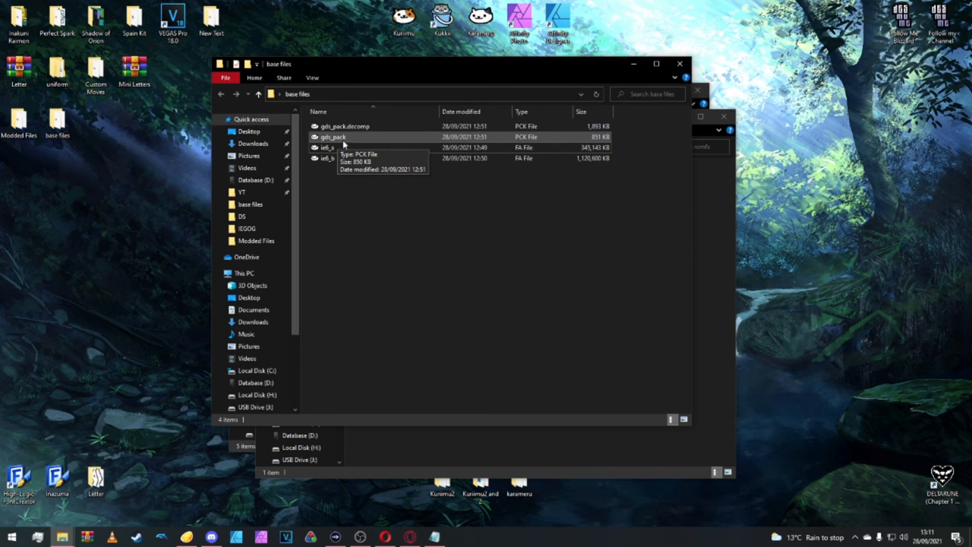
mouse_move(334, 147)
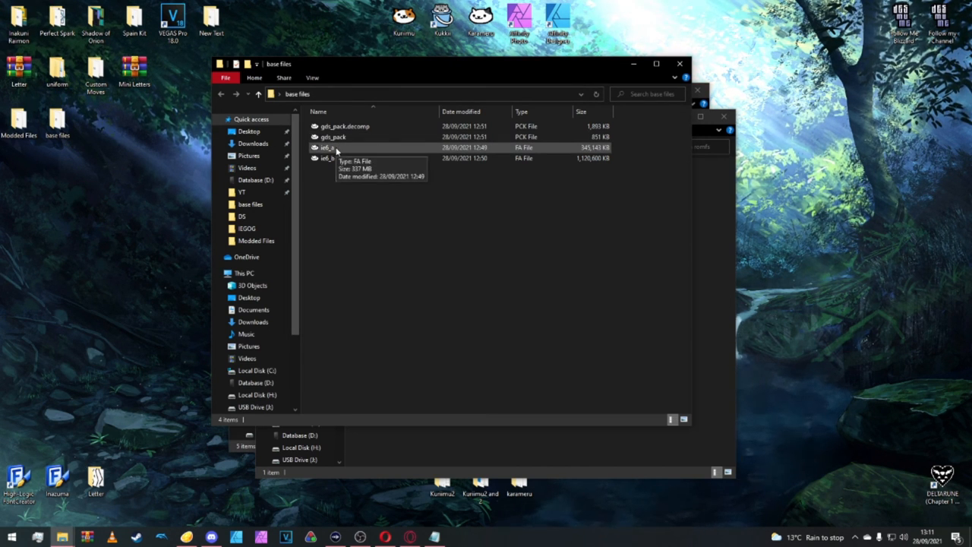
mouse_move(340, 152)
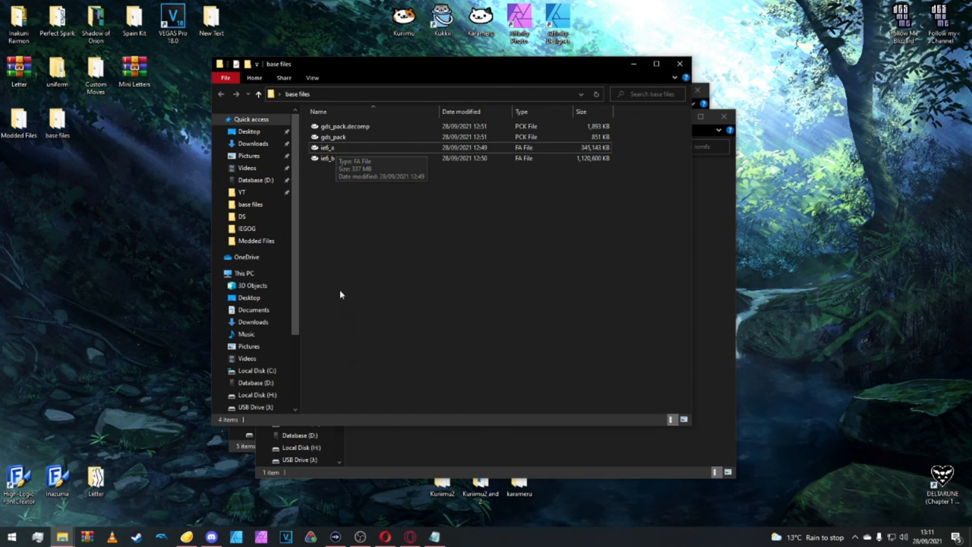
mouse_move(359, 304)
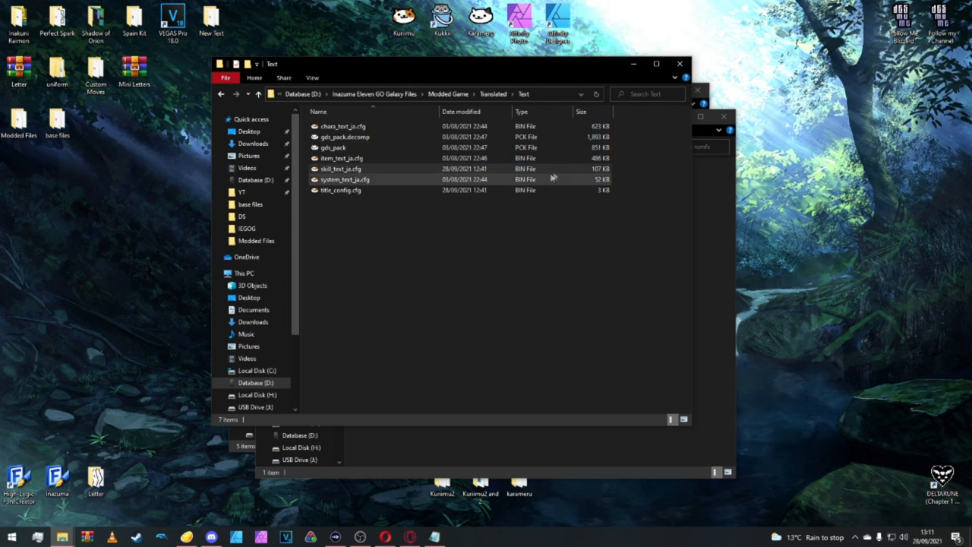
left_click(334, 147)
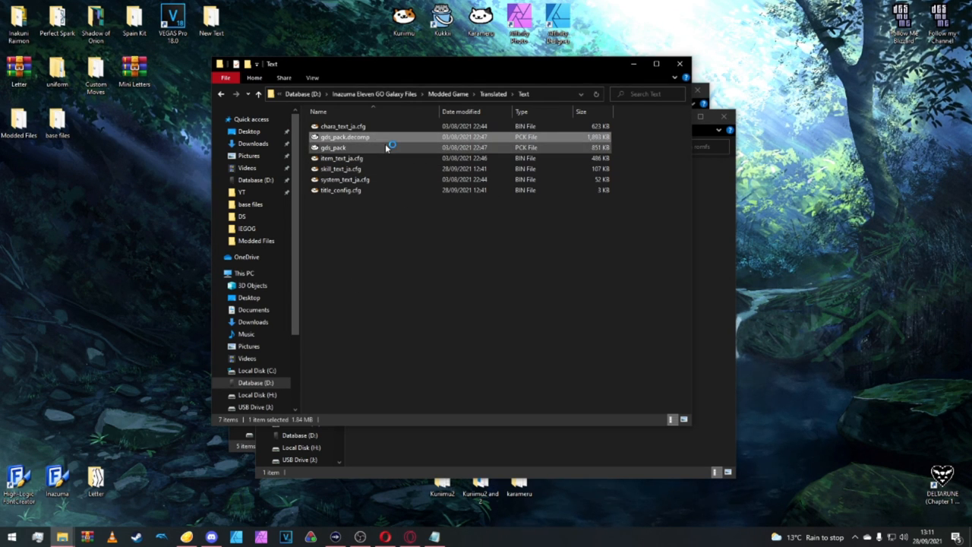
double_click(346, 137)
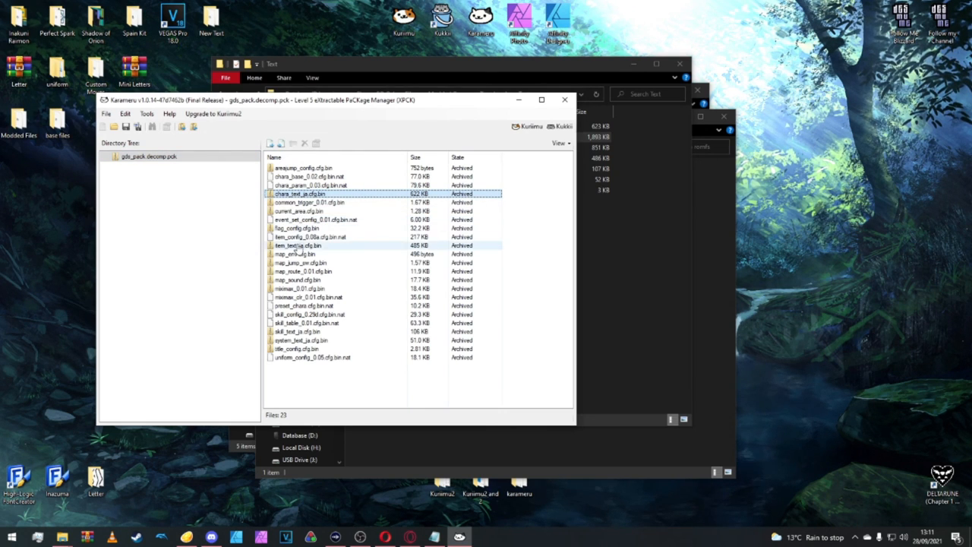
Step: Review a config file inside gds_pack.decomp.pck, then close Kuriimu back to the ie6_a mods folder
left_click(296, 246)
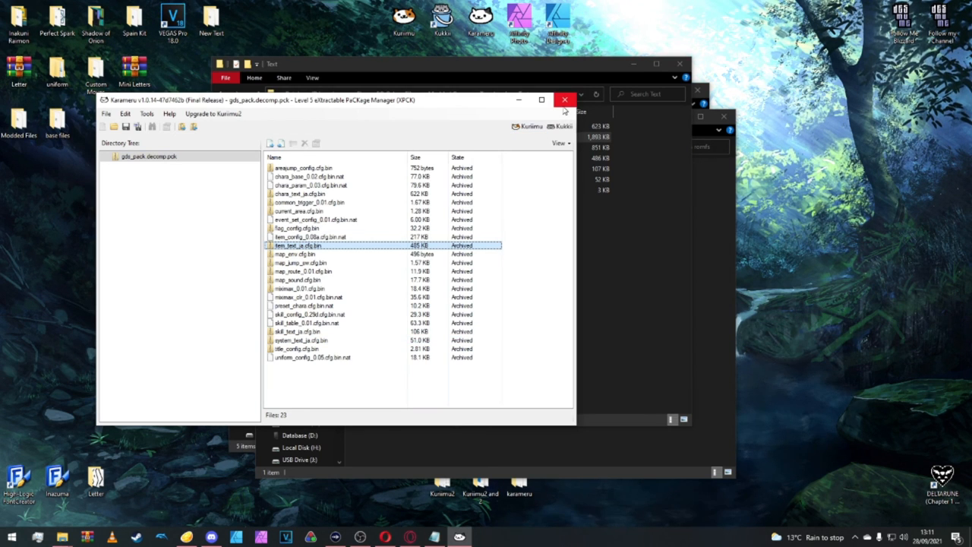
left_click(565, 100)
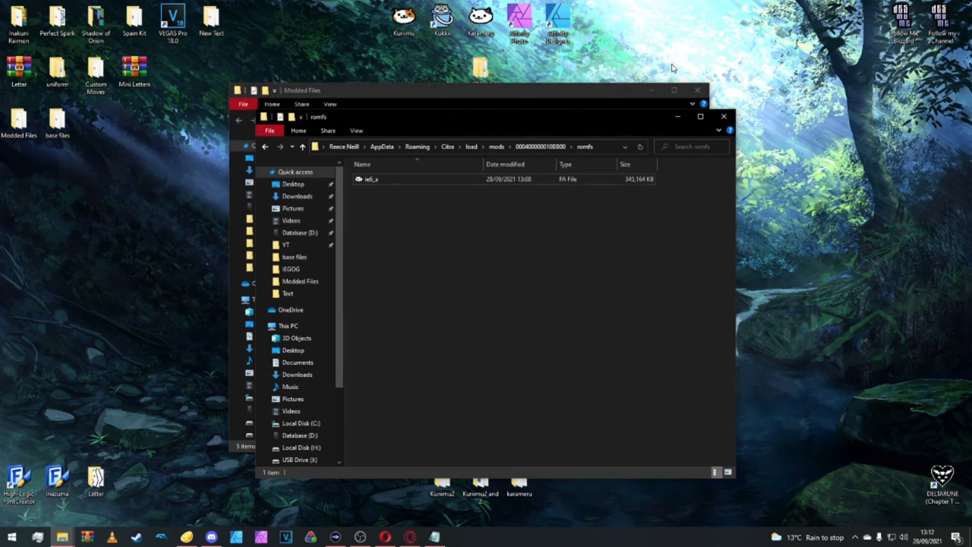
mouse_move(677, 222)
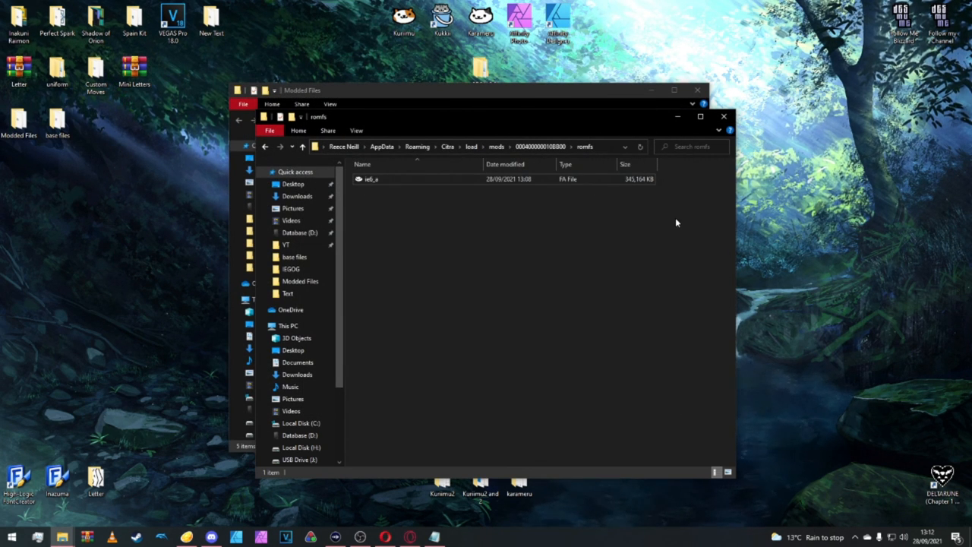